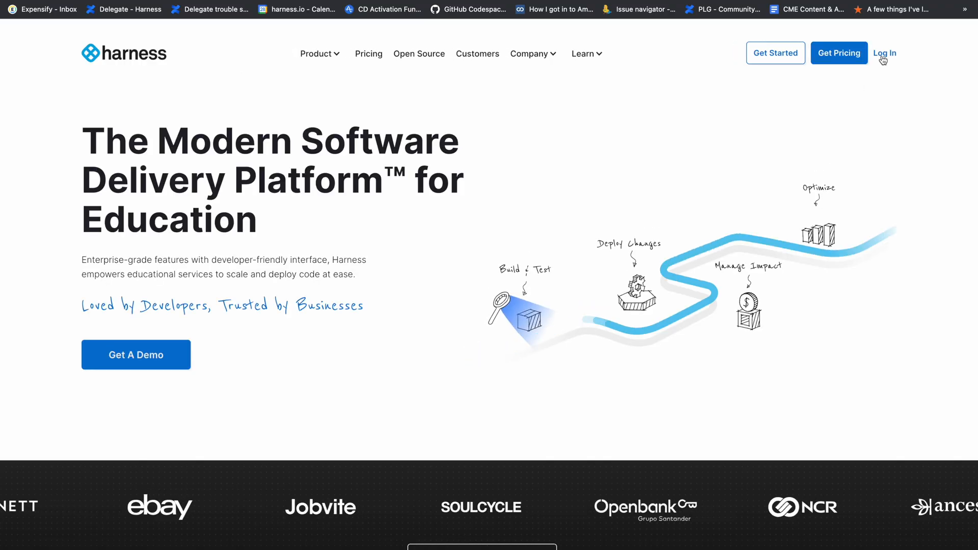
Start a new Harness account sign-up using the email option.
left_click(883, 53)
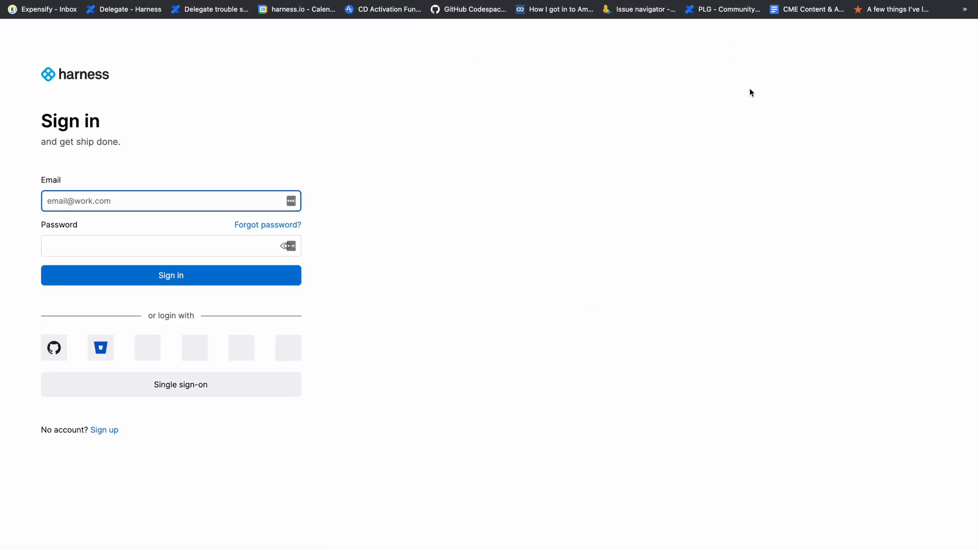
left_click(104, 430)
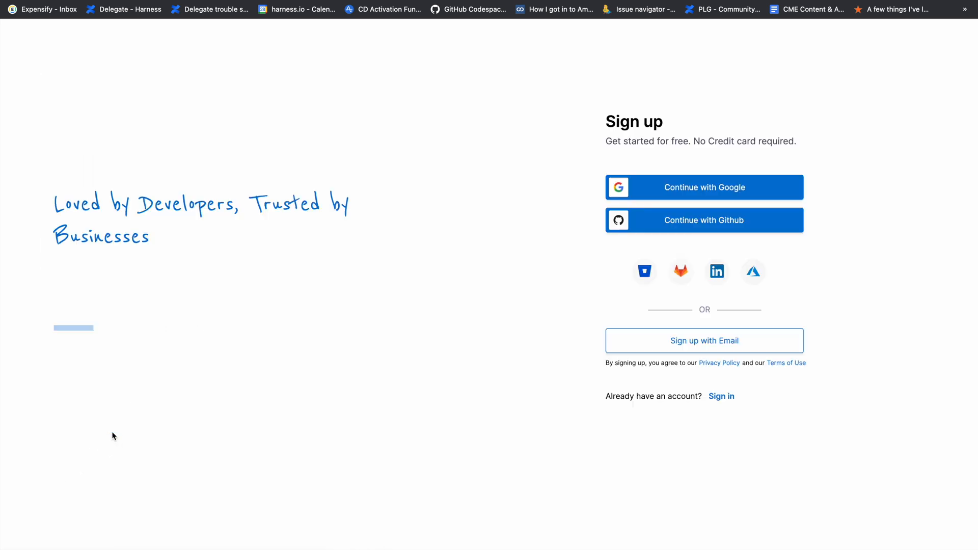
left_click(704, 341)
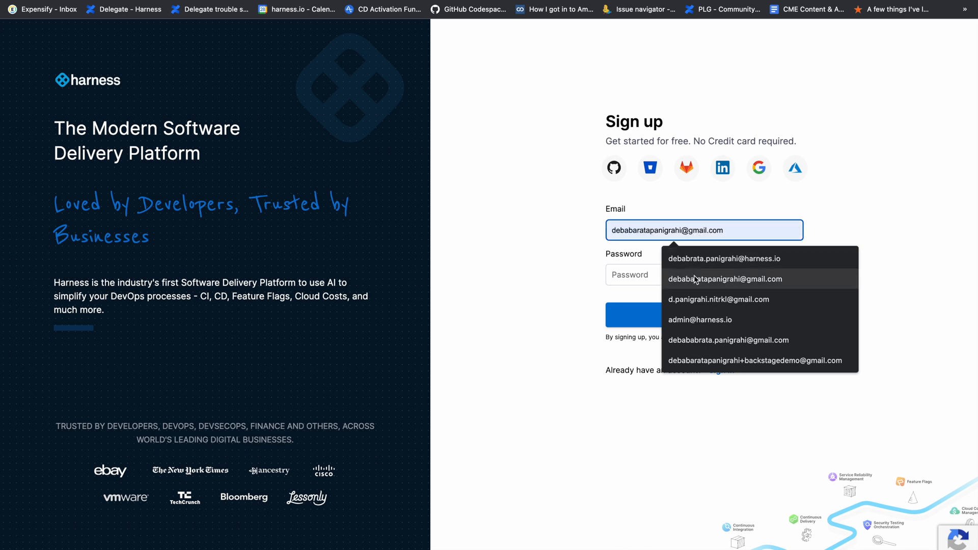
Submit the sign-up with the saved email address and a password.
left_click(725, 278)
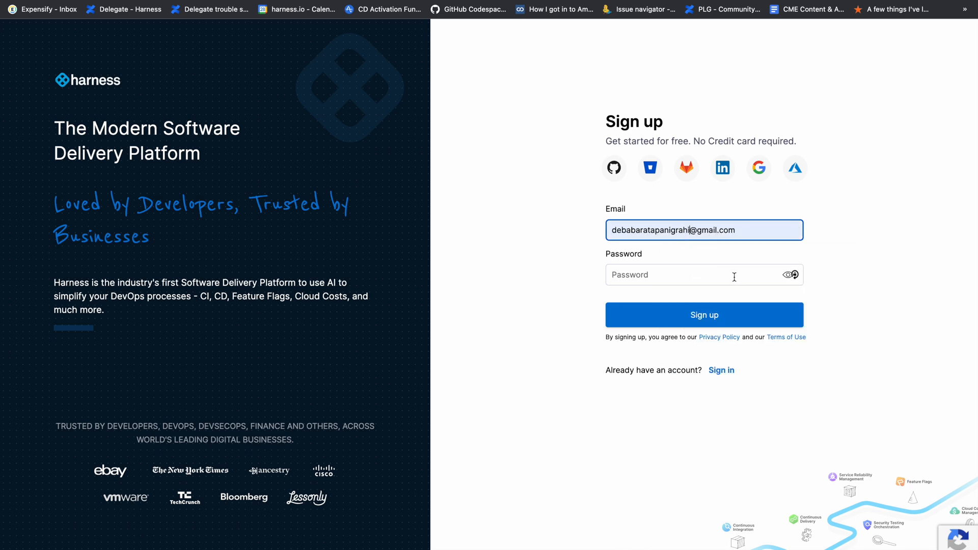
type("+backstaged")
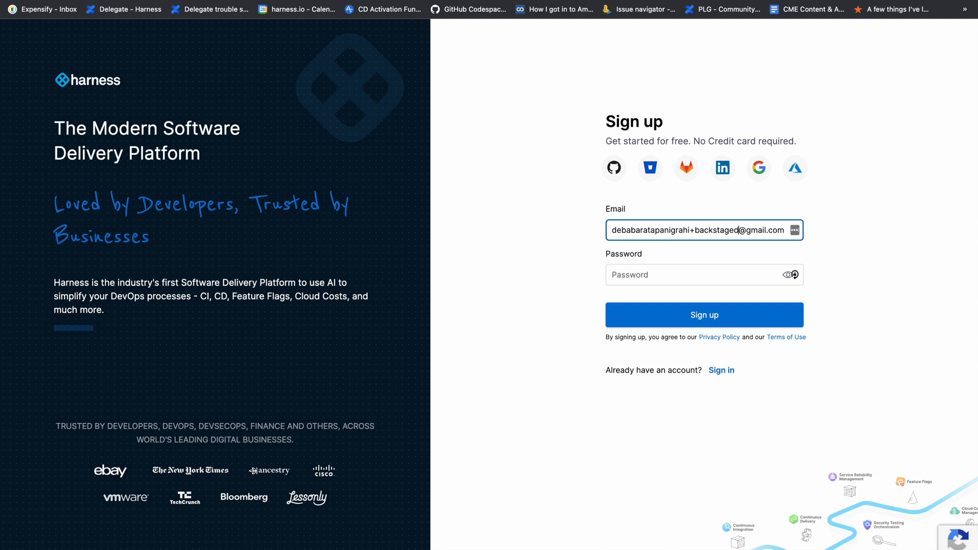
left_click(703, 275)
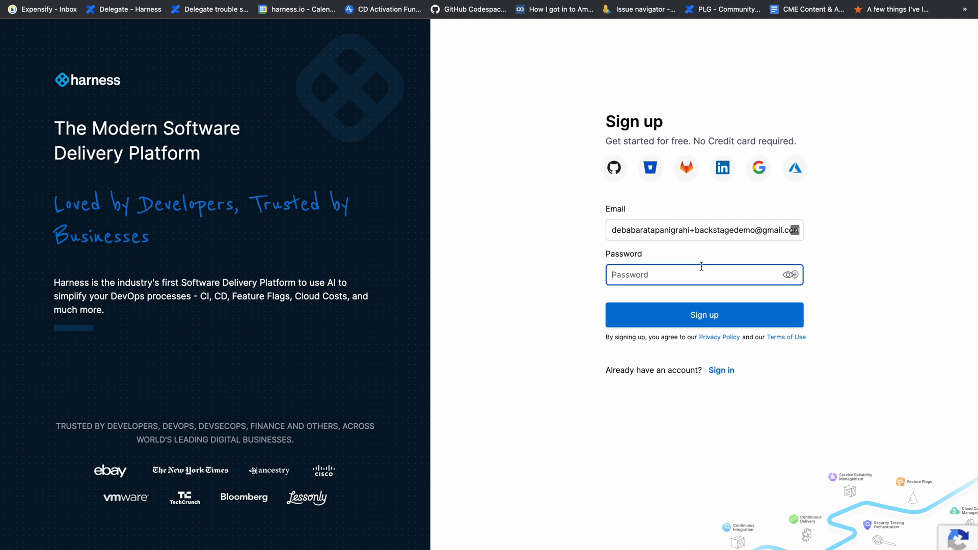
type("password")
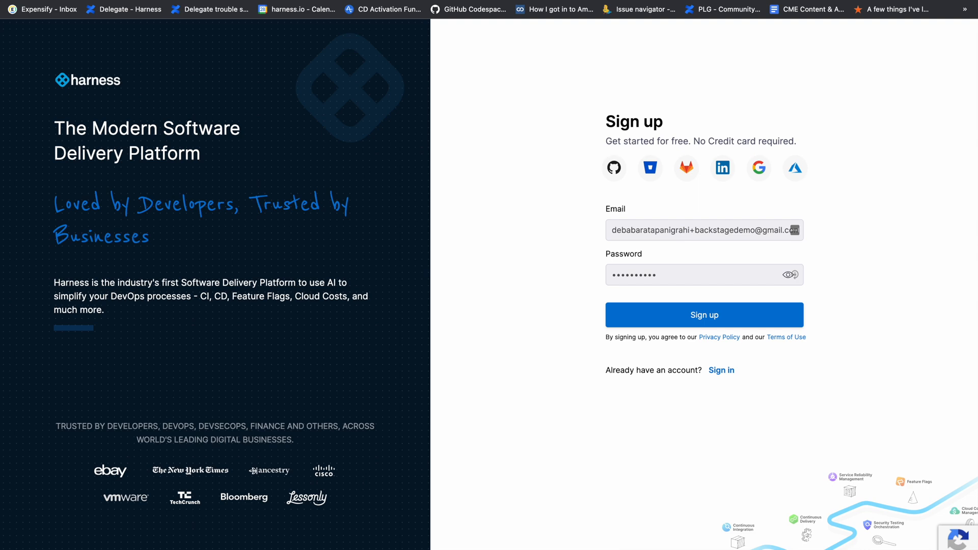
left_click(702, 314)
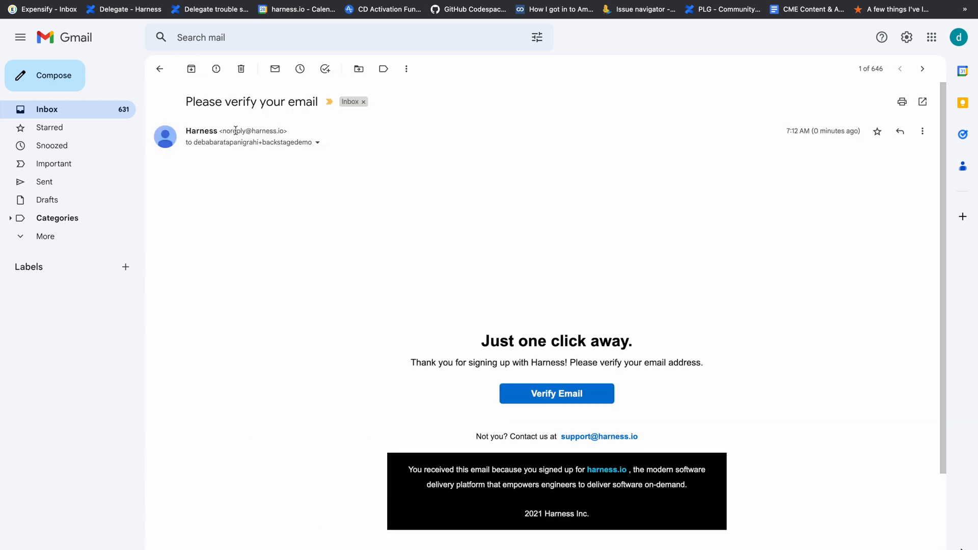
Verify the Harness account through the Verify Email button in Gmail.
left_click(555, 394)
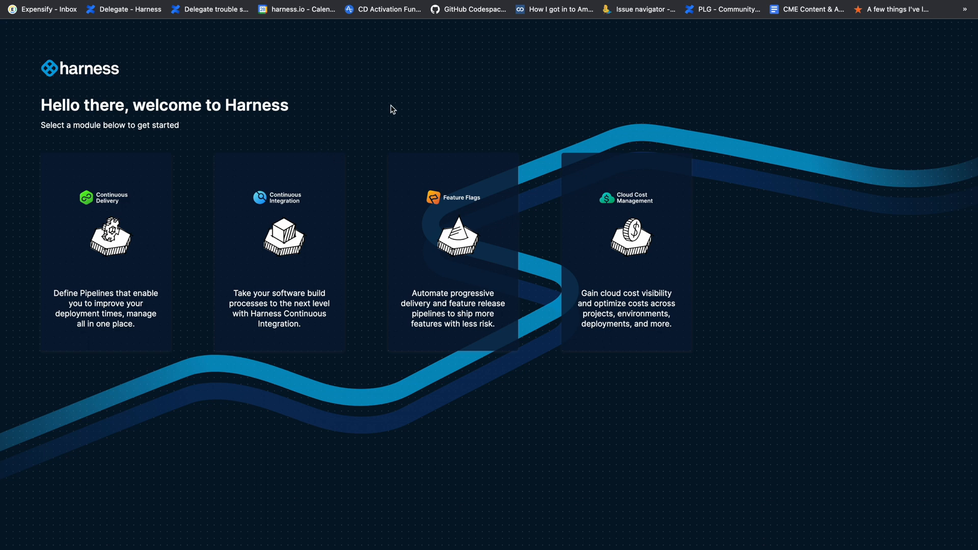
mouse_move(147, 141)
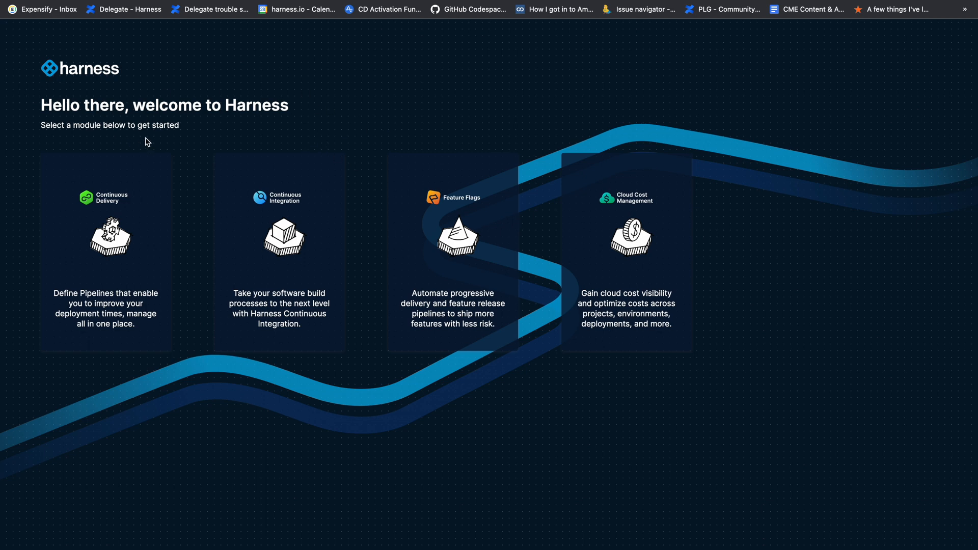
mouse_move(306, 206)
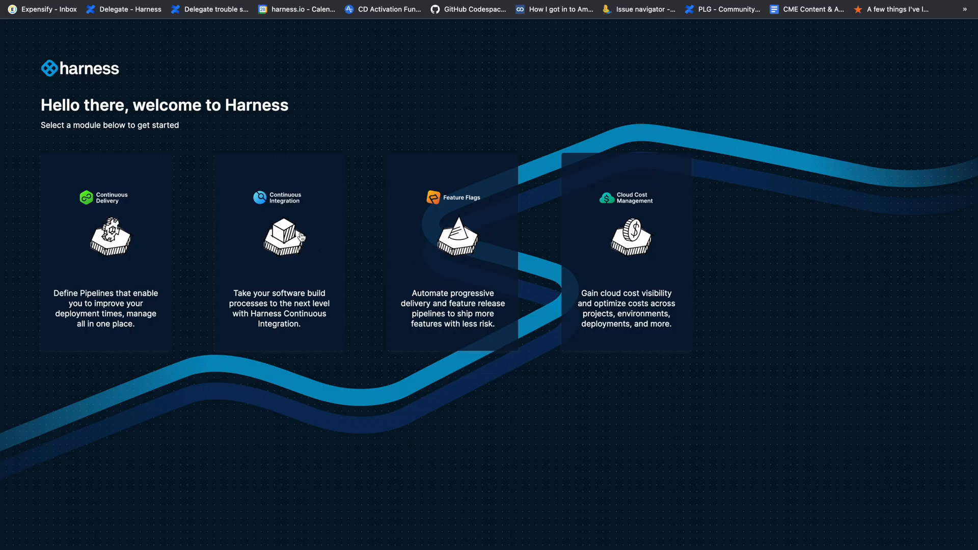
Choose Continuous Integration as the starting Harness module.
left_click(278, 251)
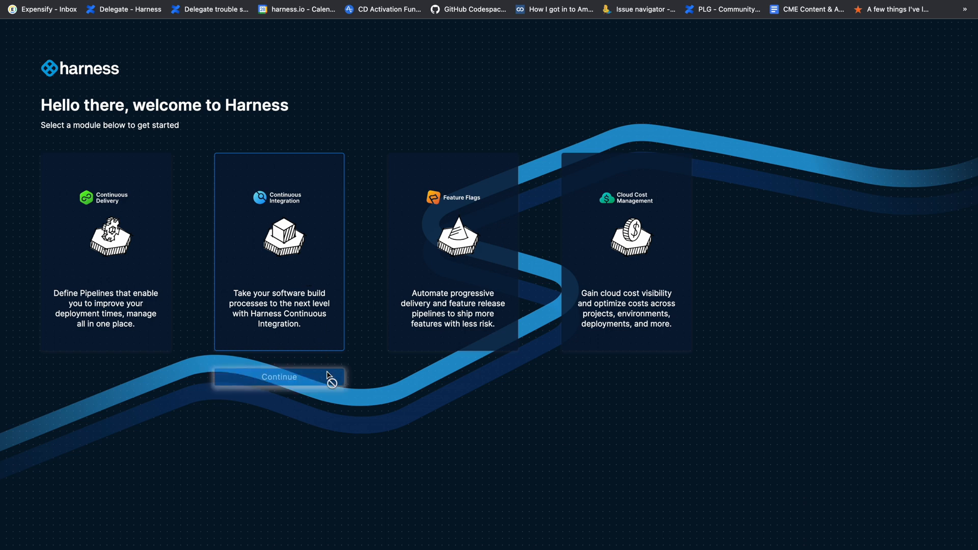
left_click(278, 376)
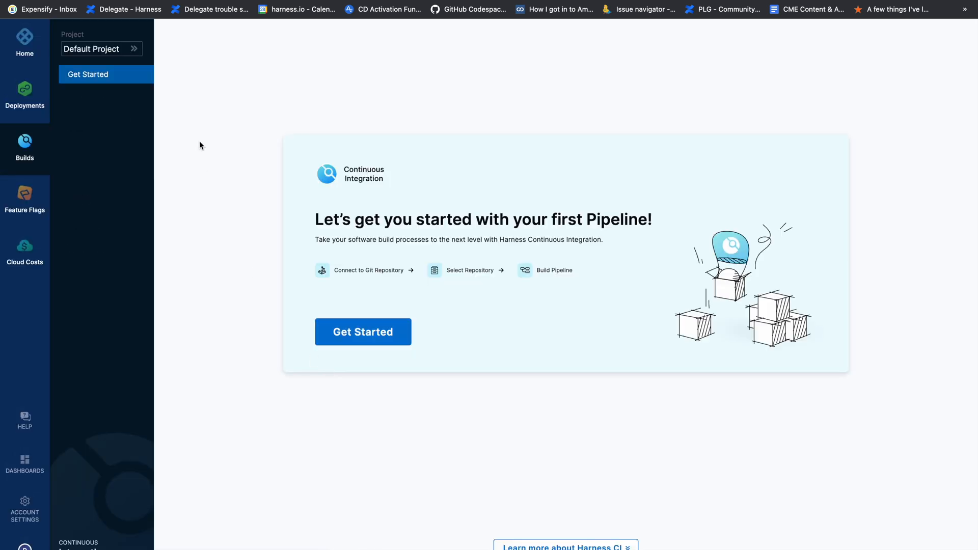
Start the pipeline wizard in Default Project and connect GitHub via OAuth.
left_click(134, 49)
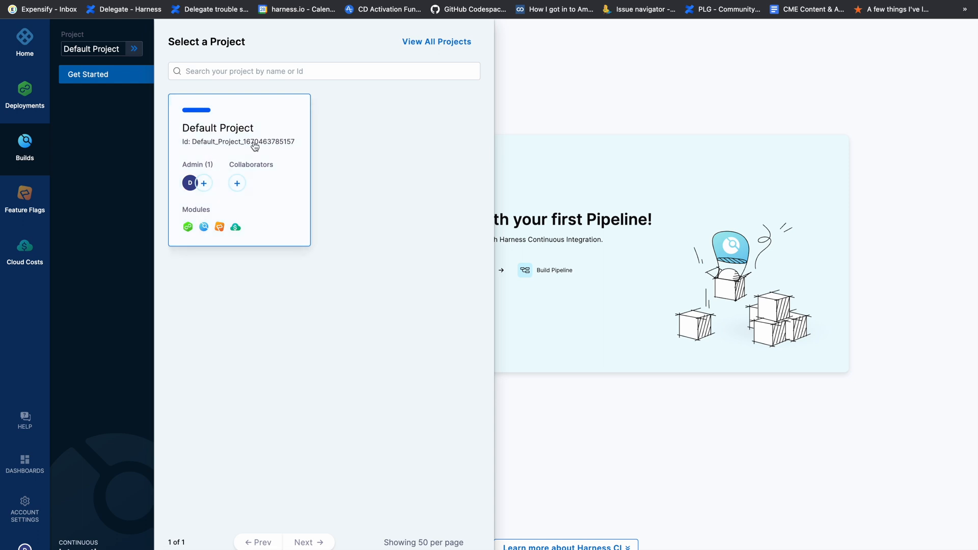
mouse_move(542, 73)
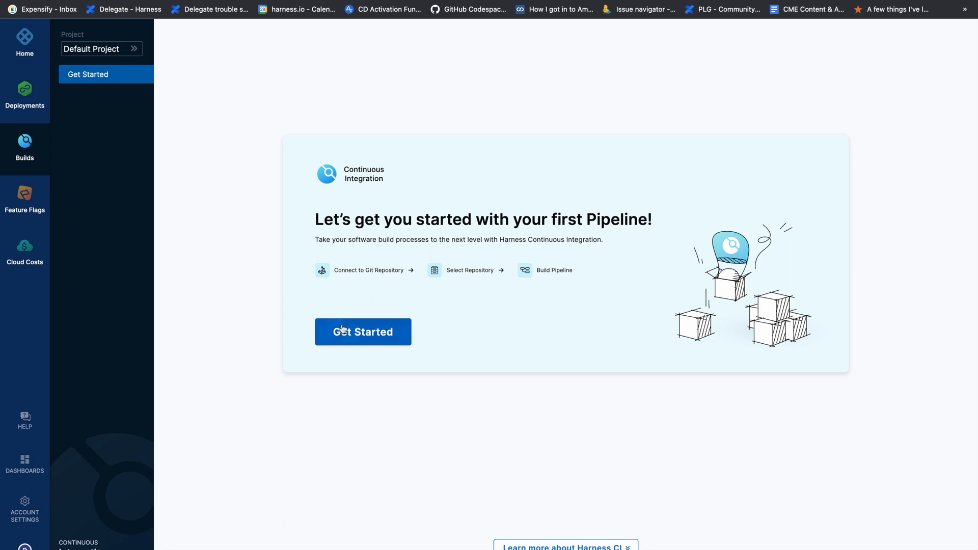
left_click(362, 331)
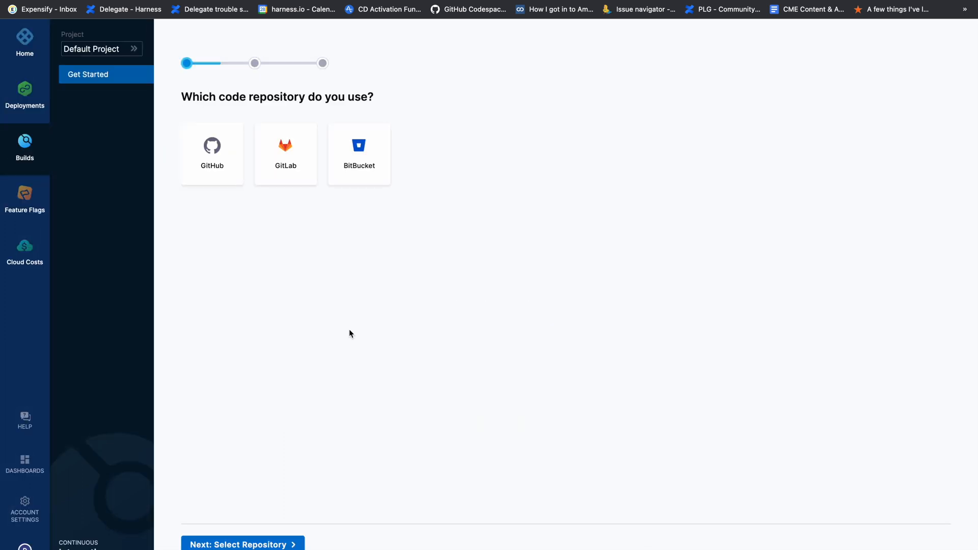
left_click(211, 154)
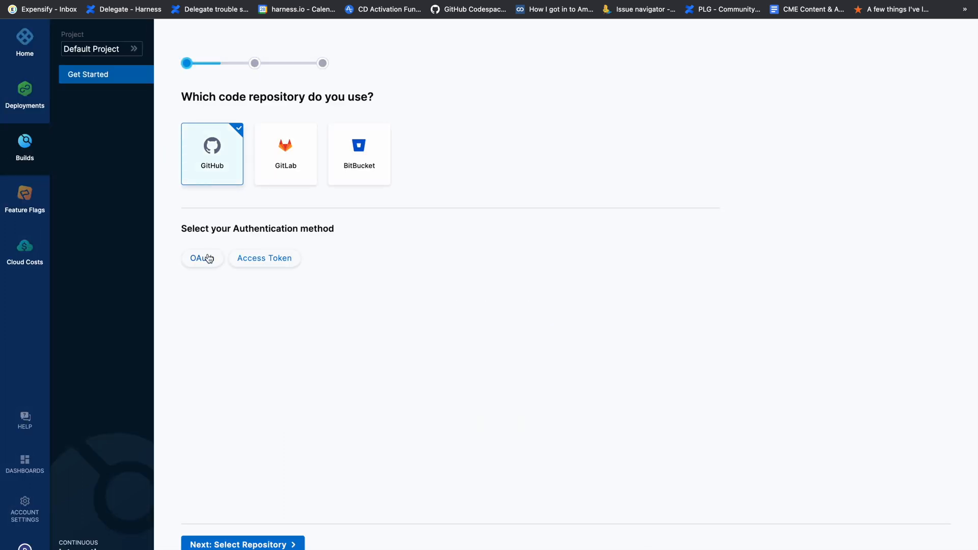
mouse_move(255, 149)
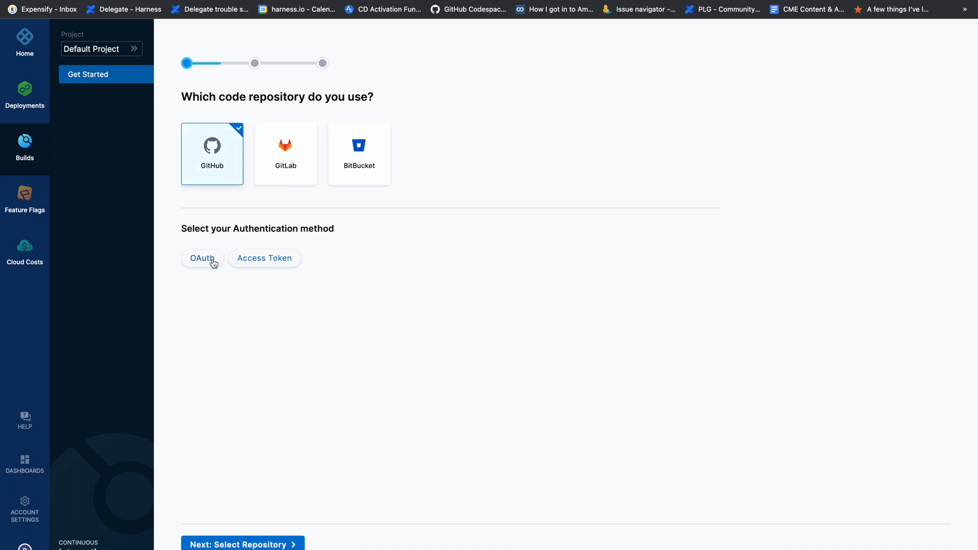
left_click(201, 258)
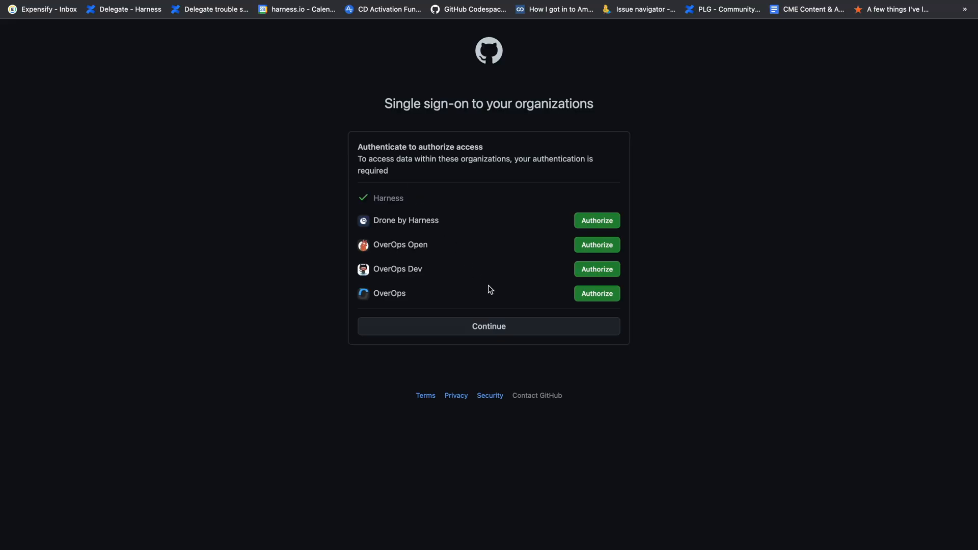
mouse_move(506, 326)
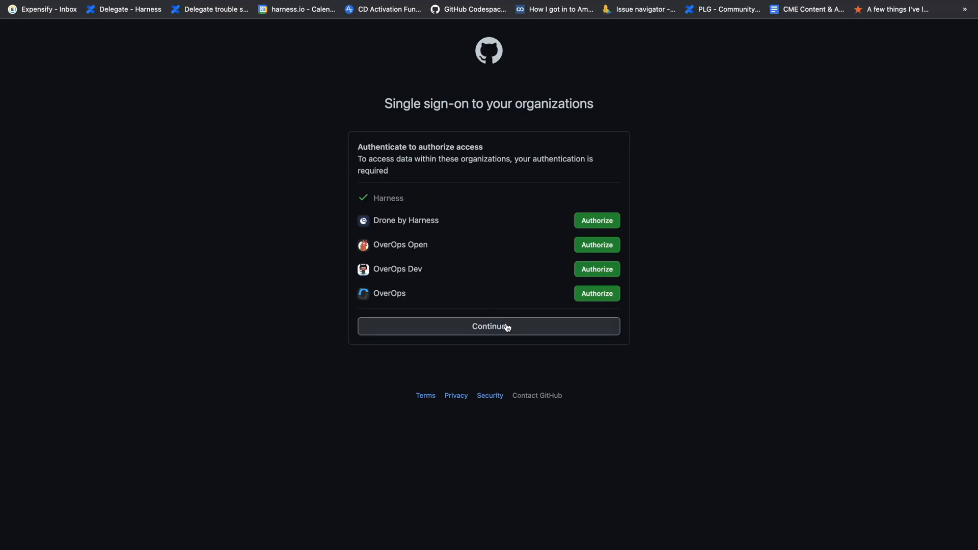
left_click(488, 326)
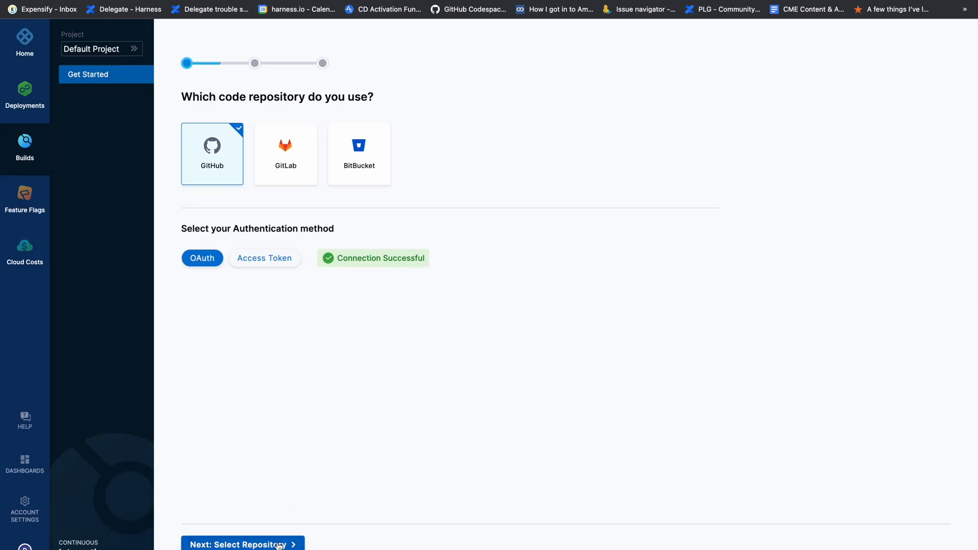
Move to repository selection and browse the GitHub repository list.
left_click(242, 544)
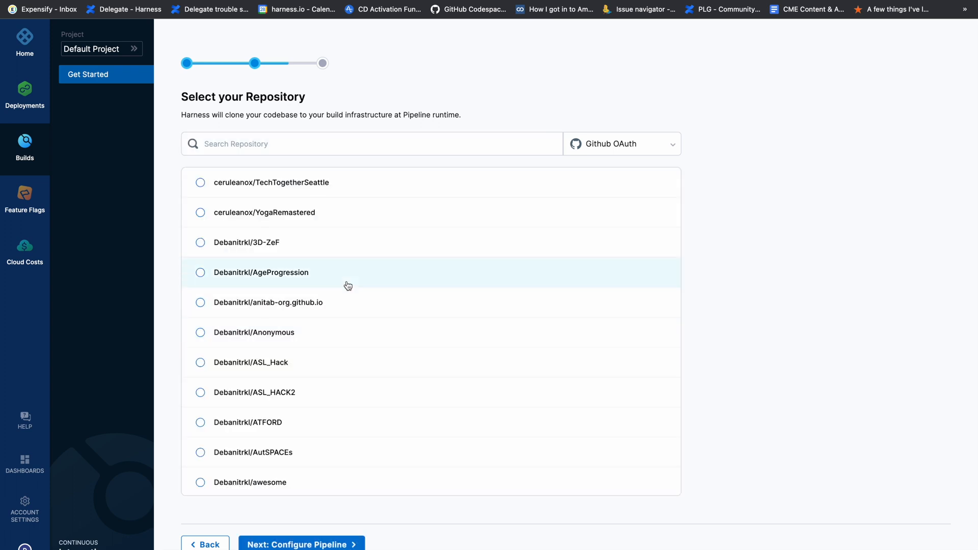
scroll("down", 3)
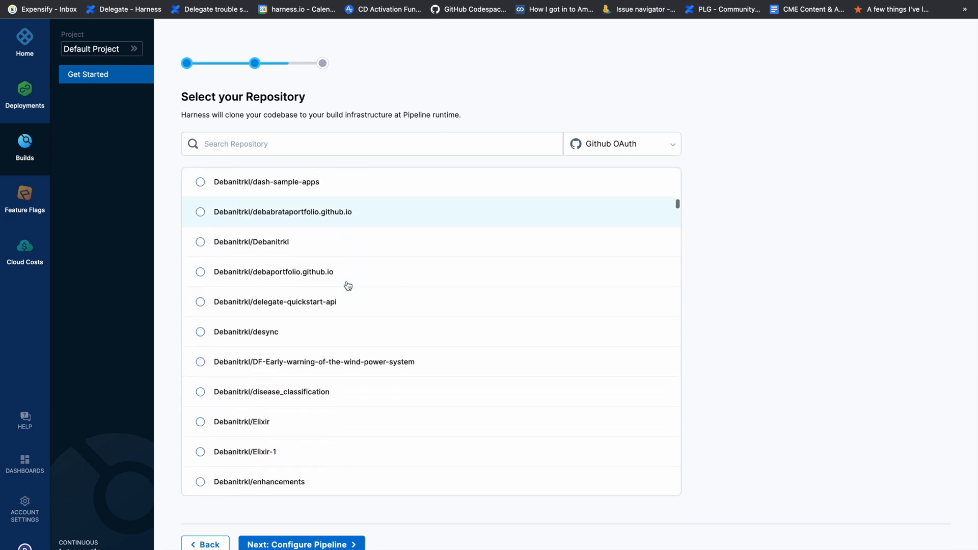
scroll("down", 3)
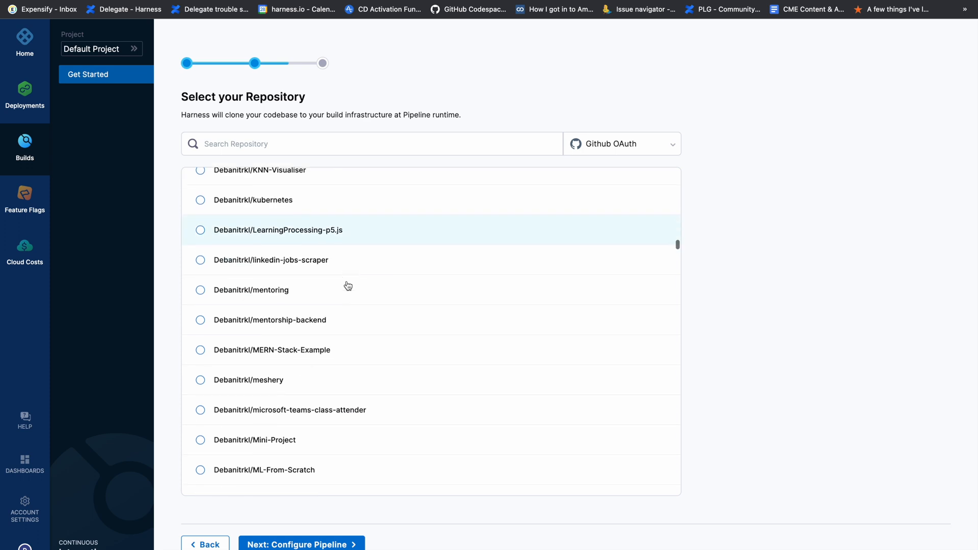
scroll("down", 3)
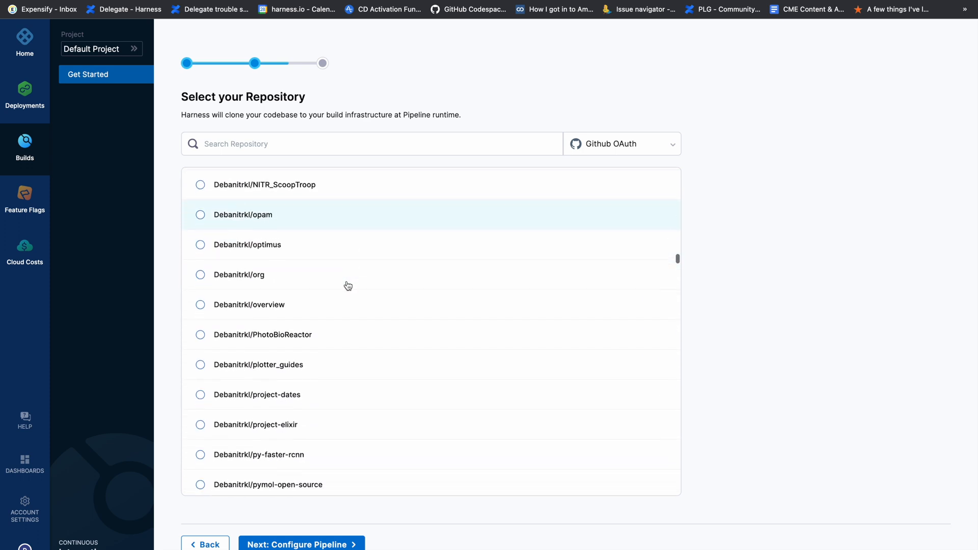
scroll("down", 3)
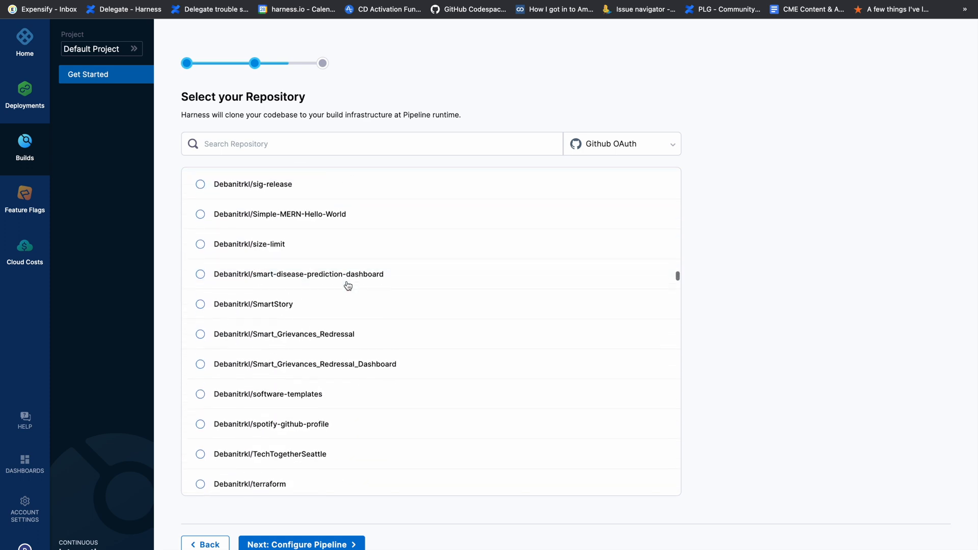
scroll("down", 3)
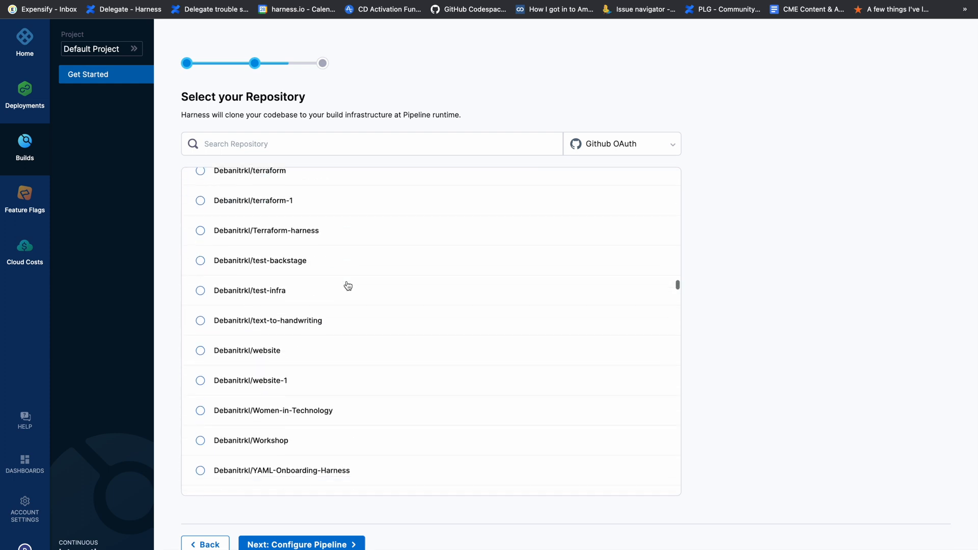
scroll("up", 3)
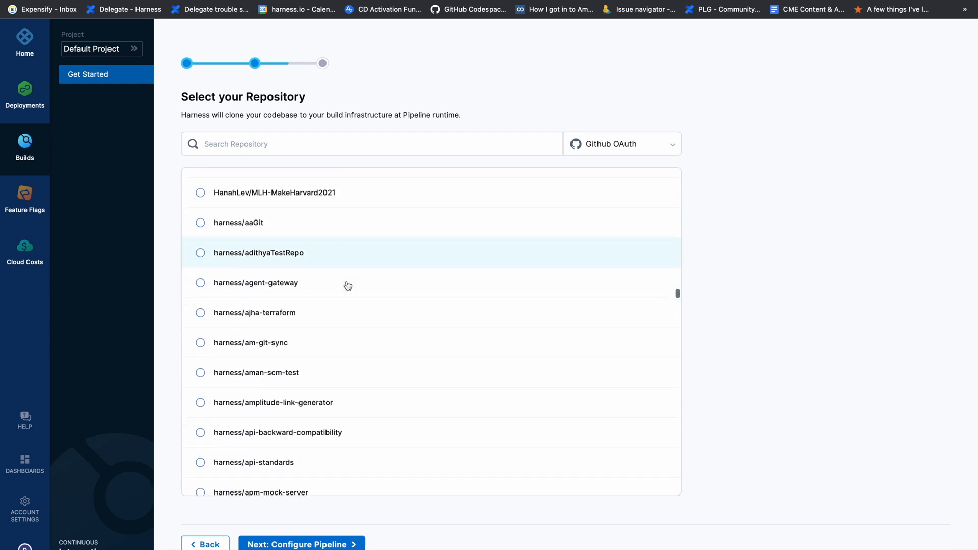
scroll("down", 3)
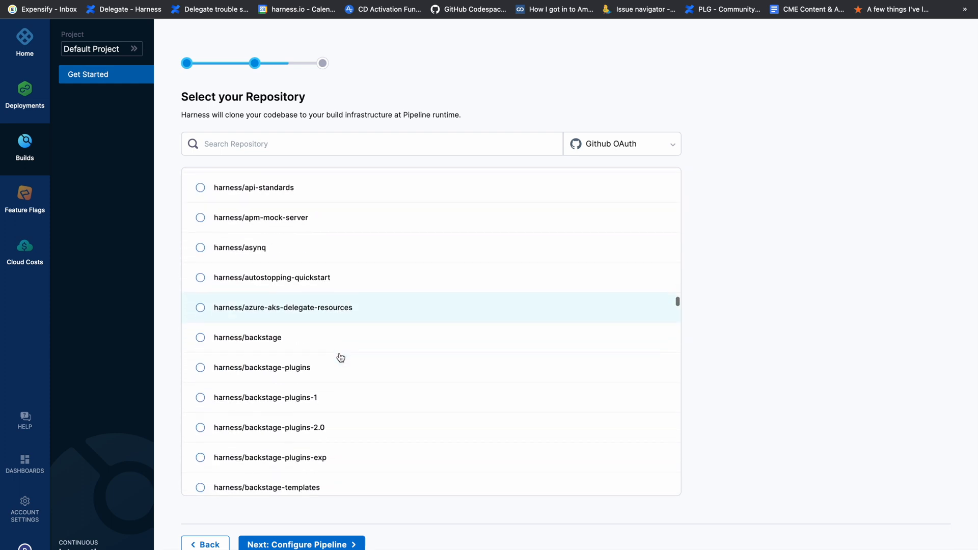
scroll("down", 3)
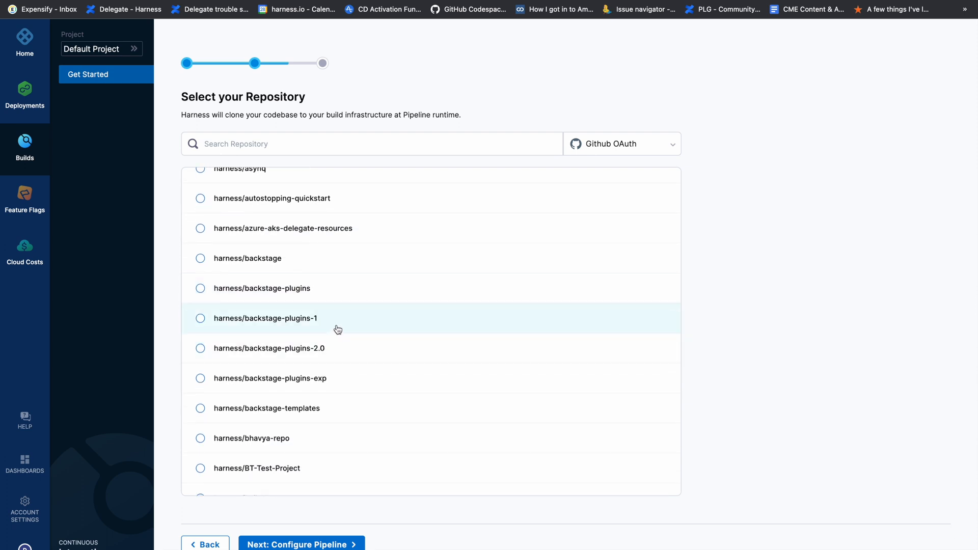
scroll("down", 3)
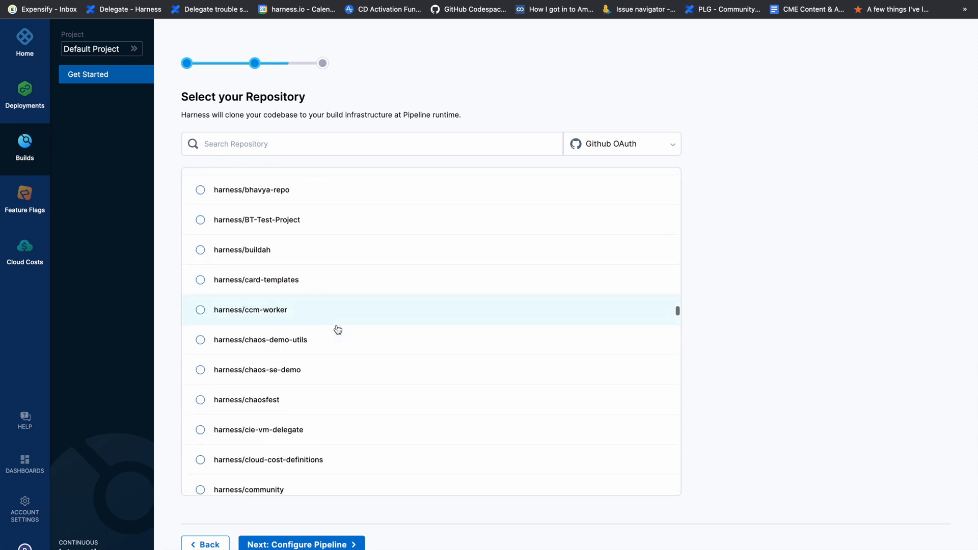
scroll("up", 3)
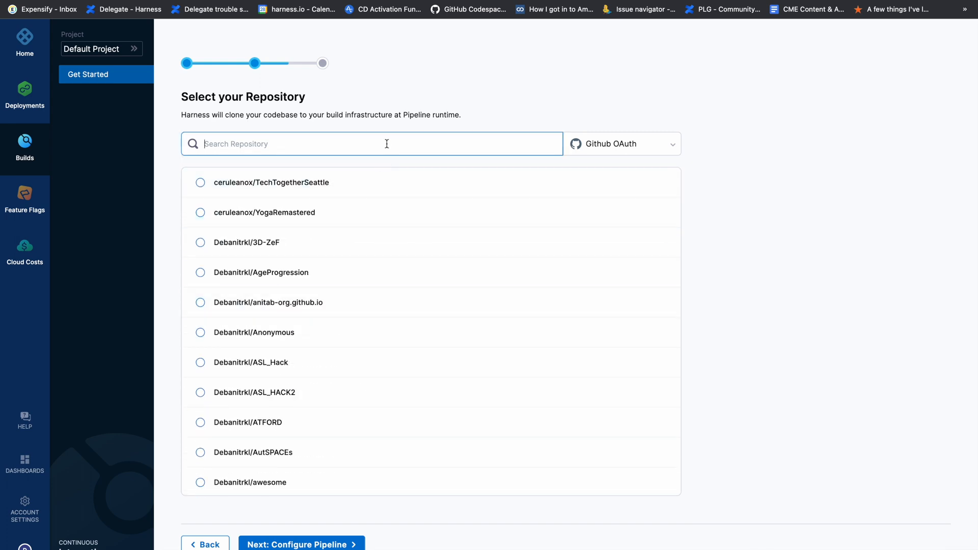
Filter repositories by 'go' and select Debanitrkl/go-pipeline-sample.
type("go")
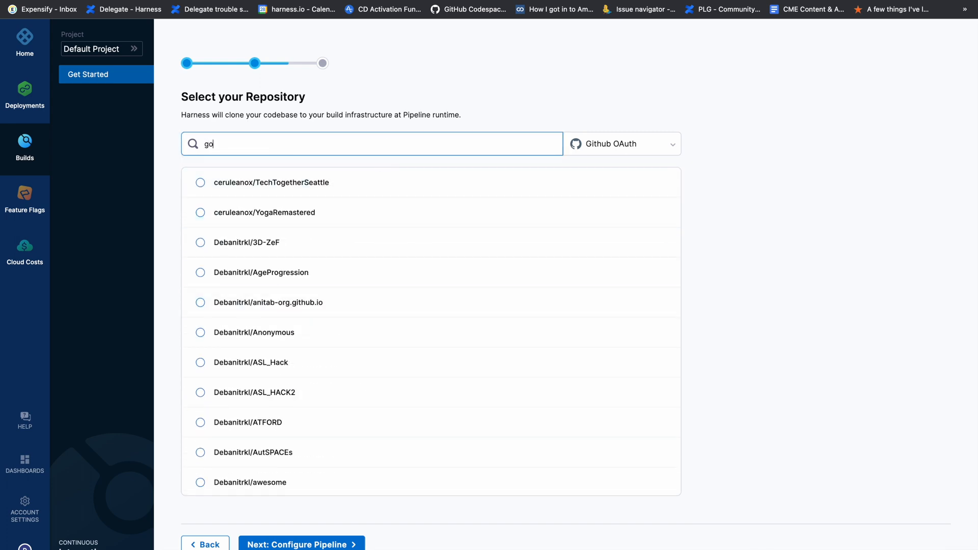
type("go")
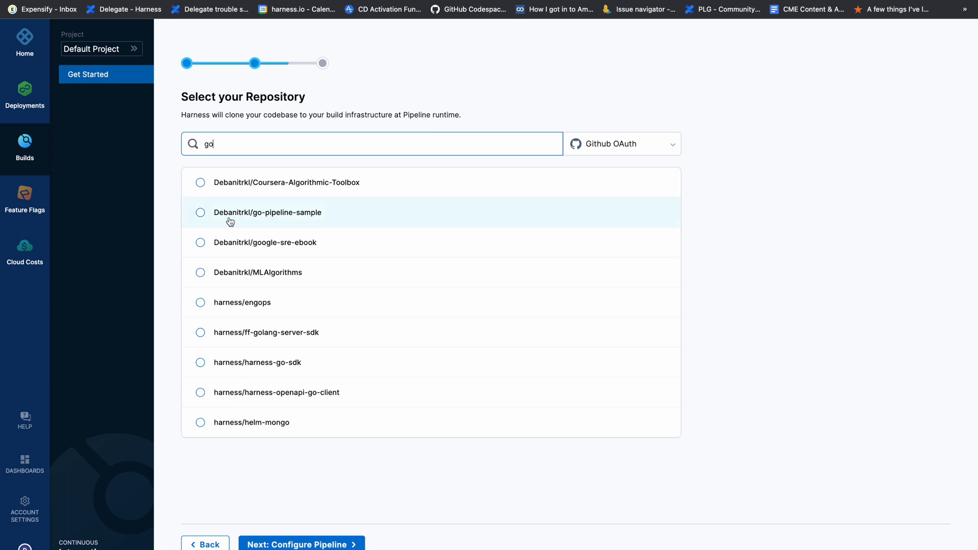
left_click(201, 212)
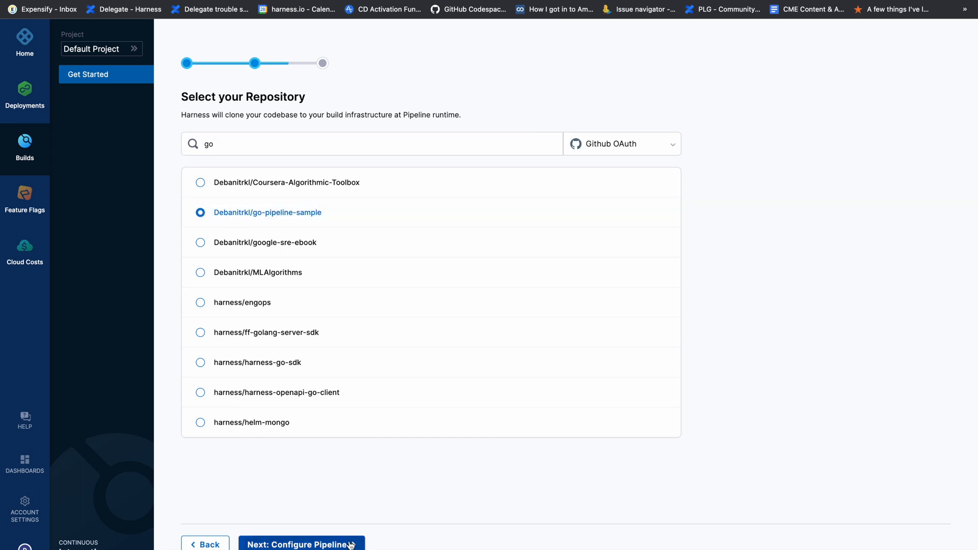
Create the 'Build go-pipeline-sample' pipeline from the Starter Pipeline template.
left_click(301, 544)
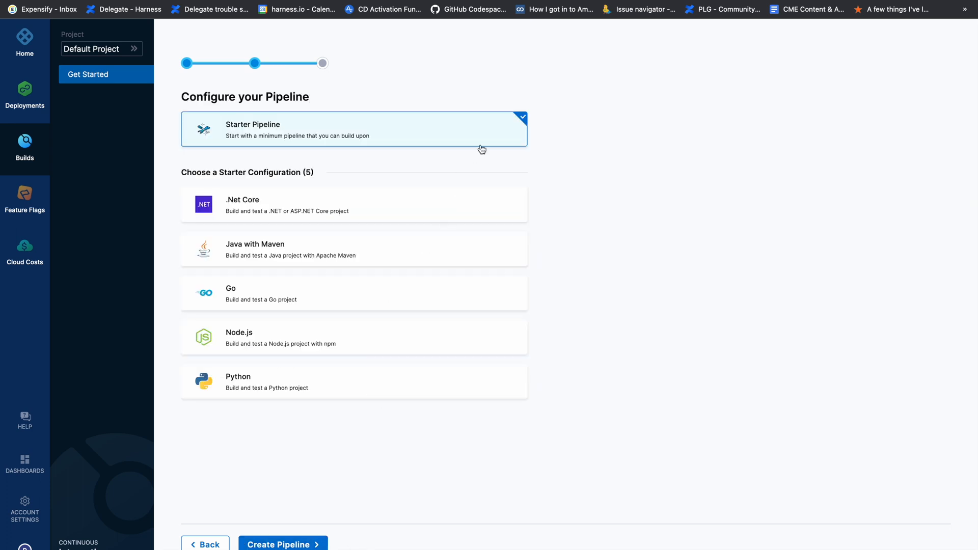
mouse_move(400, 135)
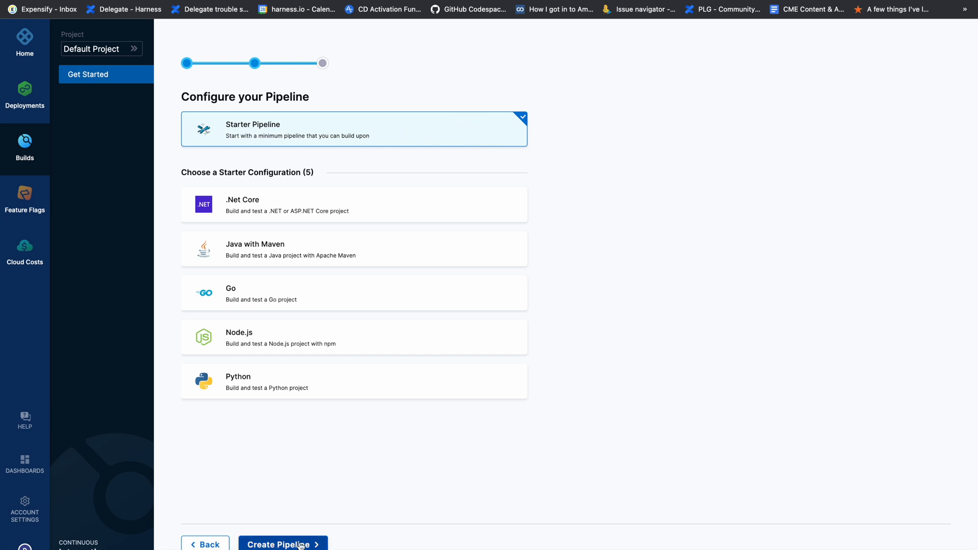
left_click(281, 545)
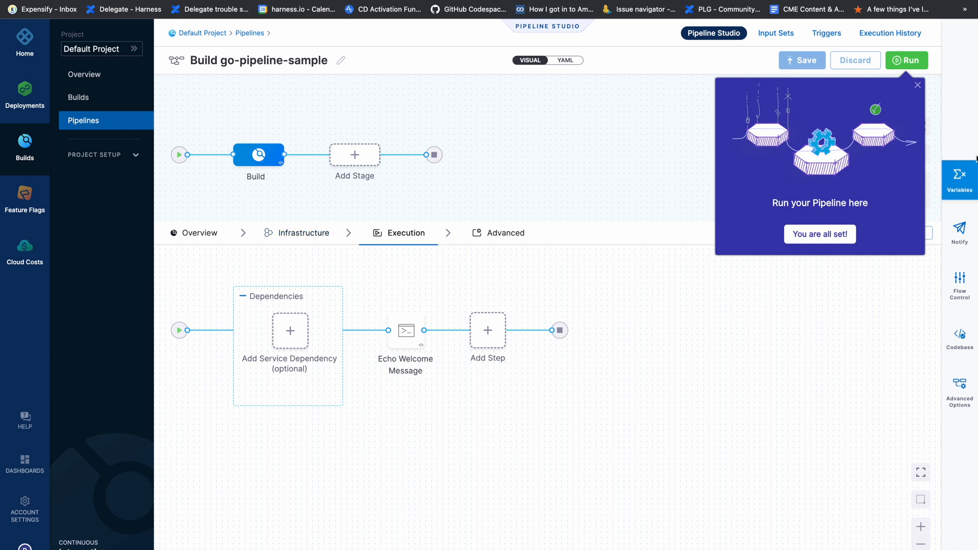
mouse_move(819, 234)
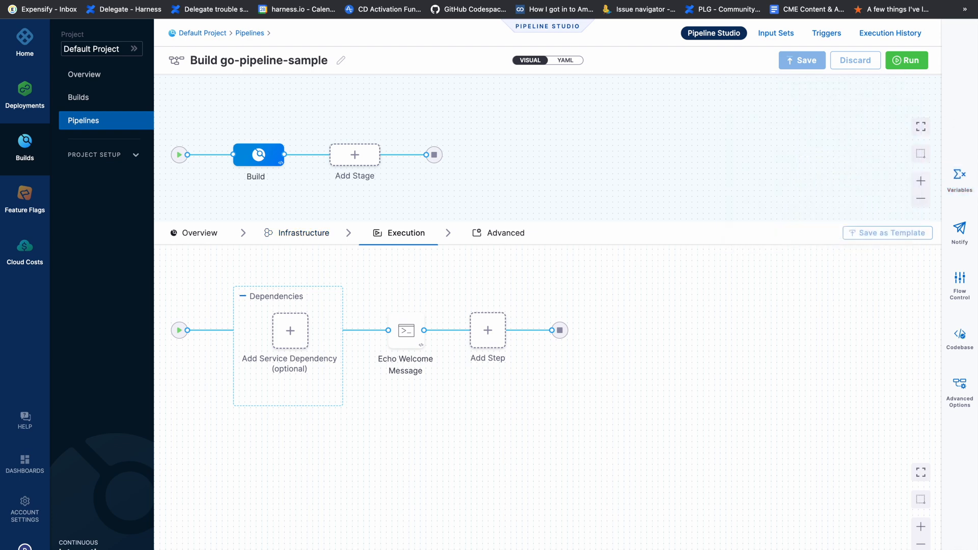
left_click(303, 234)
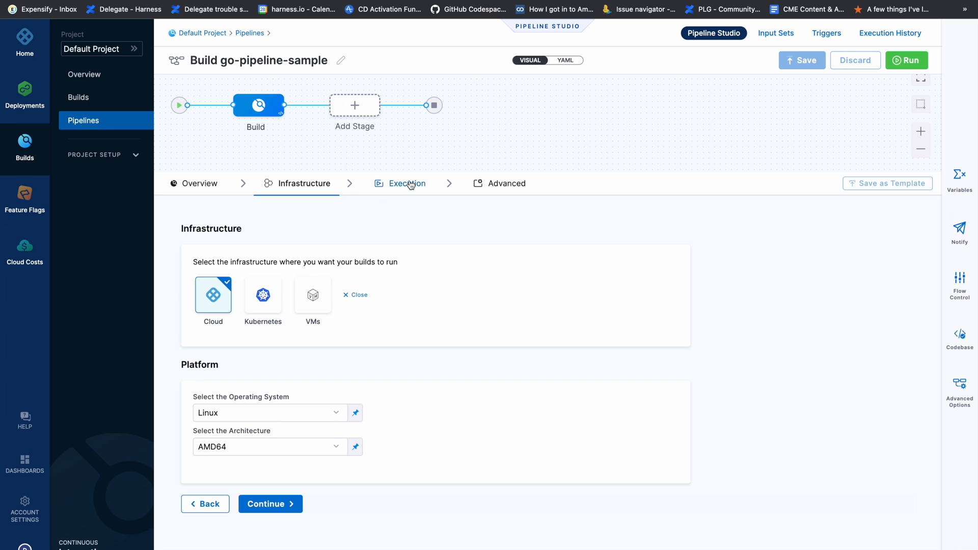
left_click(406, 183)
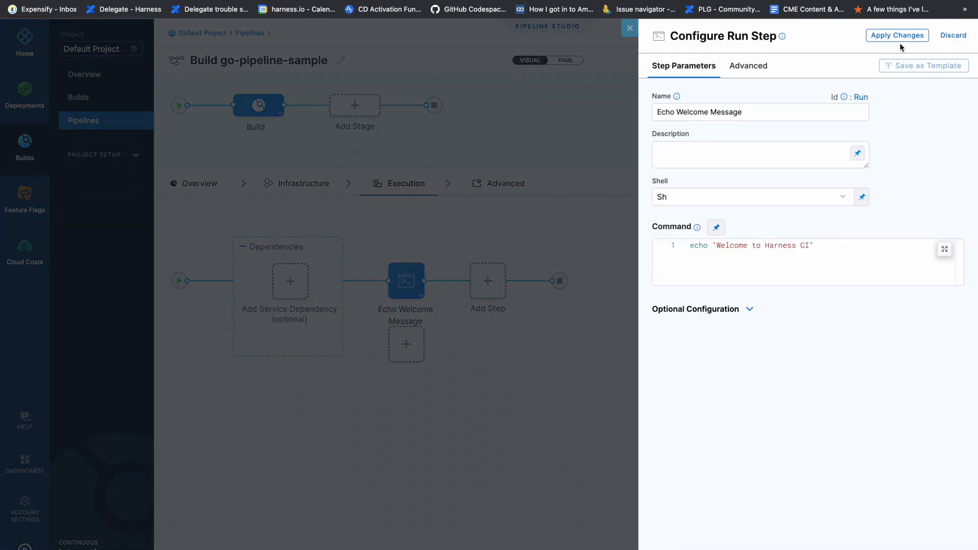
left_click(897, 35)
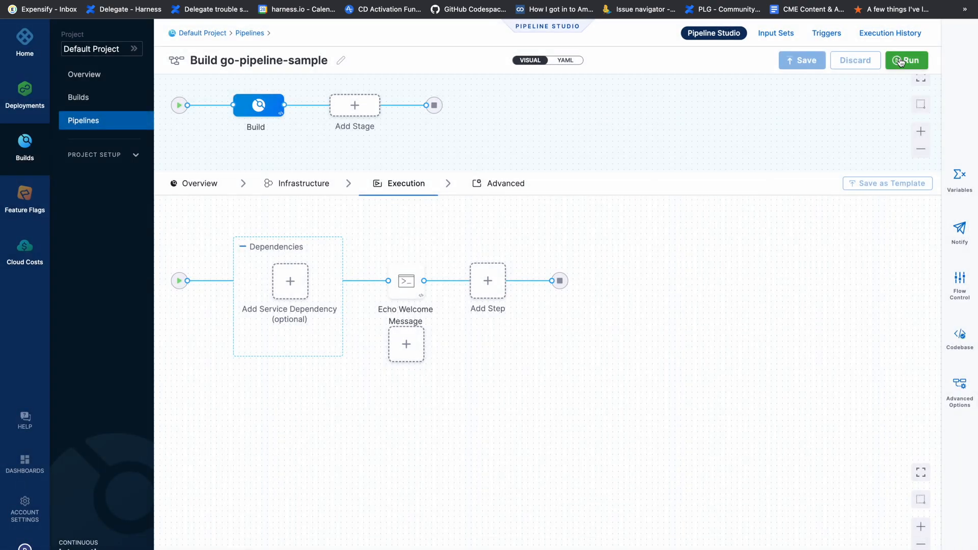
Run the Build go-pipeline-sample pipeline on the main branch.
left_click(905, 60)
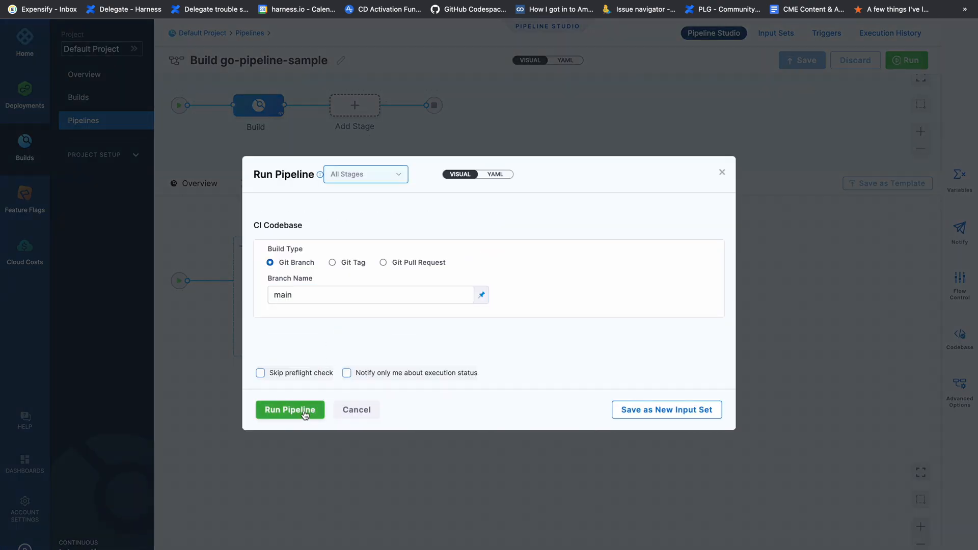
left_click(289, 410)
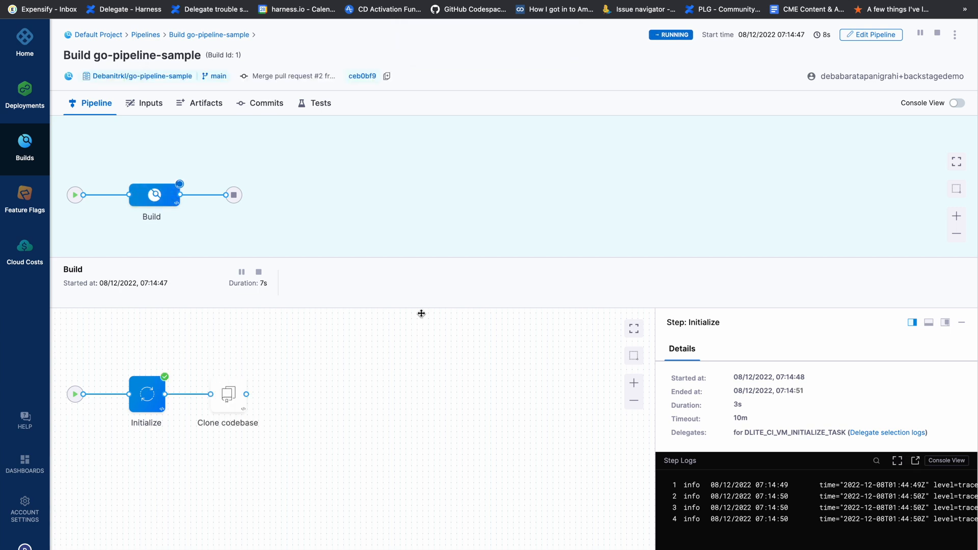
Check the Echo Welcome Message log for 'Welcome to Harness CI', then return to Pipelines.
left_click(228, 394)
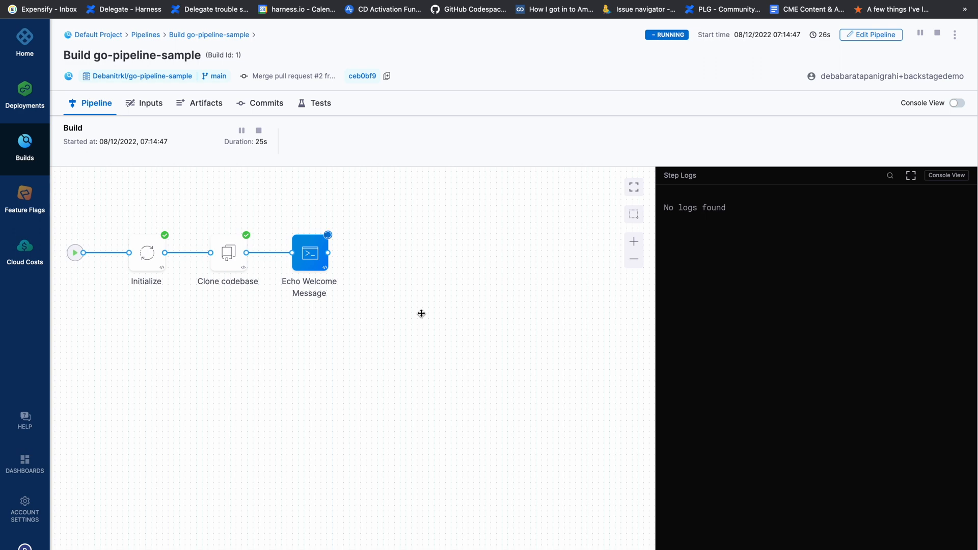
left_click(147, 253)
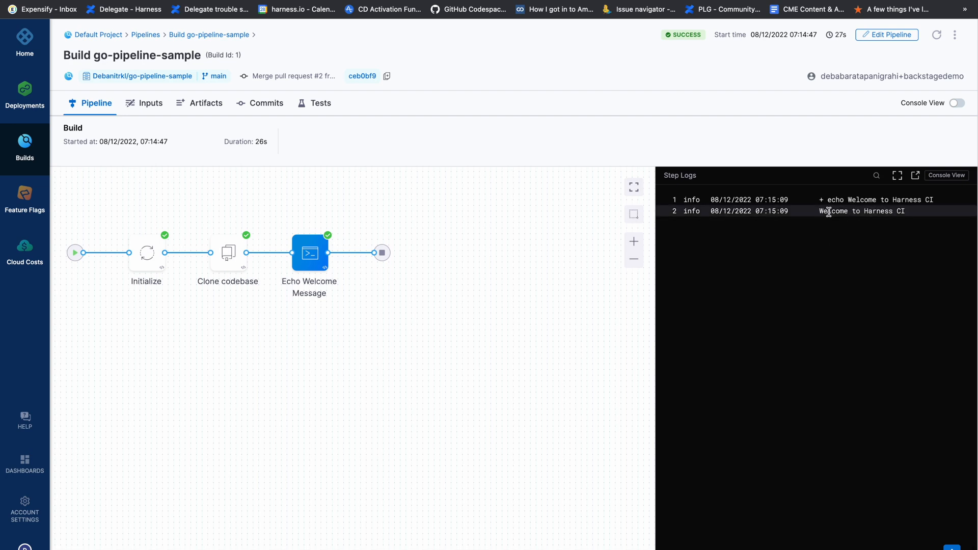
double_click(861, 211)
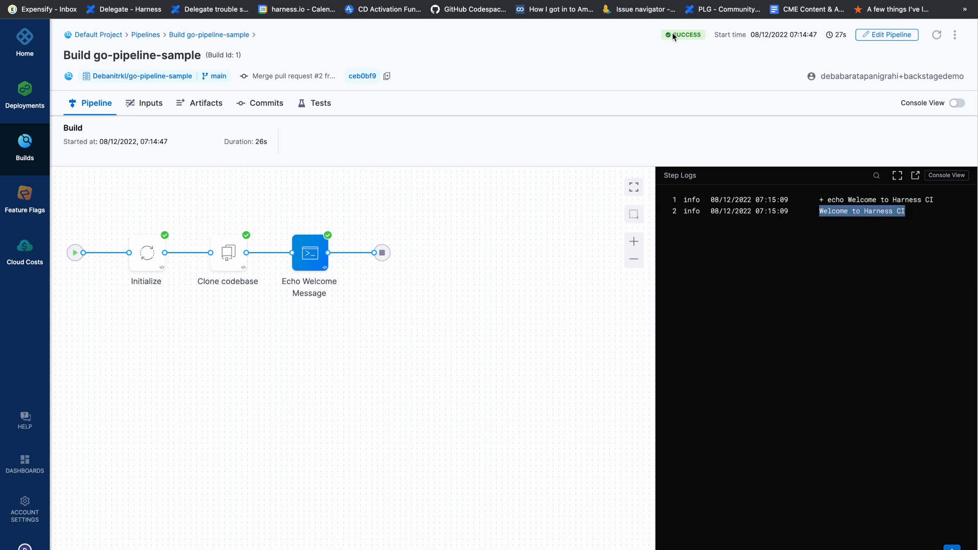
mouse_move(416, 132)
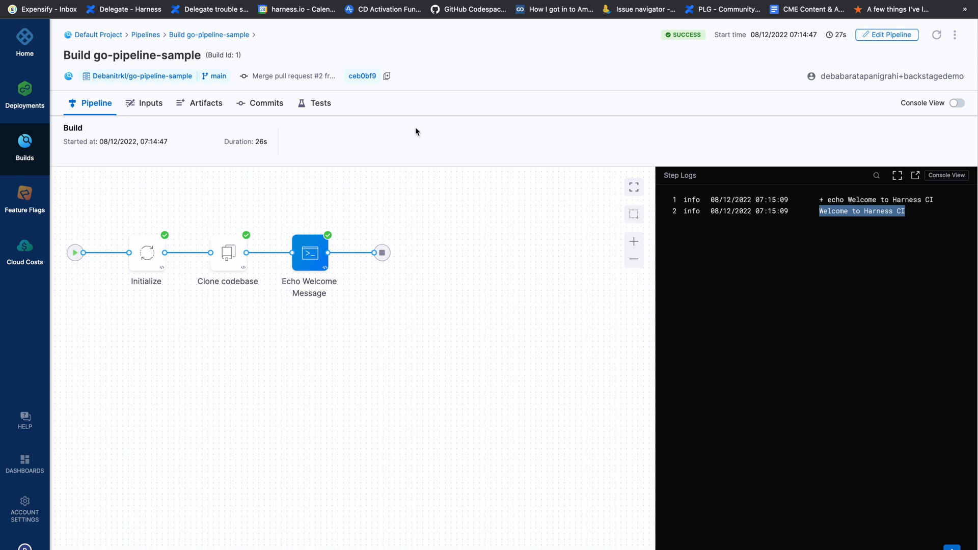
mouse_move(309, 254)
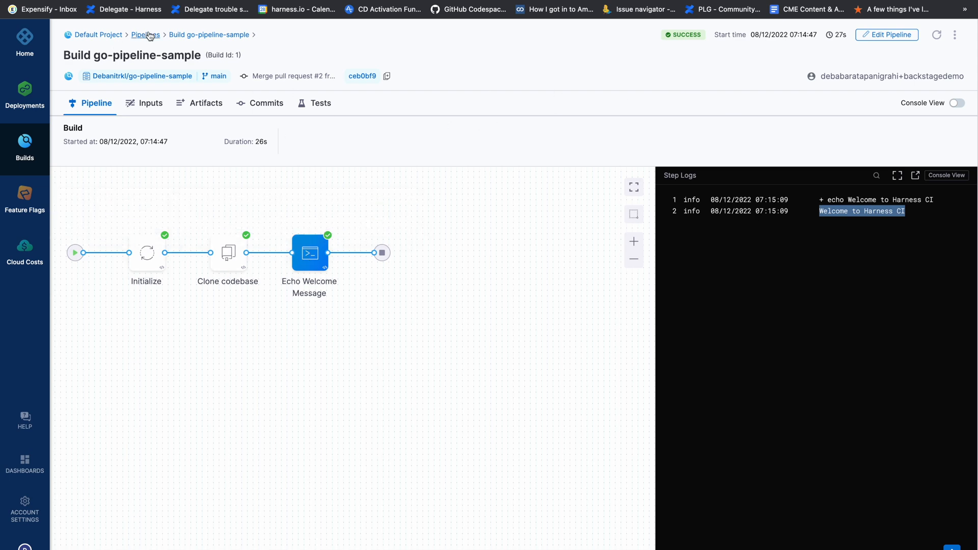
left_click(145, 34)
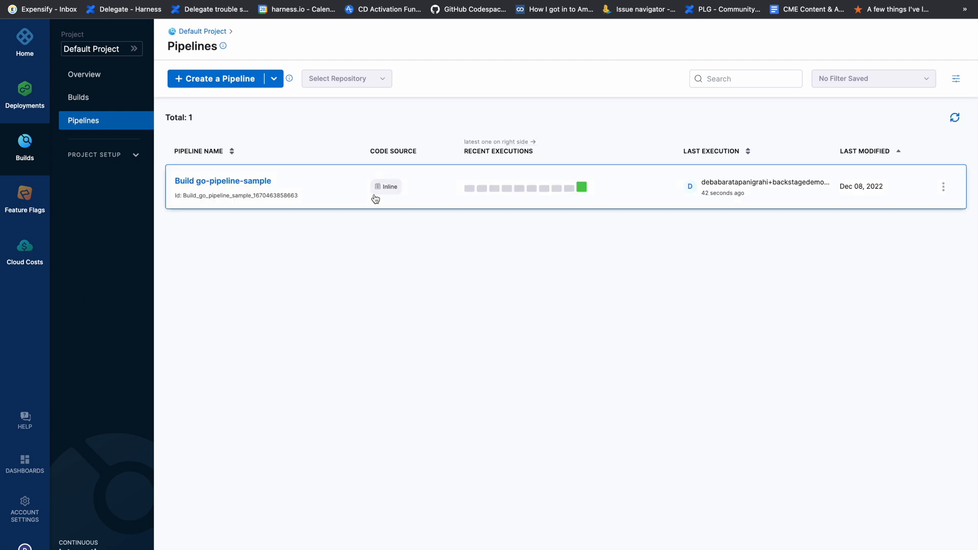
mouse_move(246, 185)
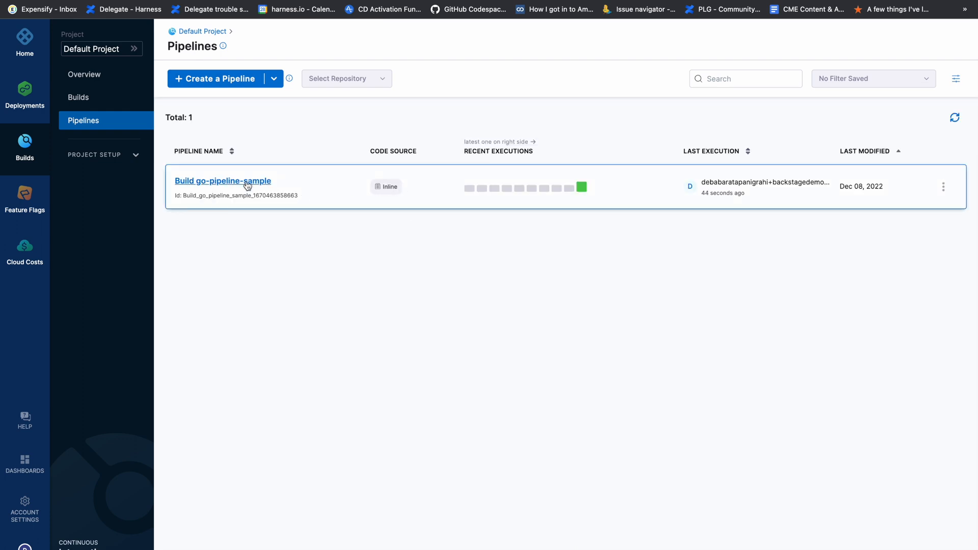
mouse_move(580, 195)
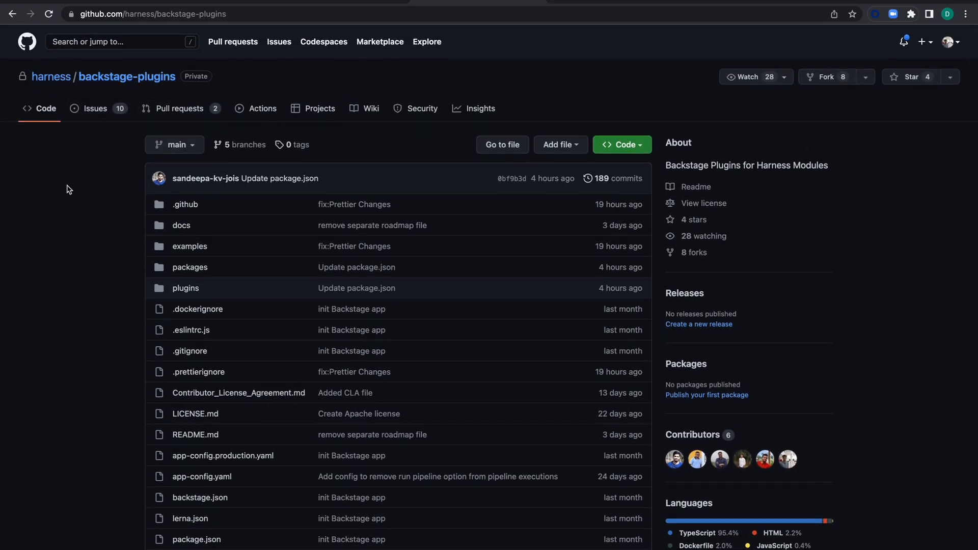
Scroll through the harness/backstage-plugins README and back up to the file list.
scroll("down", 3)
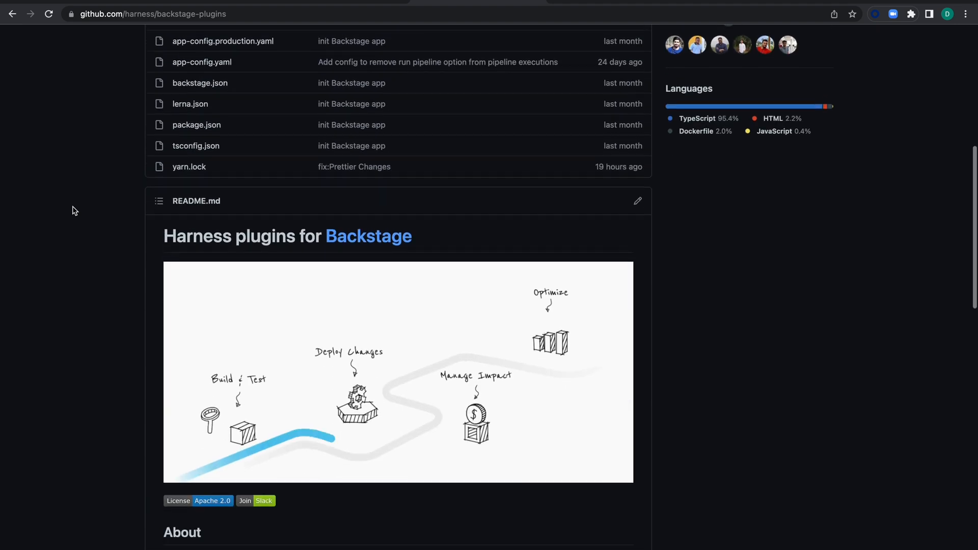
scroll("up", 3)
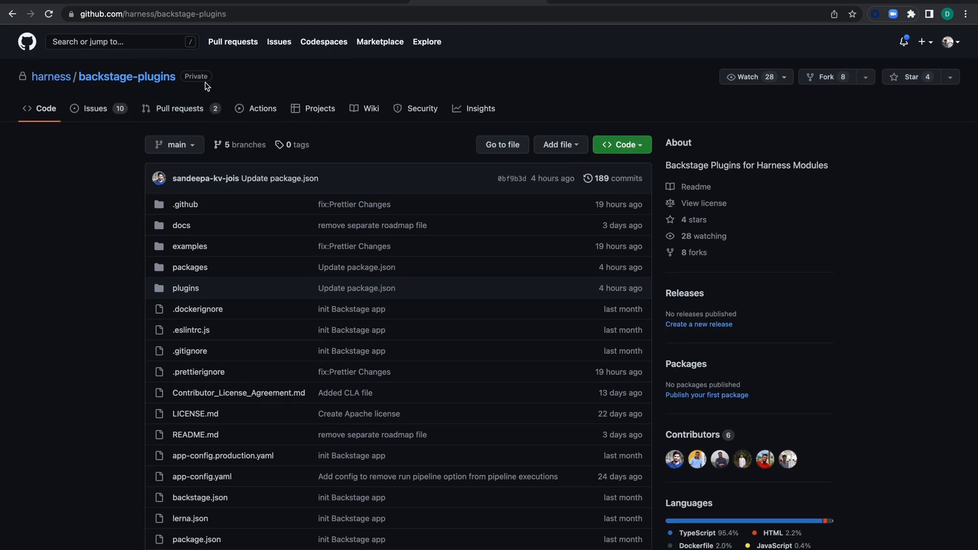
mouse_move(93, 211)
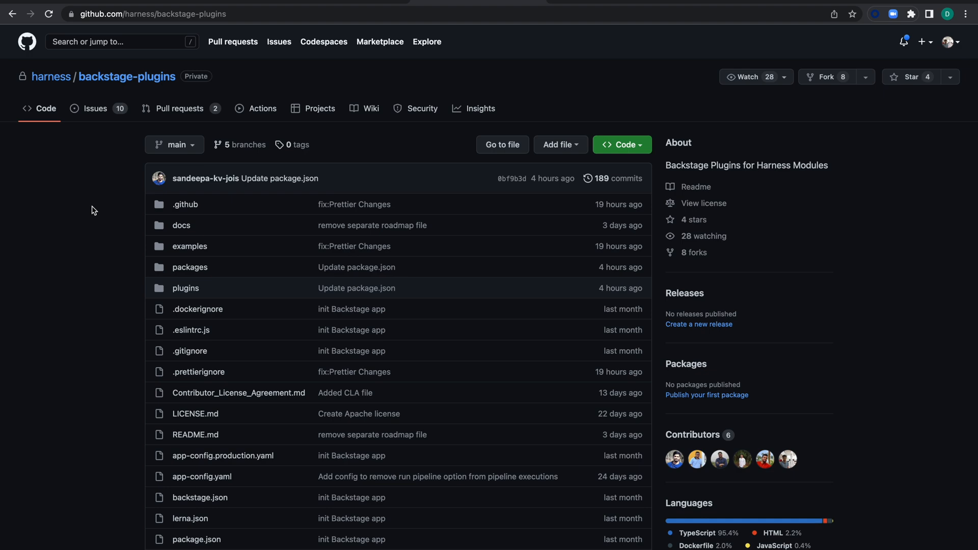
scroll("down", 3)
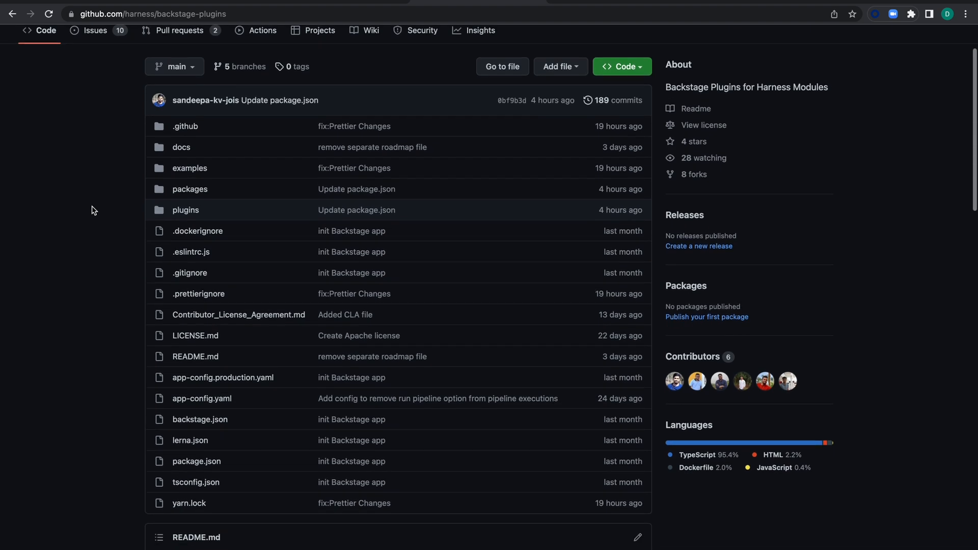
scroll("down", 3)
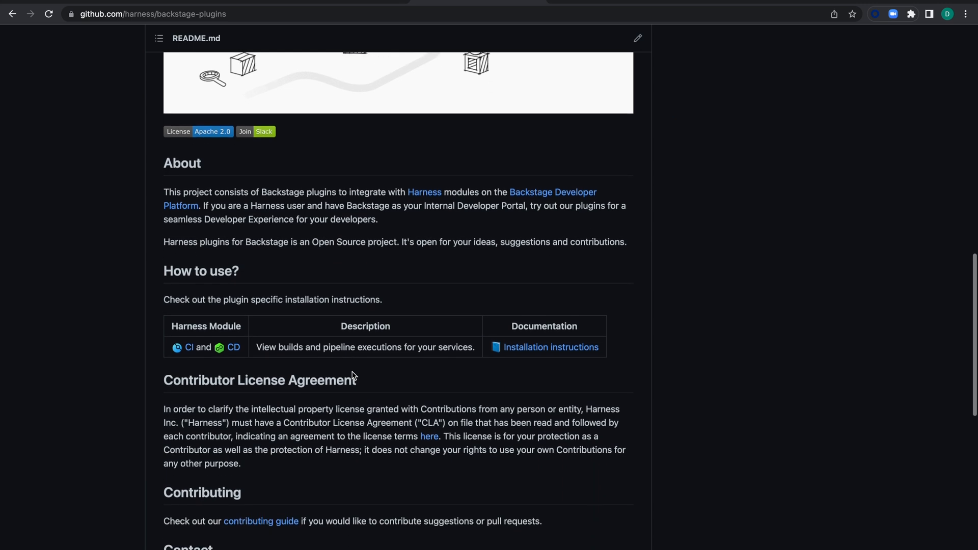
scroll("down", 3)
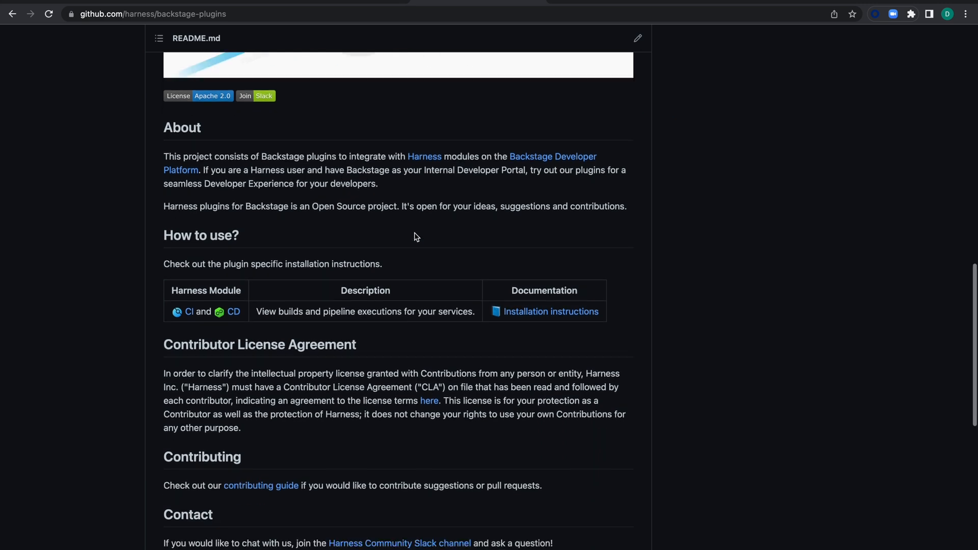
scroll("down", 3)
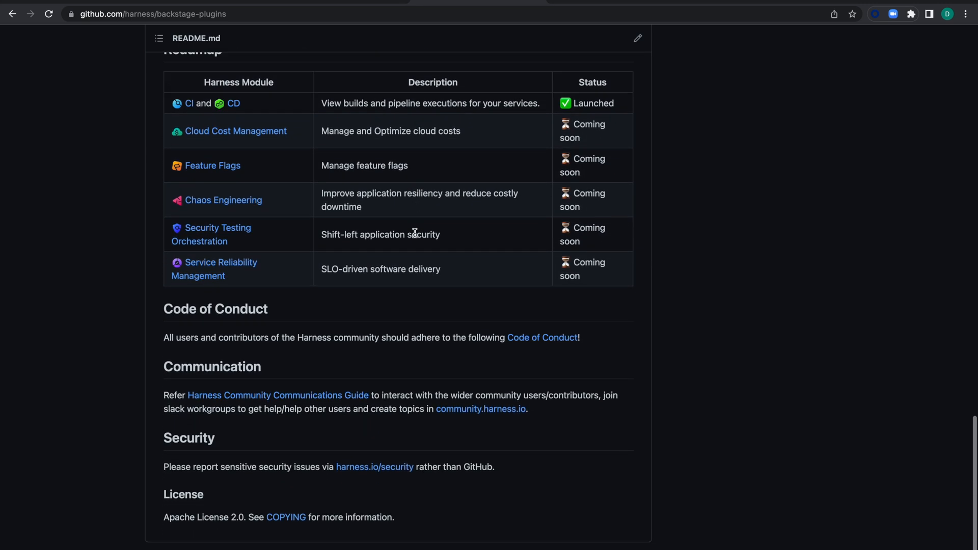
scroll("up", 3)
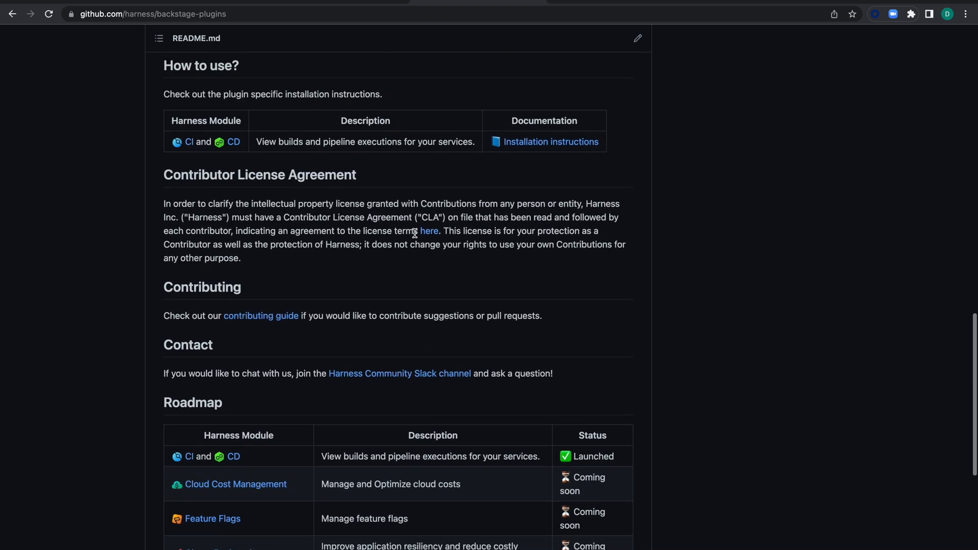
scroll("up", 3)
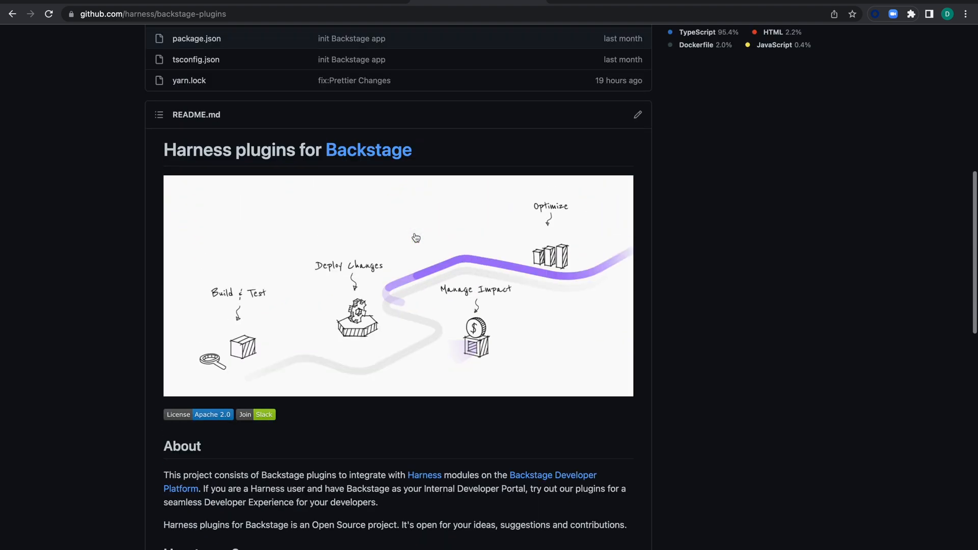
scroll("up", 3)
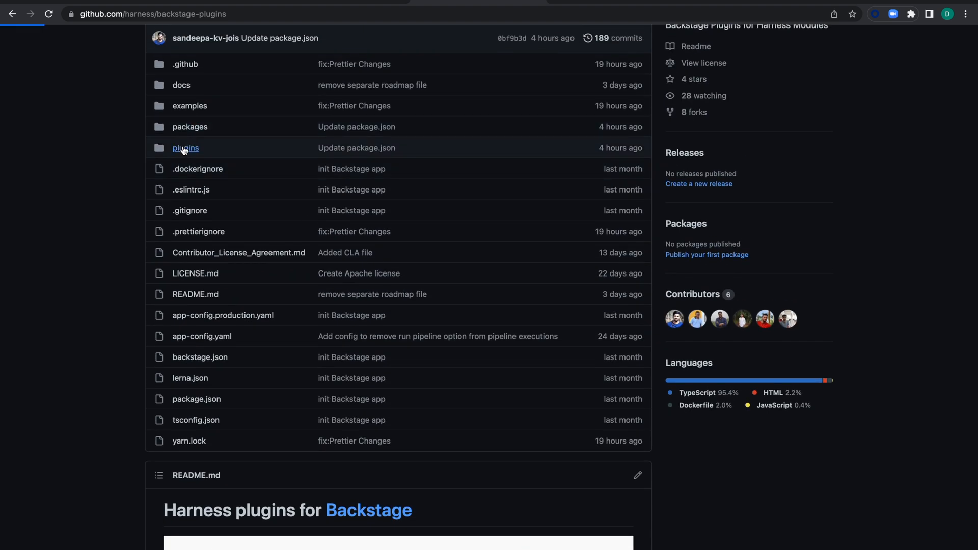
Open plugins/harness-ci-cd and scroll its README down to the Setup steps.
left_click(185, 148)
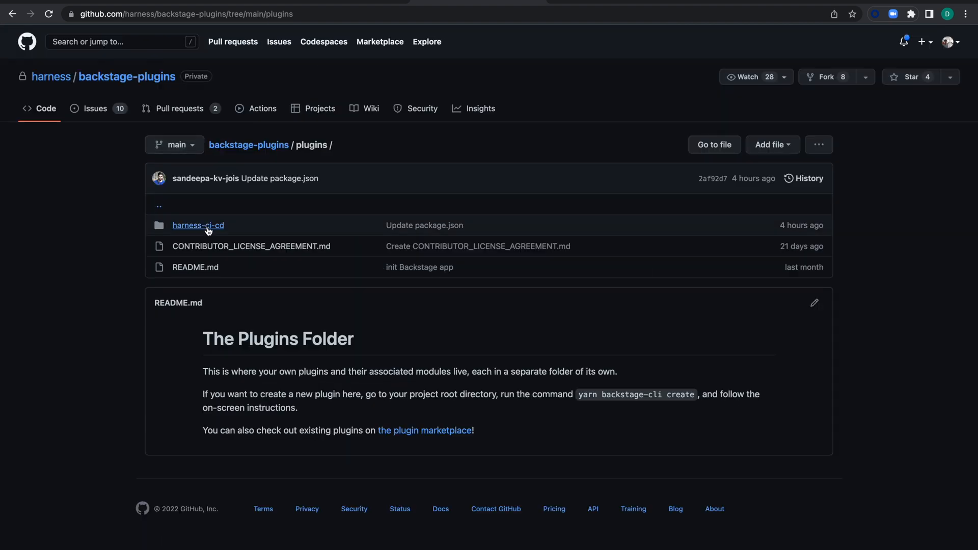
left_click(197, 225)
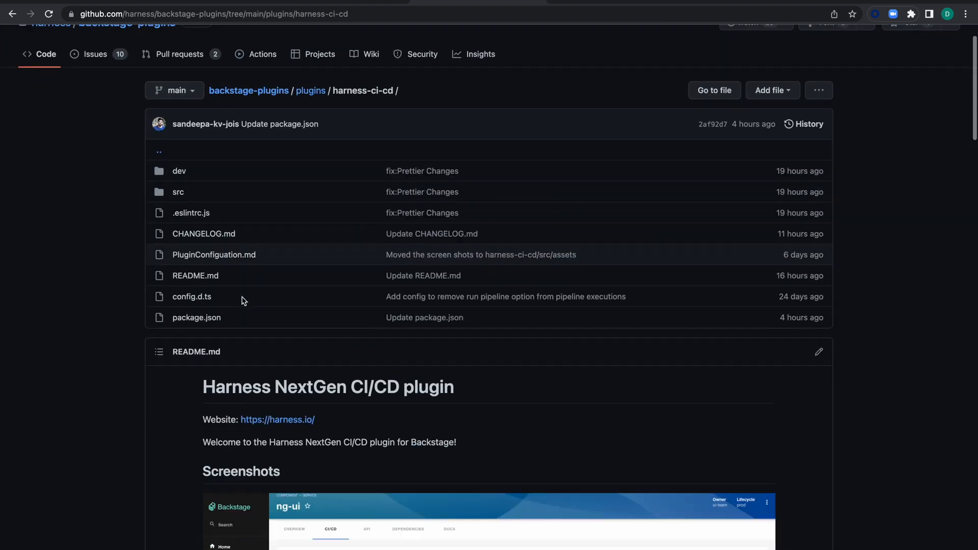
scroll("down", 3)
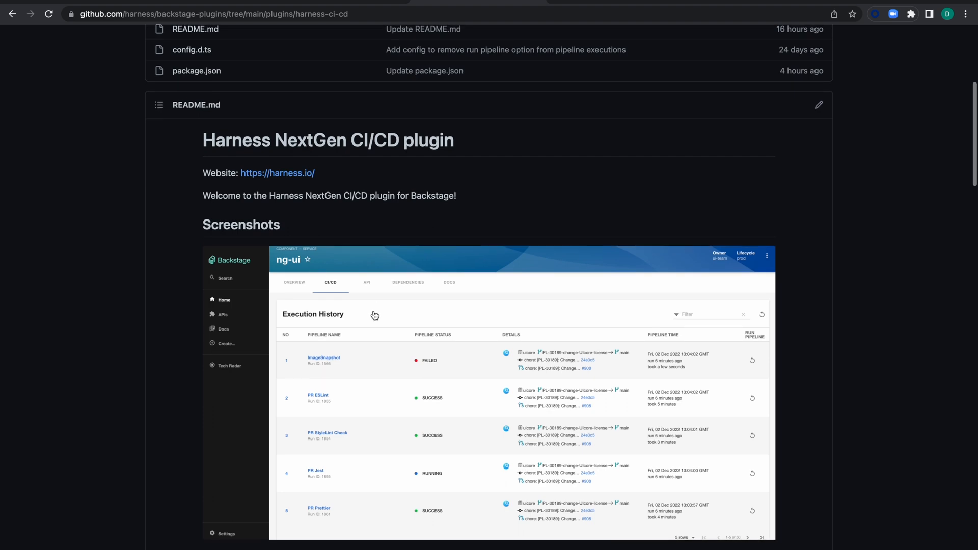
scroll("down", 3)
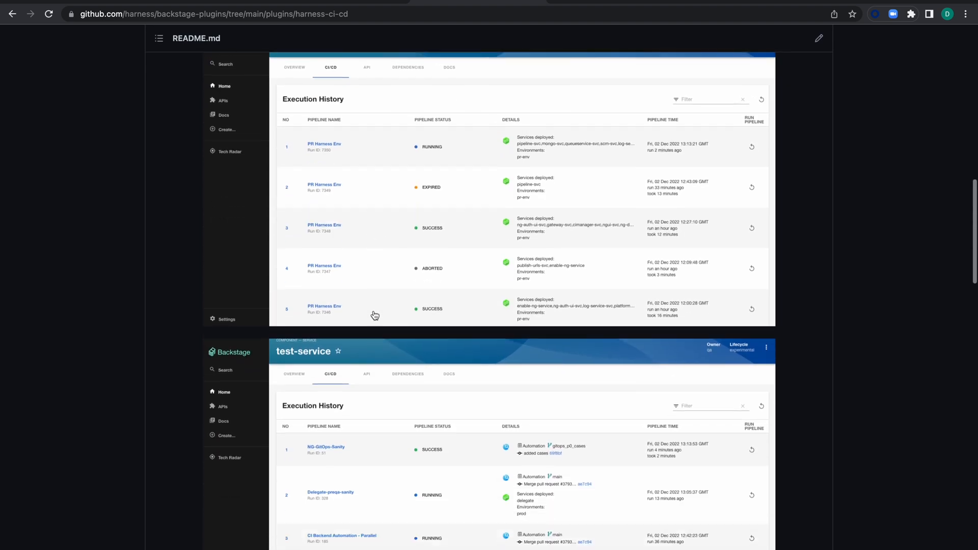
scroll("down", 3)
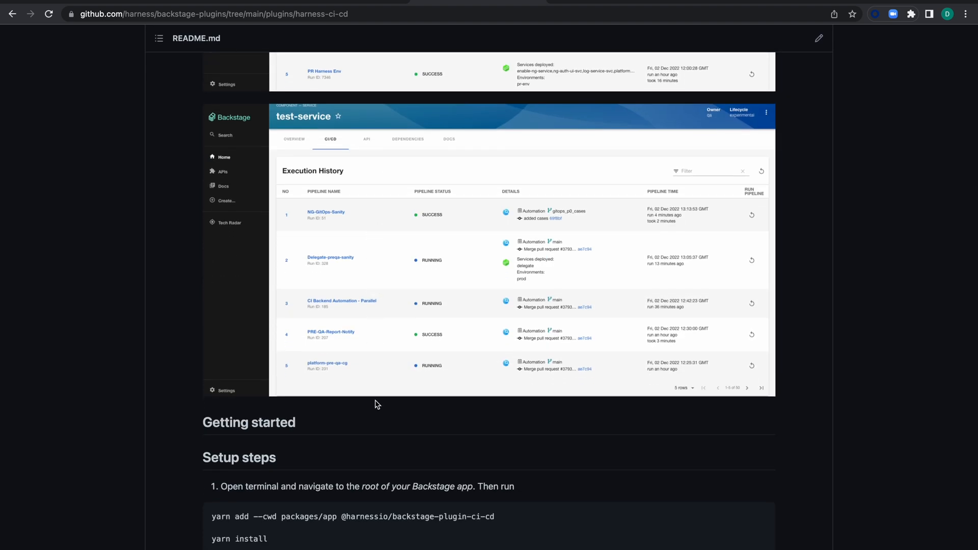
scroll("down", 3)
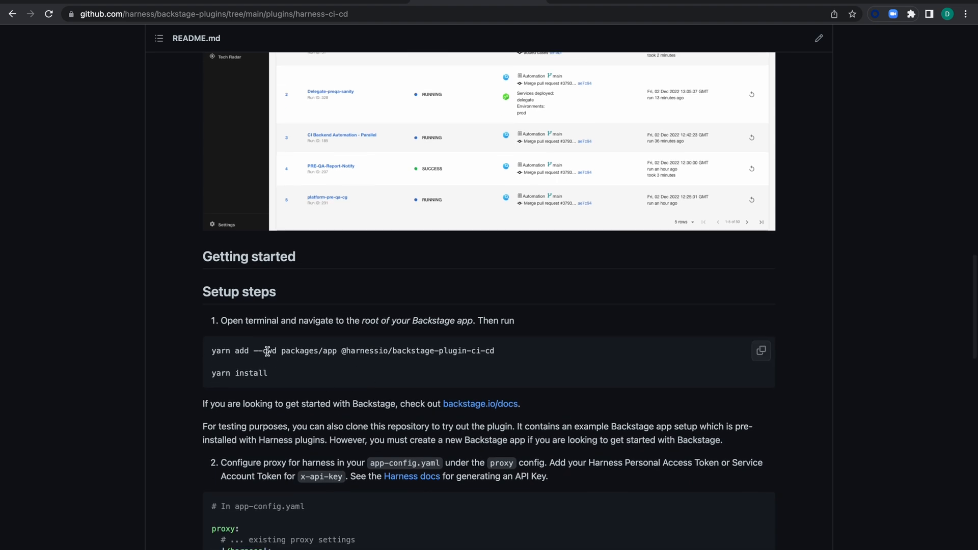
scroll("down", 3)
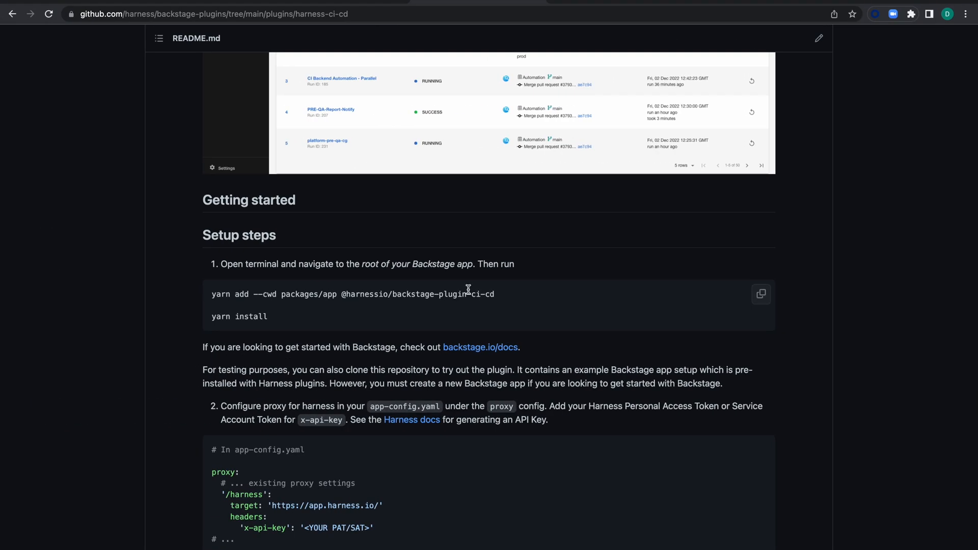
left_click(760, 294)
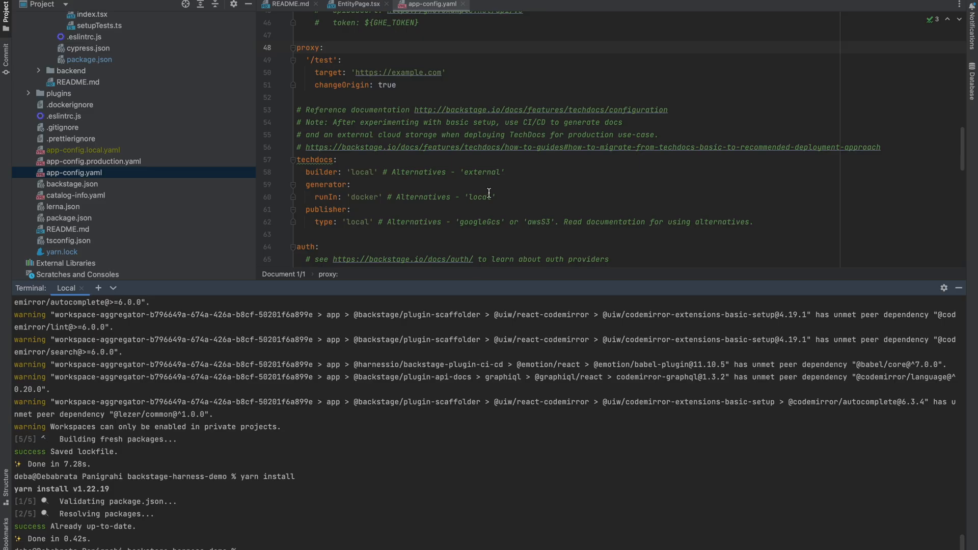
Scroll up the terminal output to confirm yarn install reports everything already up-to-date.
scroll("up", 3)
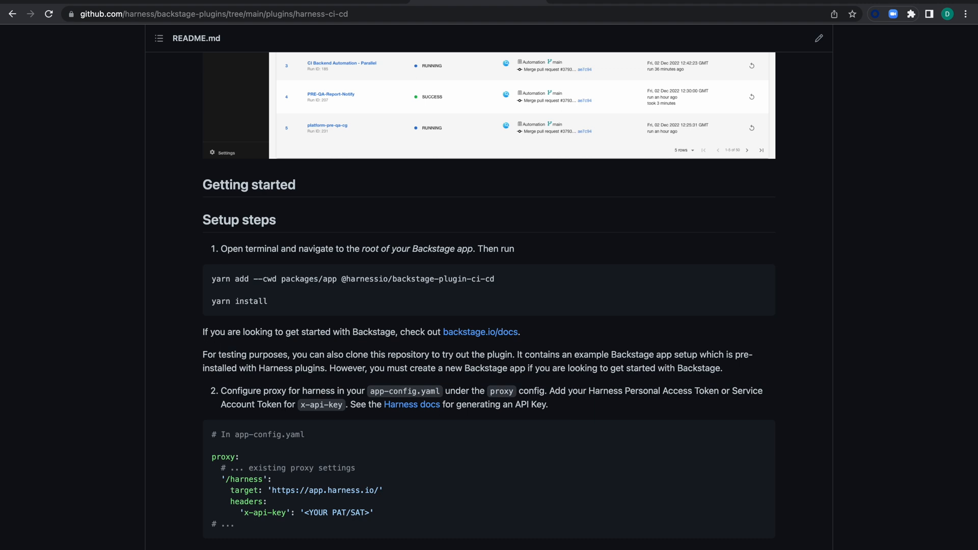
mouse_move(341, 363)
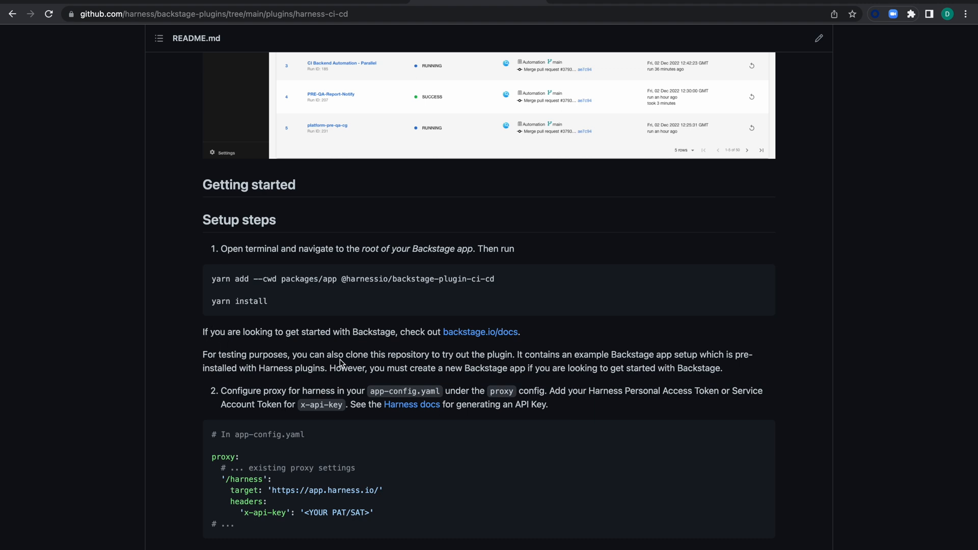
mouse_move(573, 364)
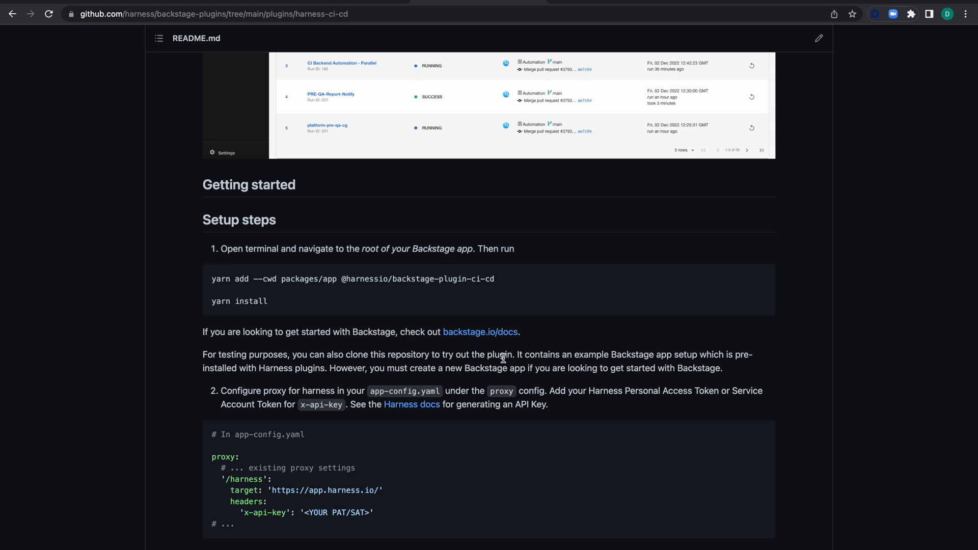
mouse_move(439, 447)
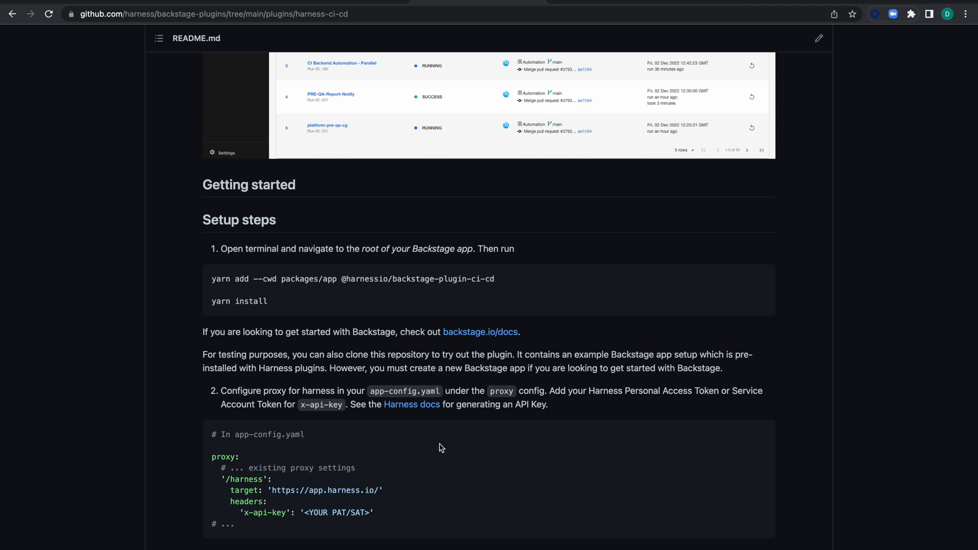
Scroll the harness-ci-cd README down to the step 2 proxy configuration snippet.
scroll("down", 3)
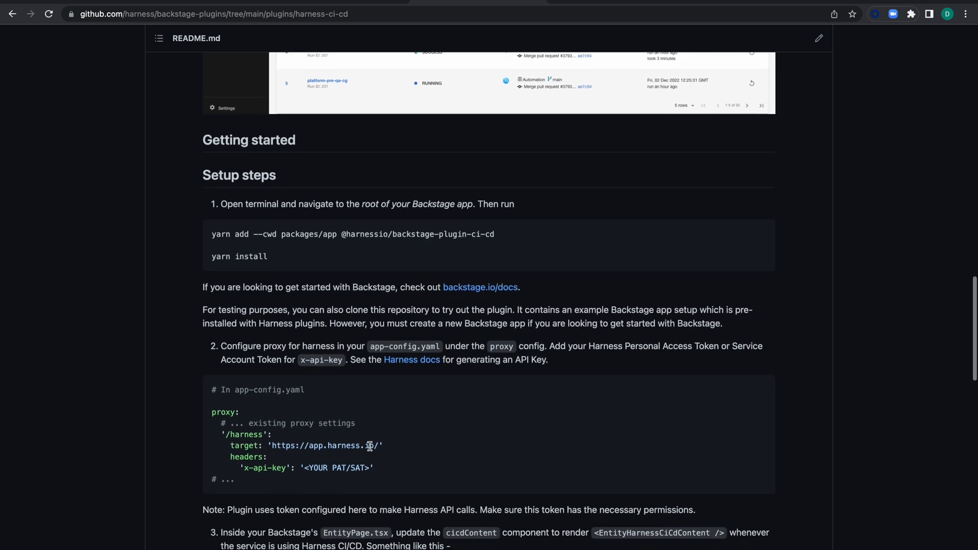
mouse_move(374, 346)
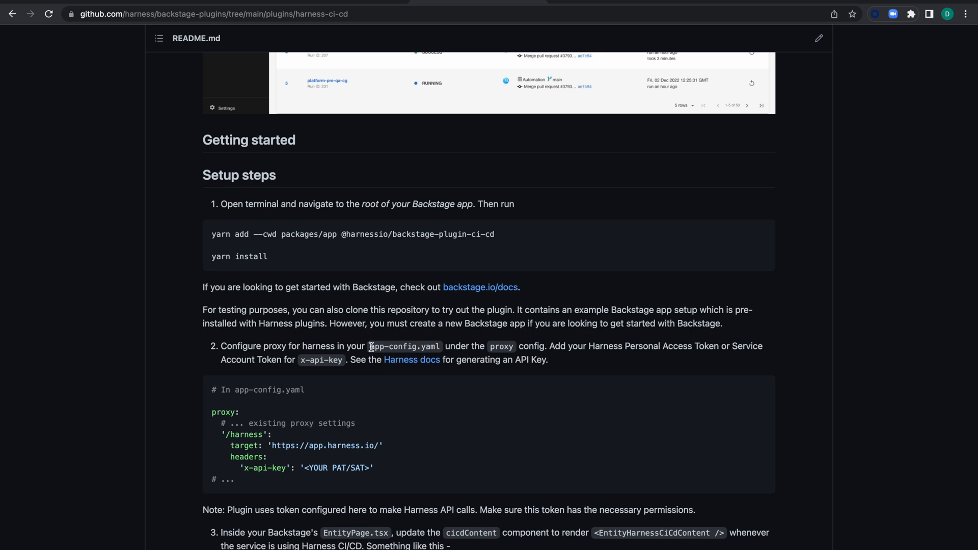
mouse_move(226, 437)
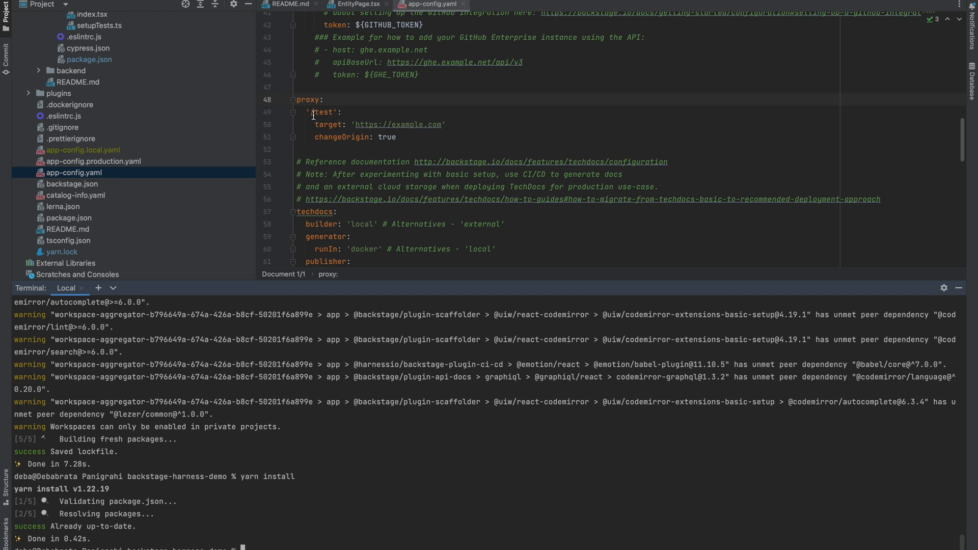
left_click_drag(313, 111, 395, 136)
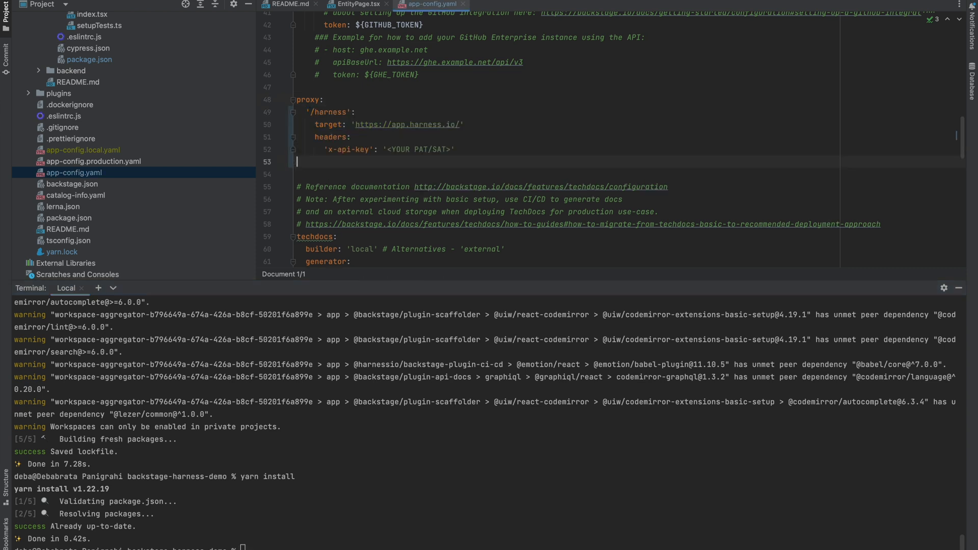
left_click(387, 150)
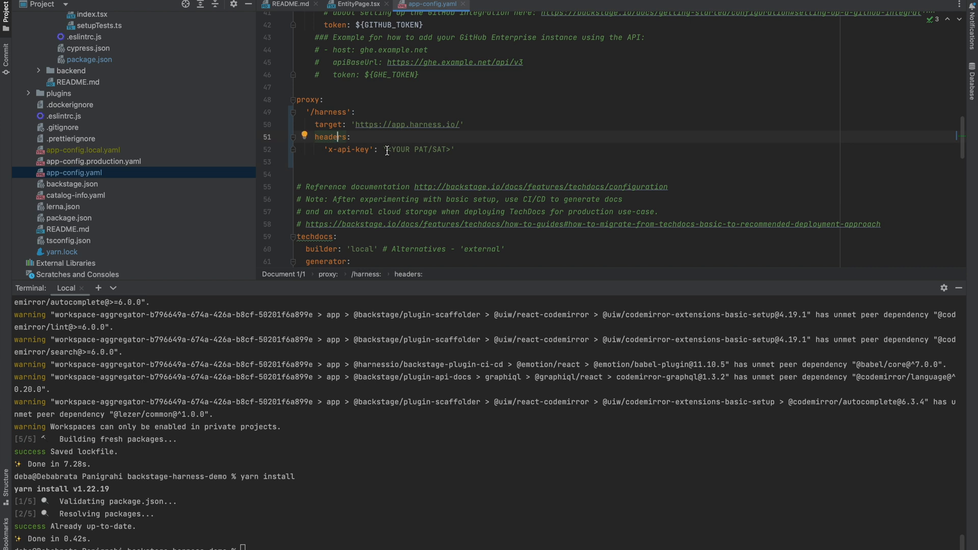
double_click(416, 149)
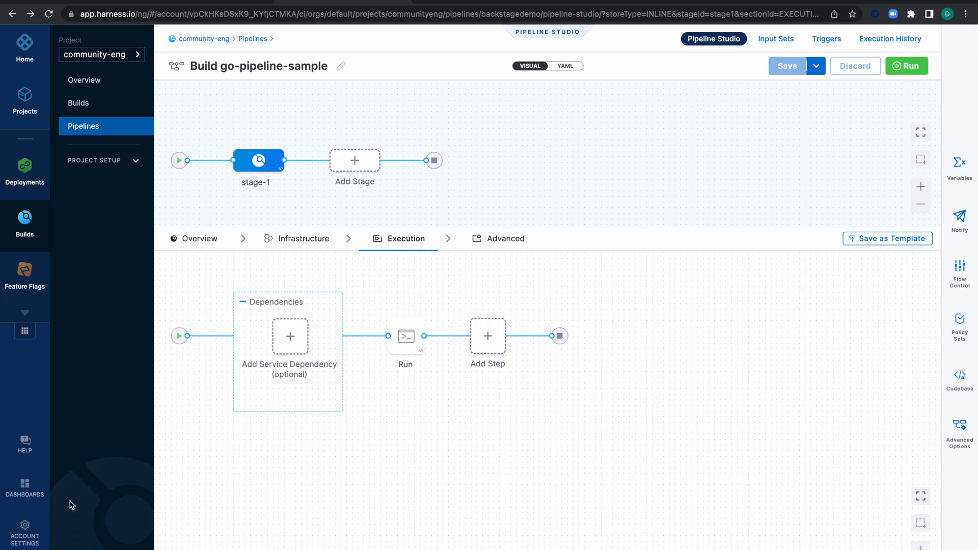
Create a new API key named 'demo' from the Harness user profile.
left_click(947, 14)
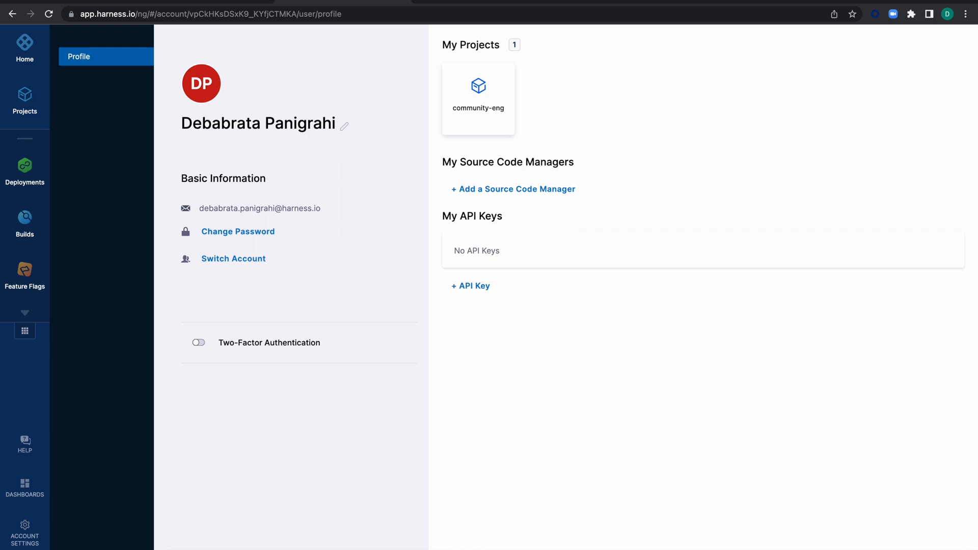
mouse_move(466, 320)
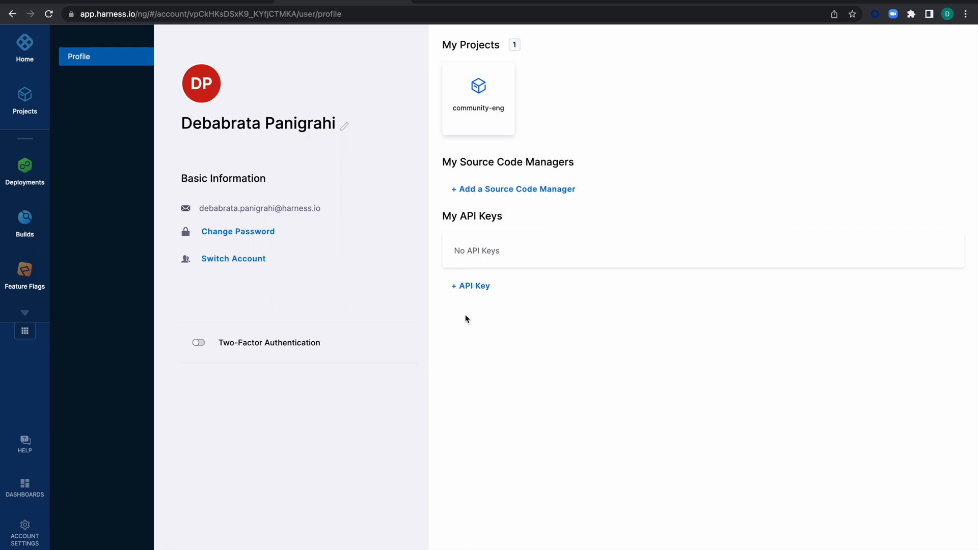
left_click(470, 285)
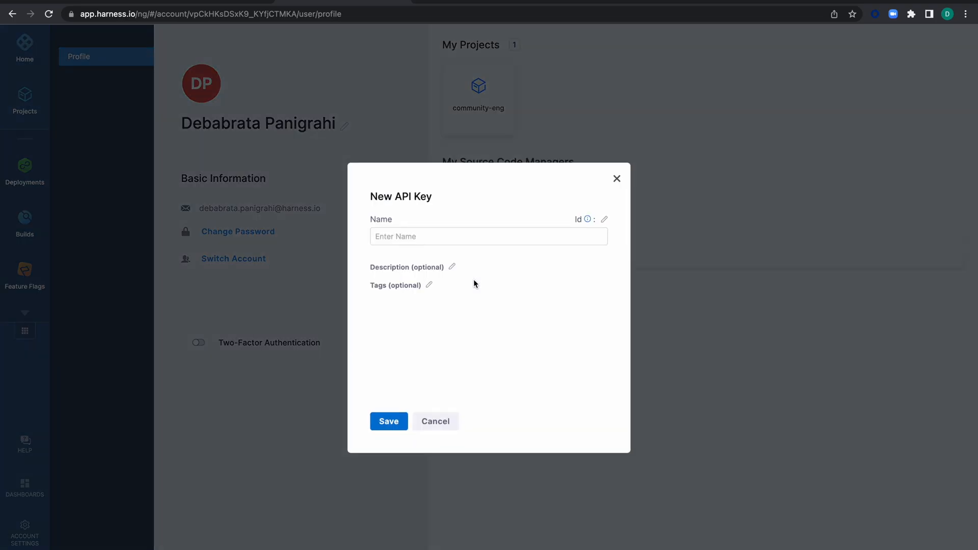
left_click(488, 236)
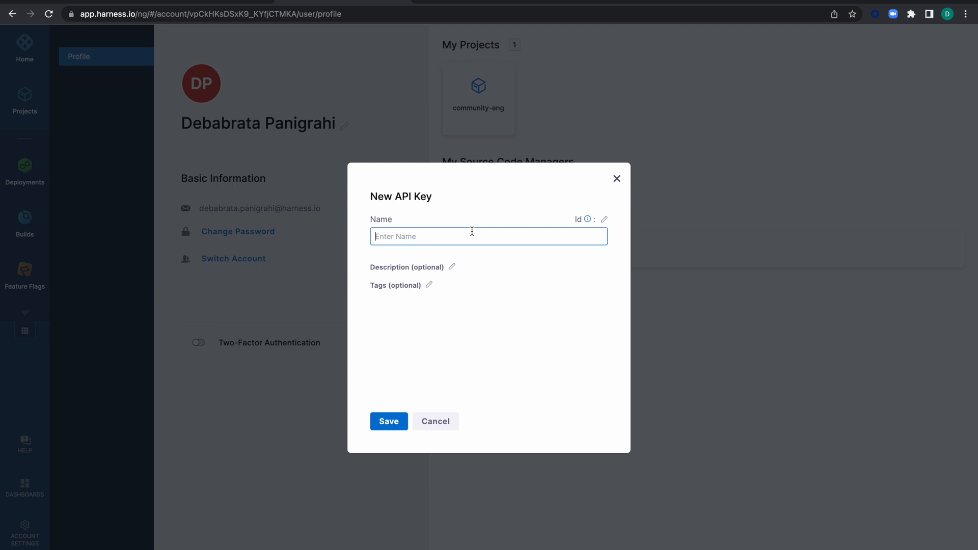
type("demo")
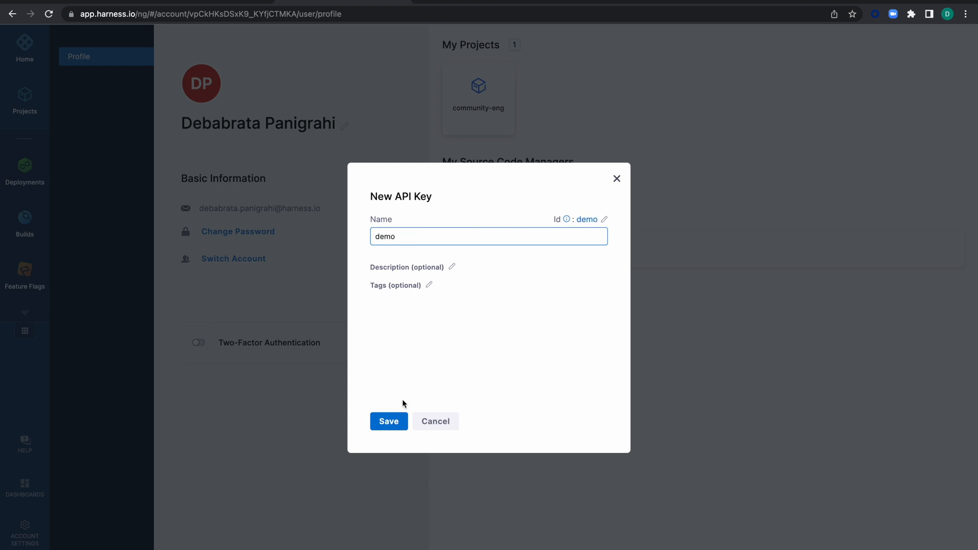
left_click(388, 421)
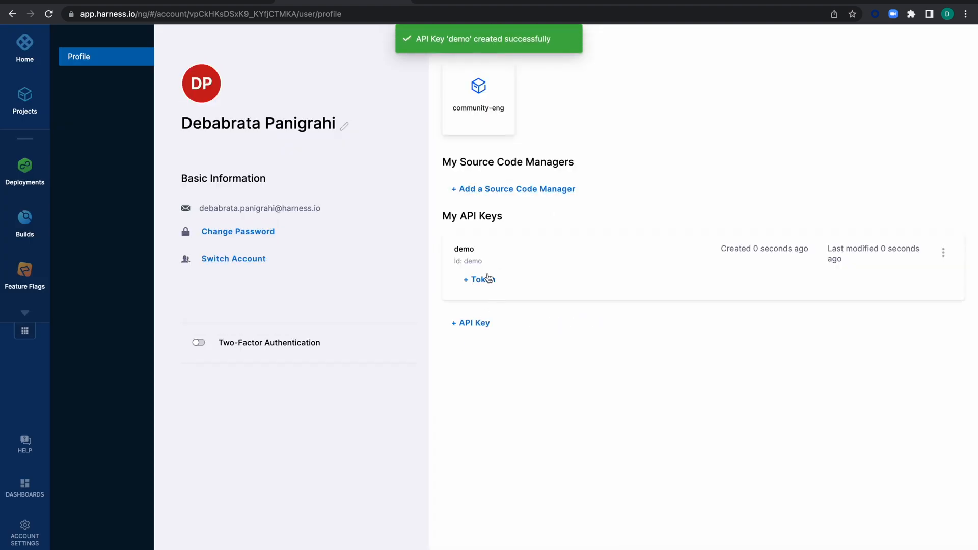
Generate a 30-day token named 'test-backstage' under the demo API key.
left_click(478, 278)
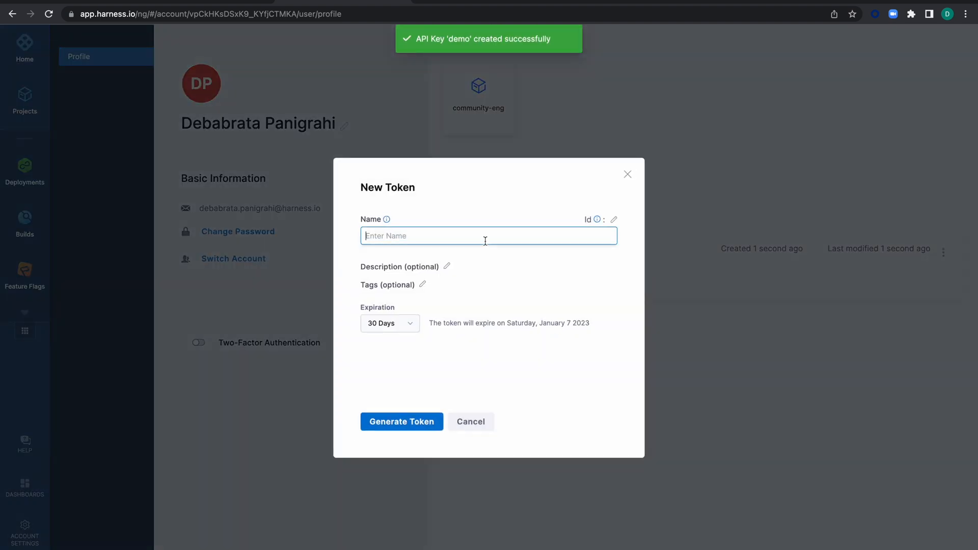
type("test-b")
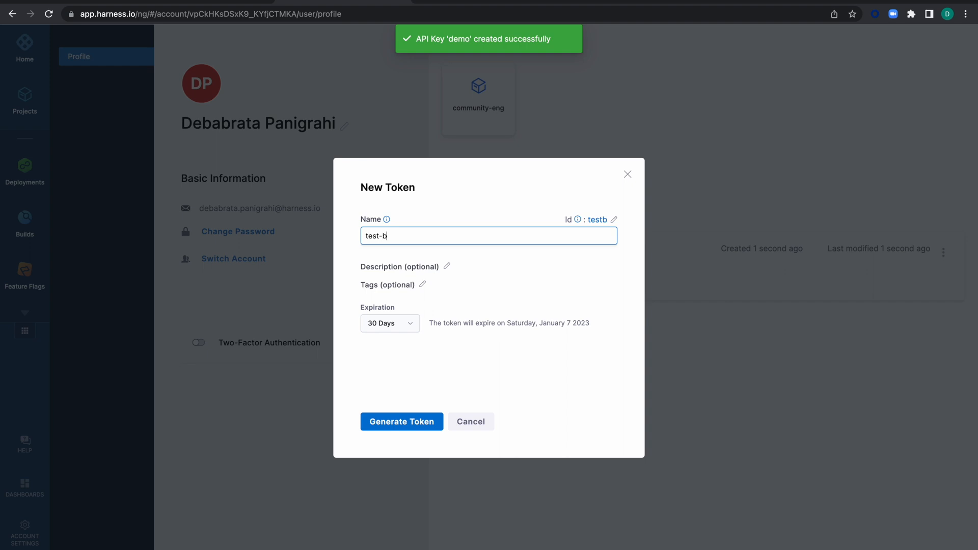
type("ackstage")
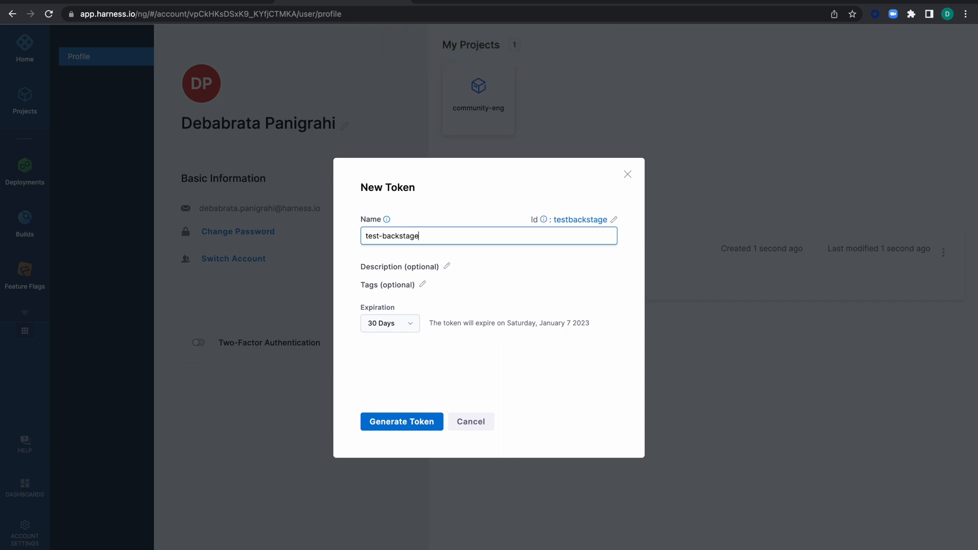
left_click(402, 421)
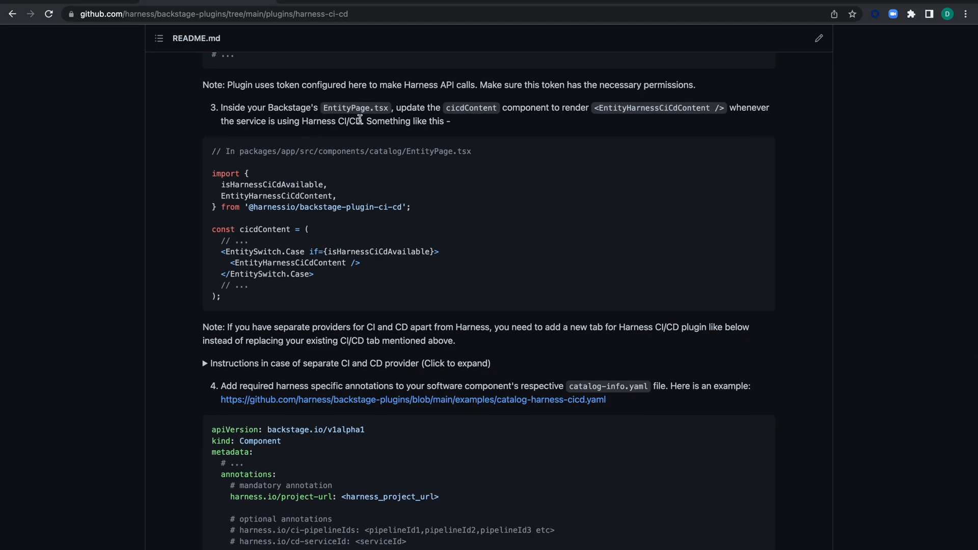
mouse_move(358, 173)
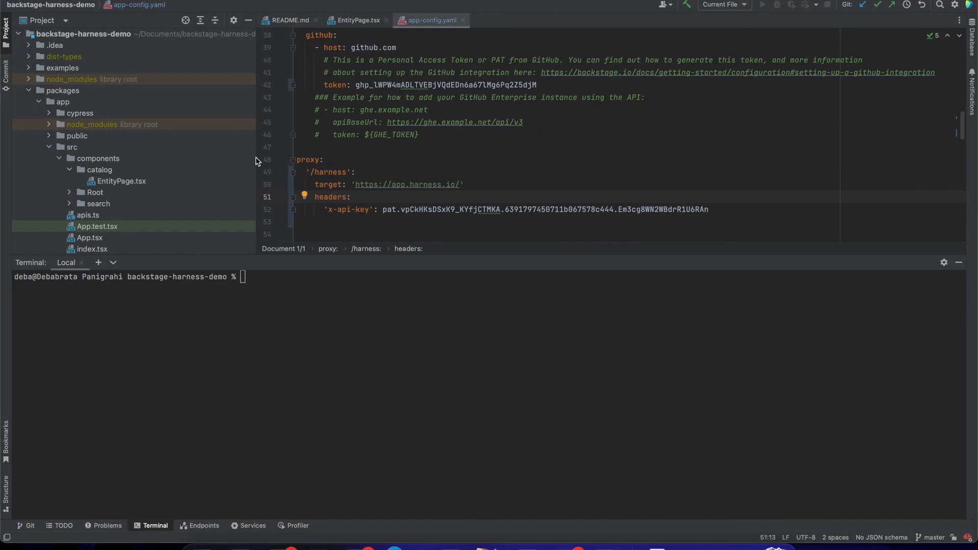
In EntityPage.tsx, hide the terminal and add the isHarnessCiCdAvailable and EntityHarnessCiCdContent imports.
left_click(356, 20)
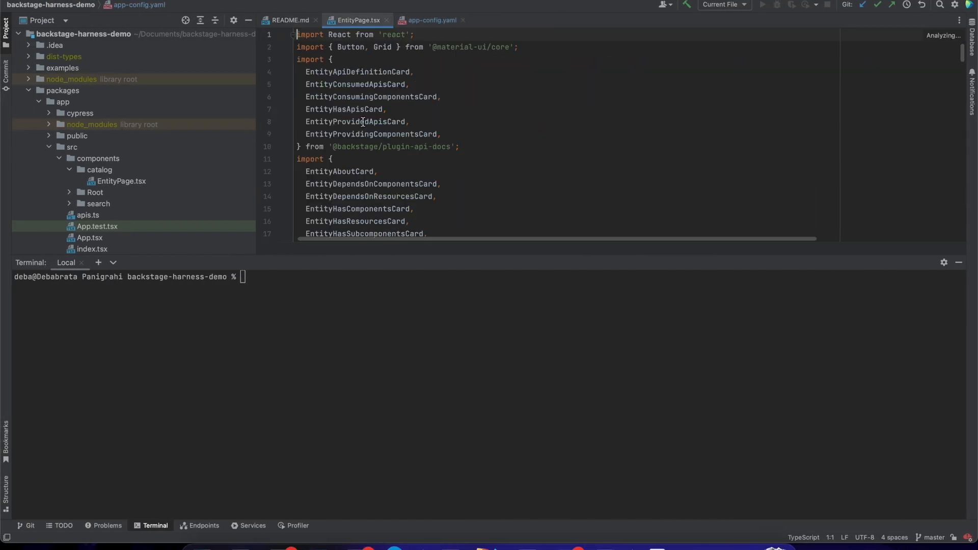
scroll("down", 3)
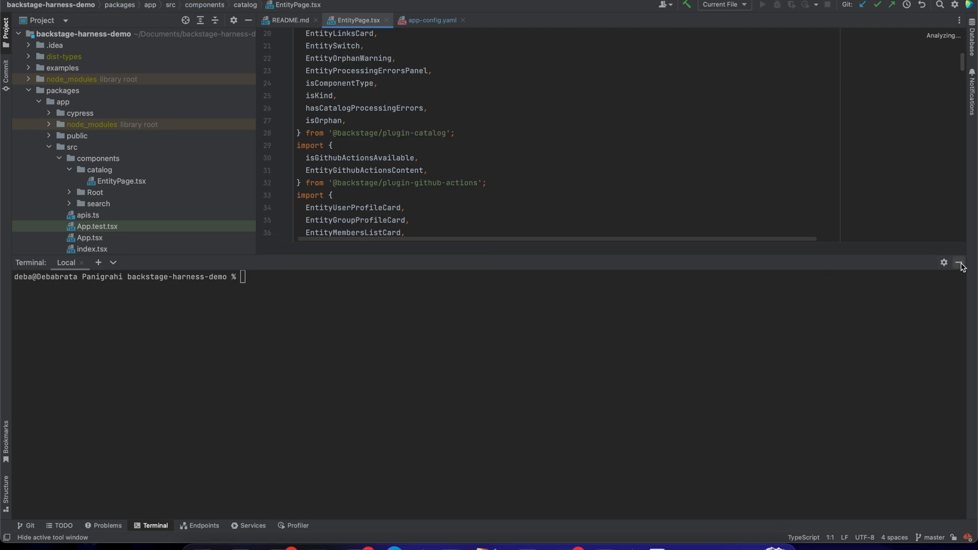
left_click(960, 262)
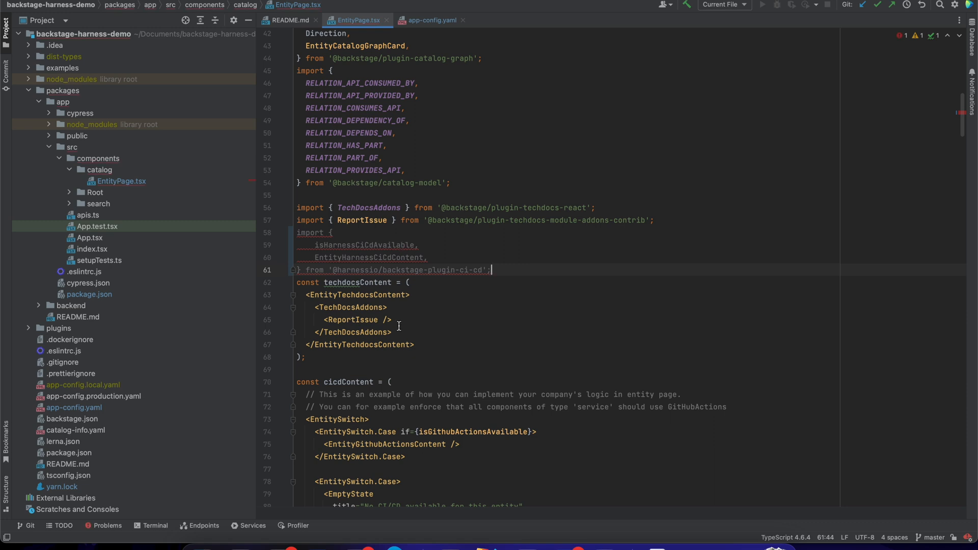
scroll("down", 3)
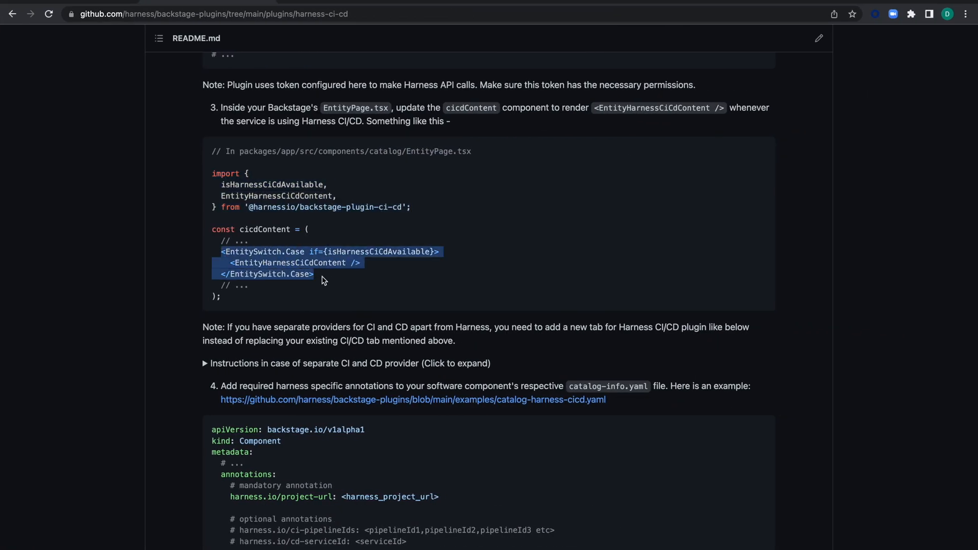
Paste the EntityHarnessCiCdContent case gated by isHarnessCiCdAvailable at the top of cicdContent, fixing indentation.
left_click(313, 277)
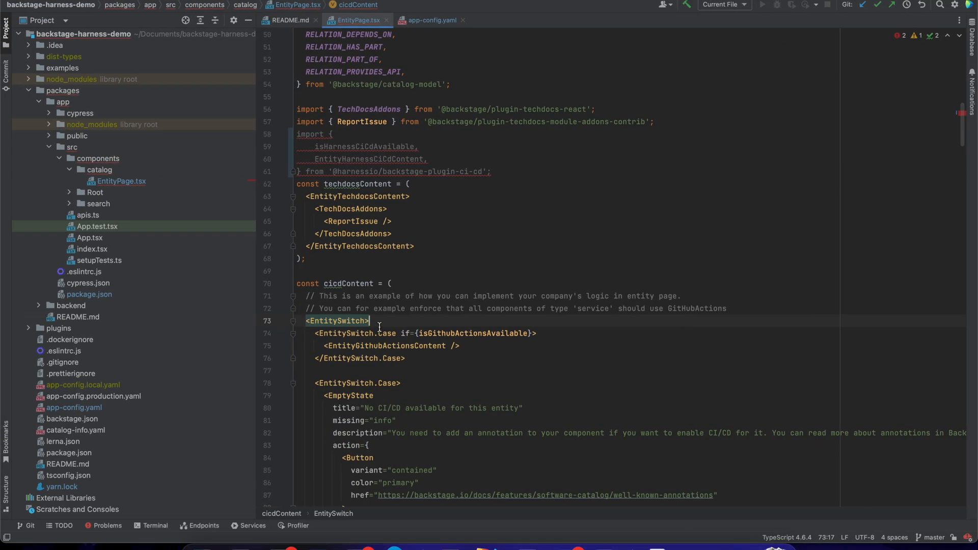
key("Enter")
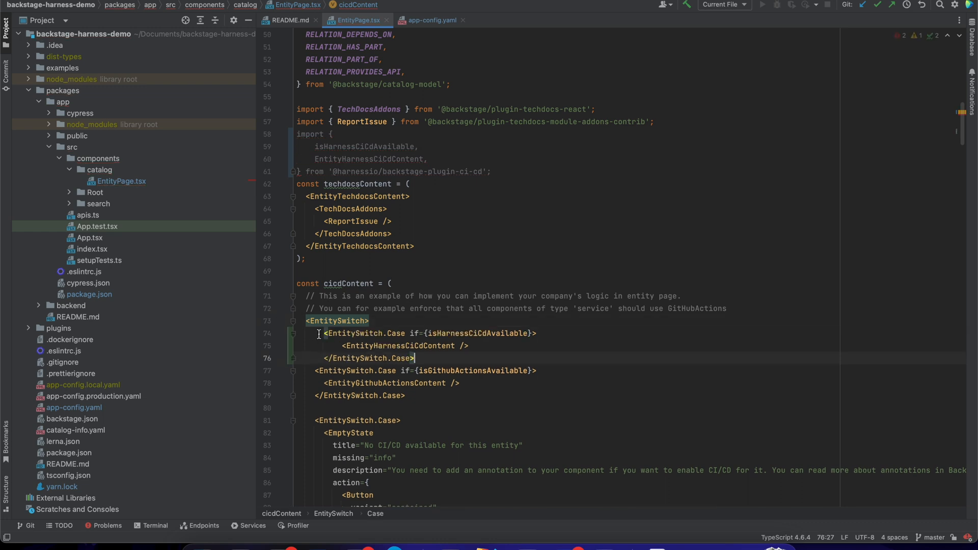
key("Backspace")
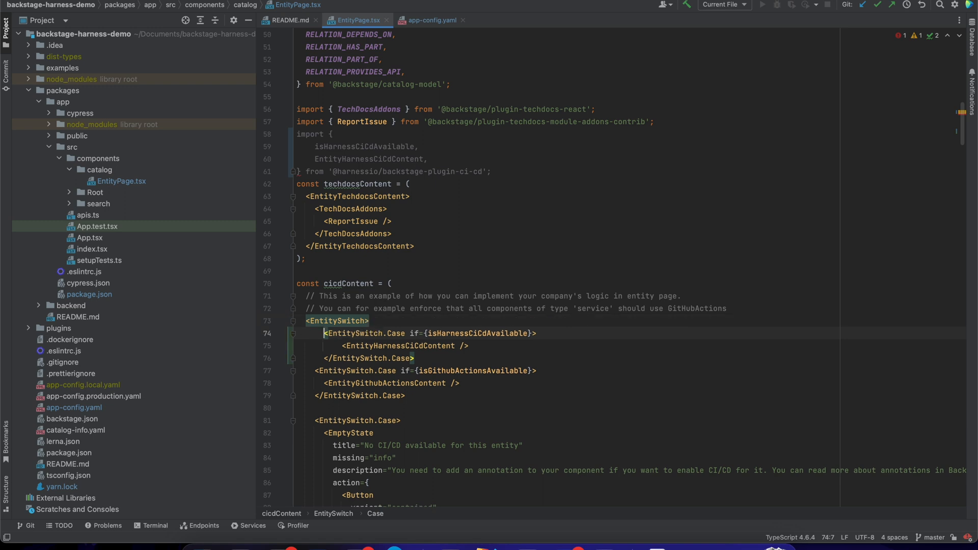
left_click(386, 358)
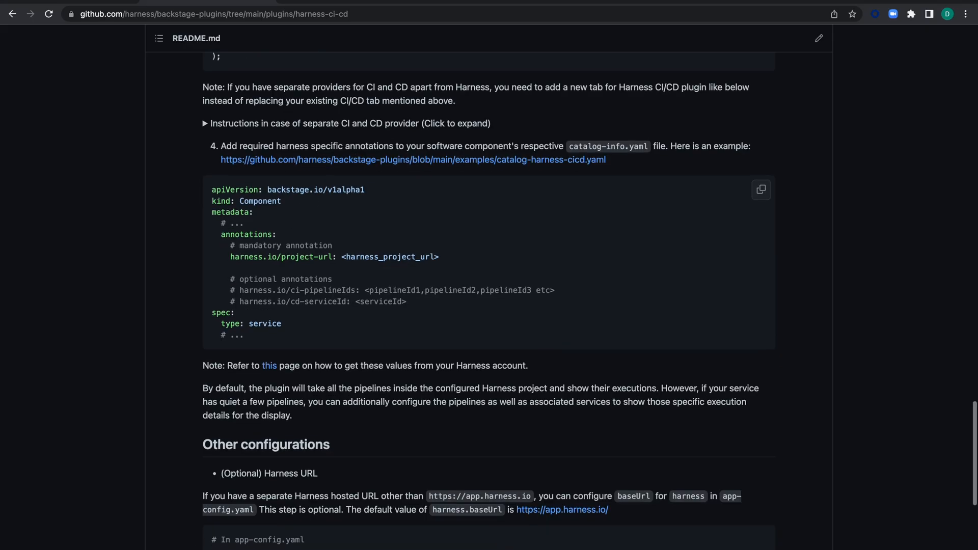
mouse_move(405, 168)
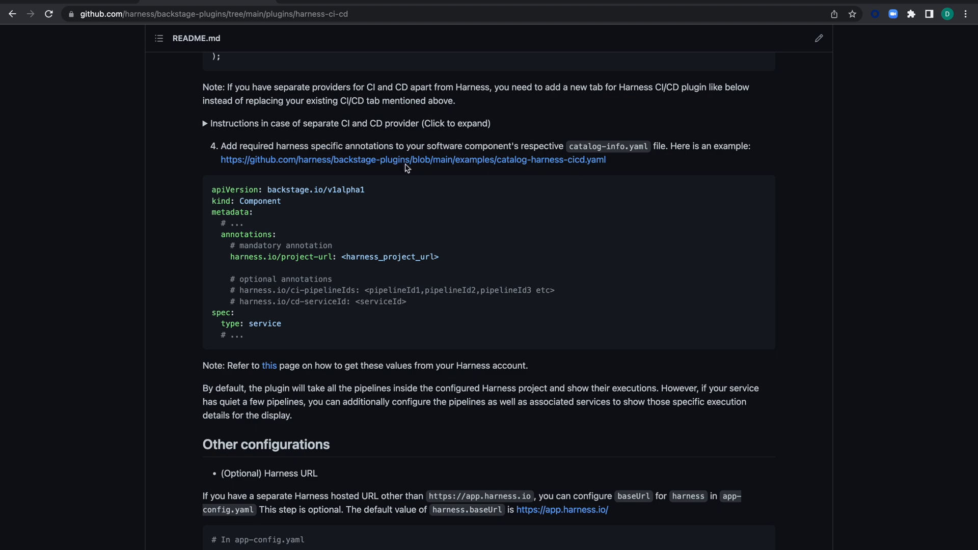
Open backstage-test's env.yaml and review its harness.io/project-url annotation.
left_click(412, 159)
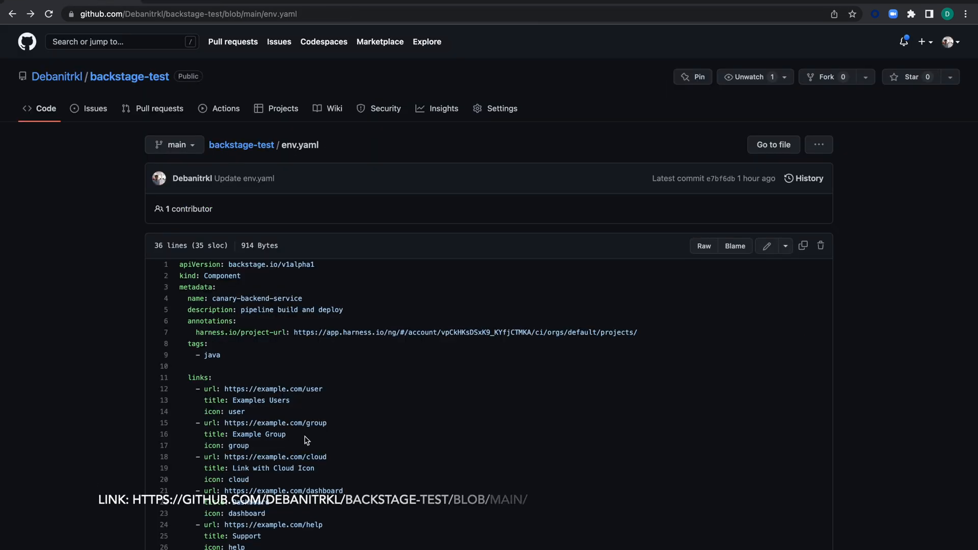
scroll("down", 3)
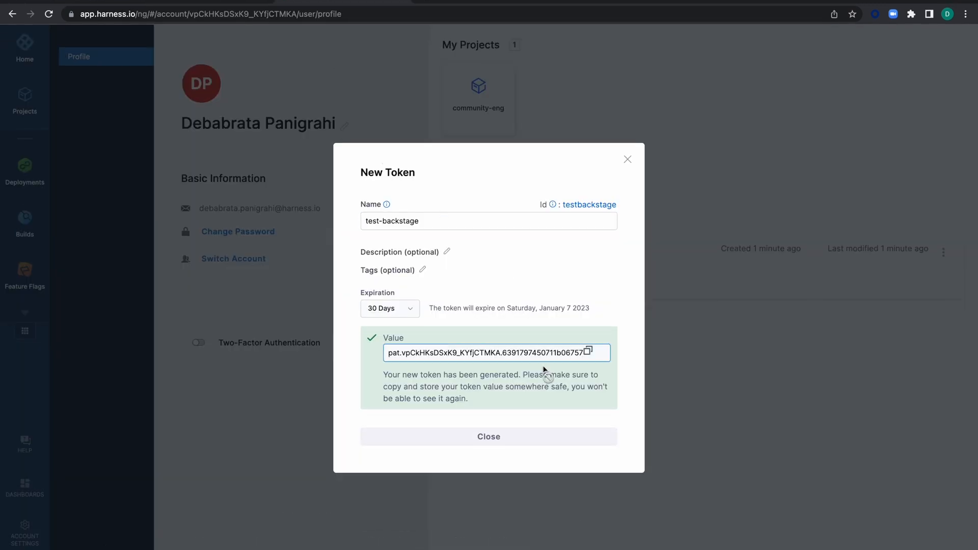
Close the token dialog and list the community-eng project's build pipelines.
left_click(489, 436)
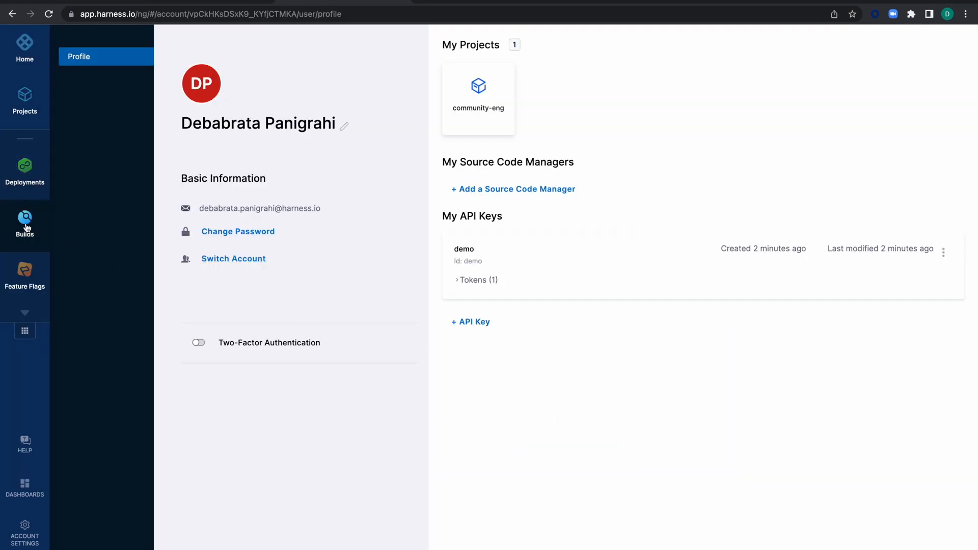
left_click(477, 98)
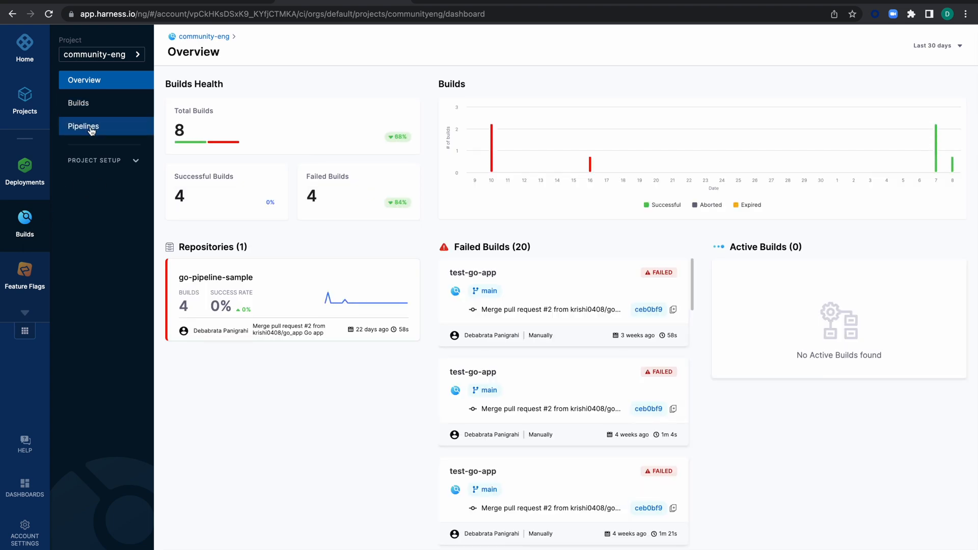
left_click(83, 126)
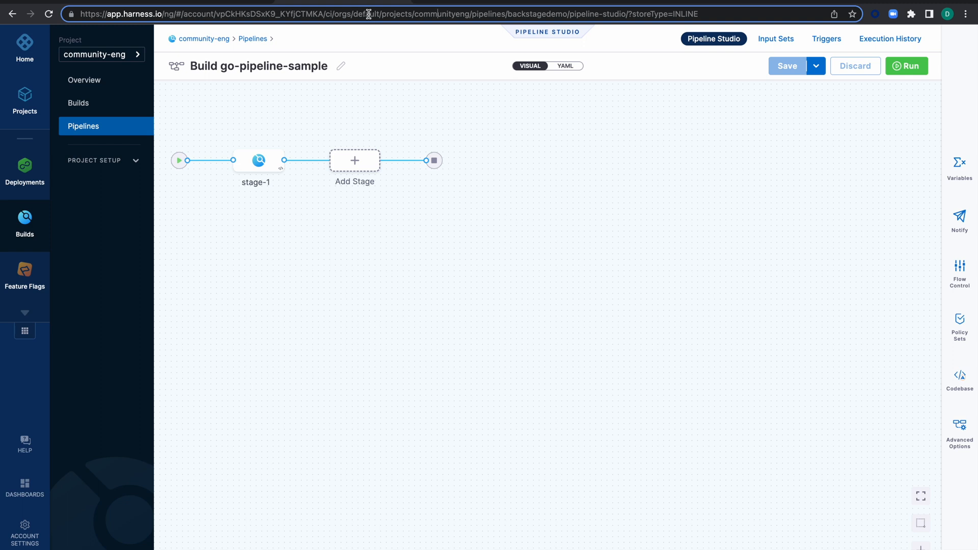
mouse_move(469, 14)
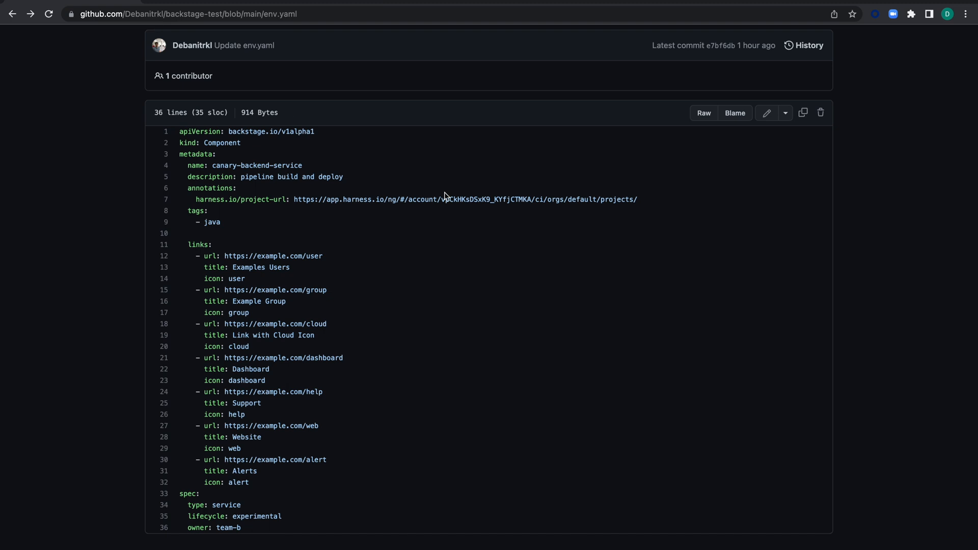
Set env.yaml's harness.io/project-url to the communityeng Harness project URL and commit it.
left_click(766, 113)
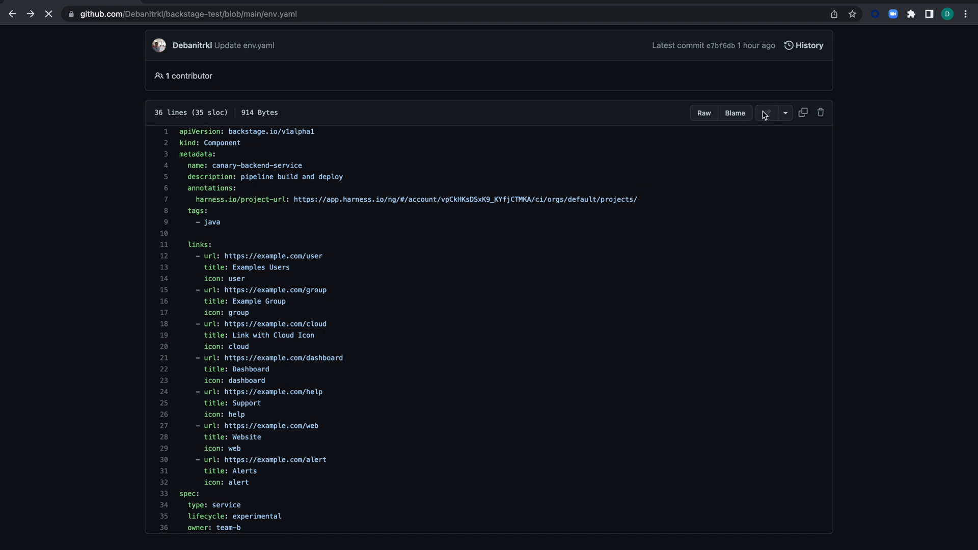
left_click(766, 113)
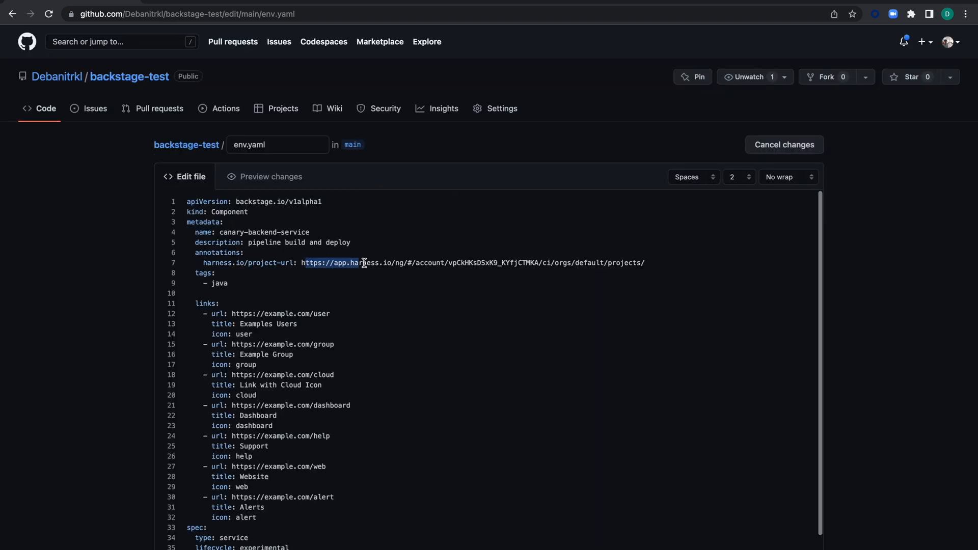
key("Delete")
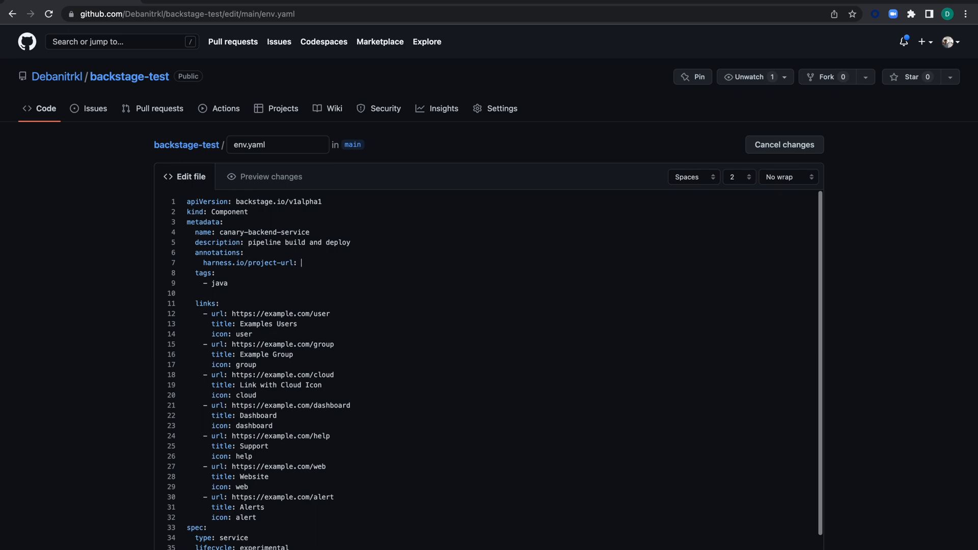
type("https://app.harness.io/ng/#/account/vpCkHKsDSxK9_KYfjCTMKA/ci/orgs/default/projects/communityeng")
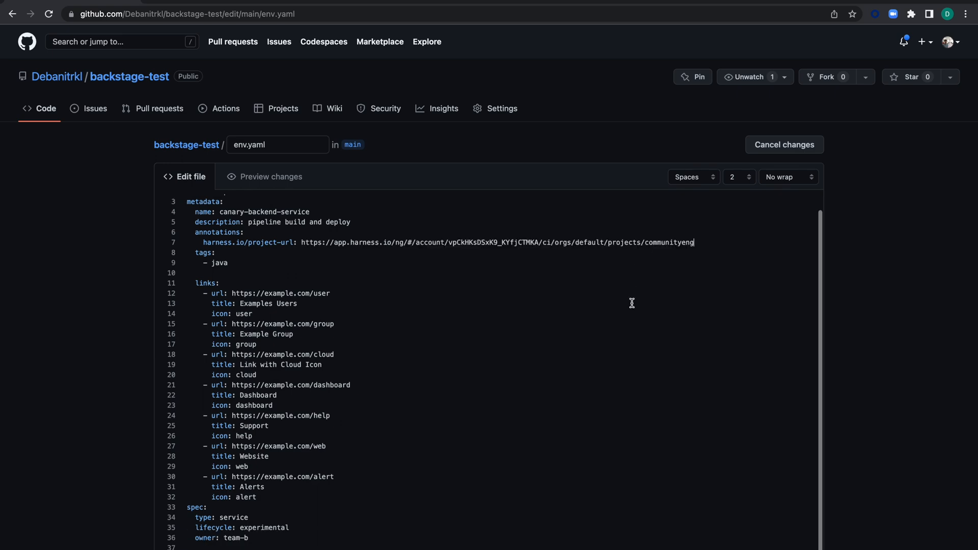
left_click(227, 493)
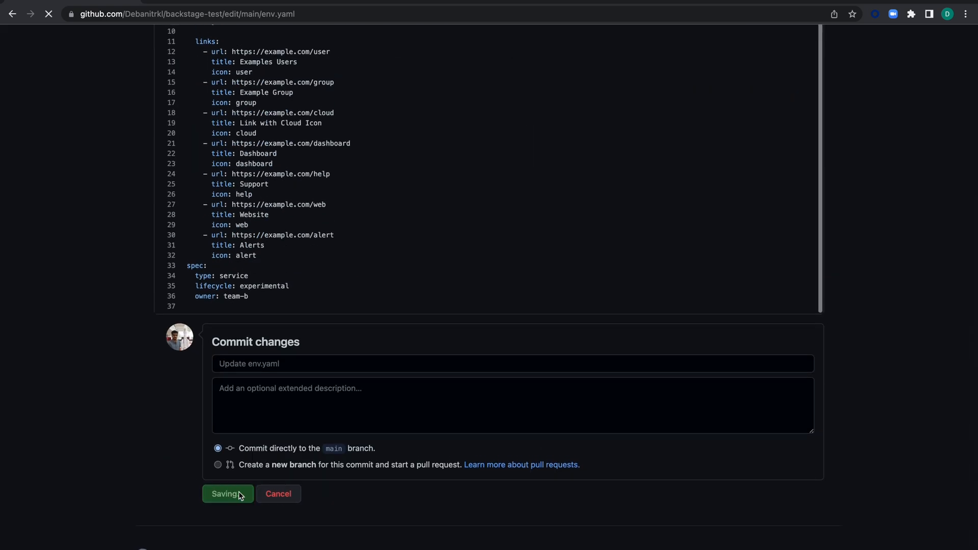
left_click(224, 494)
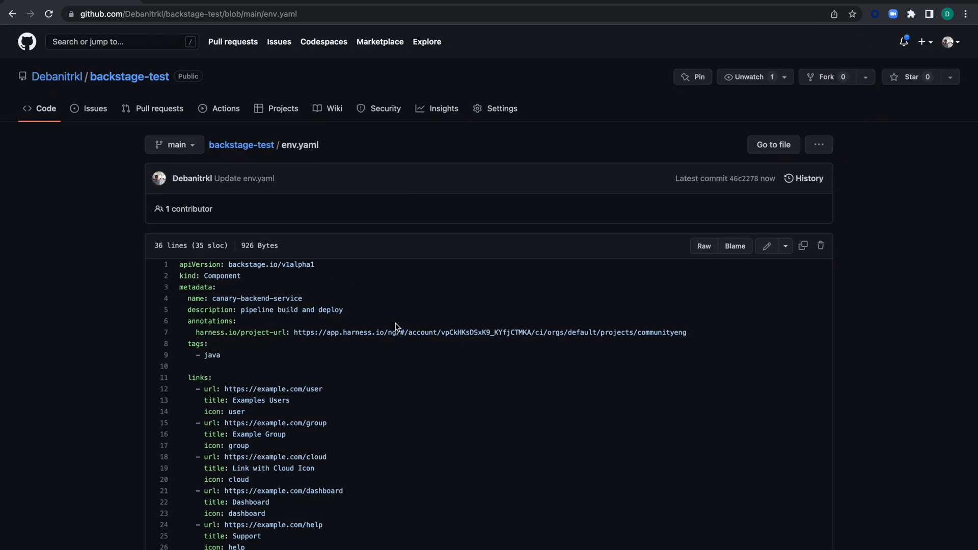
Open and skim the PluginConfiguation.md guide on finding Harness values.
scroll("down", 3)
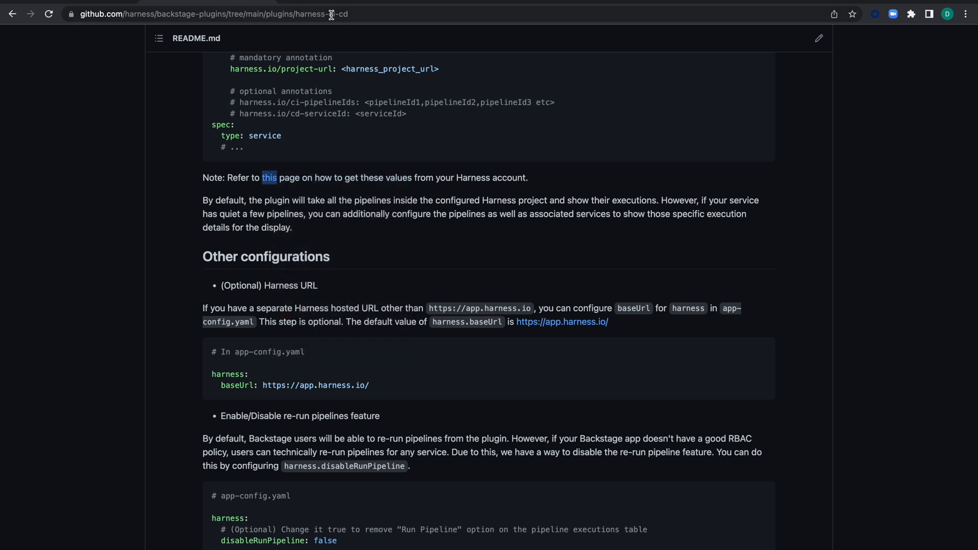
left_click(269, 178)
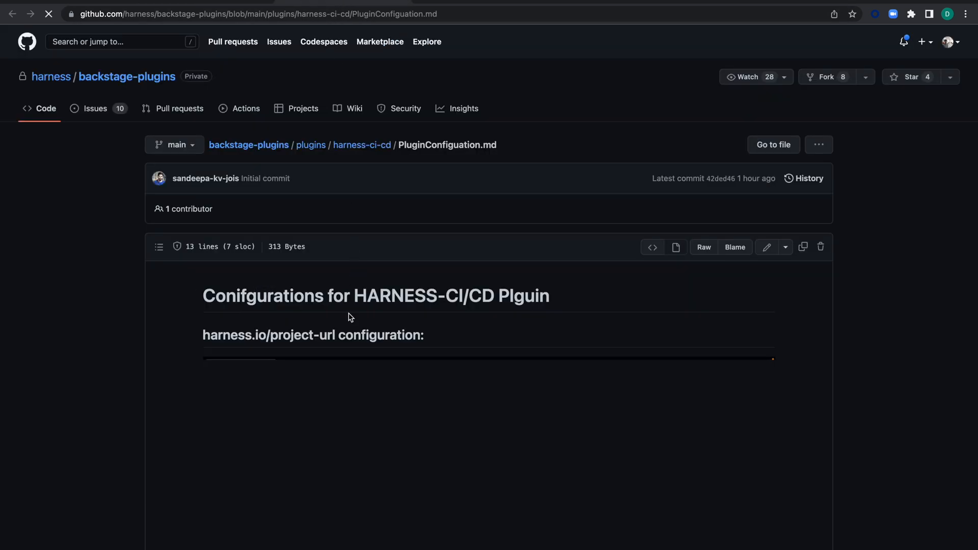
scroll("down", 3)
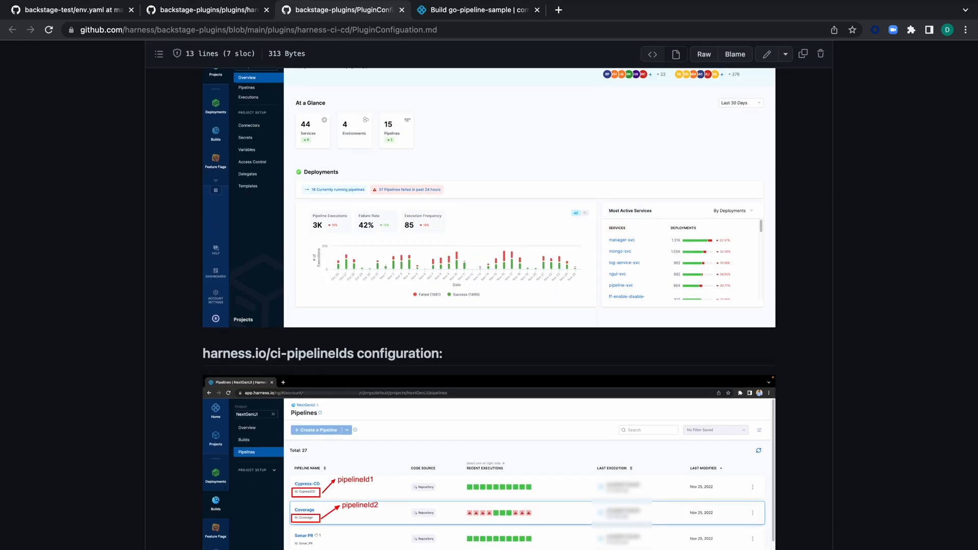
left_click(12, 14)
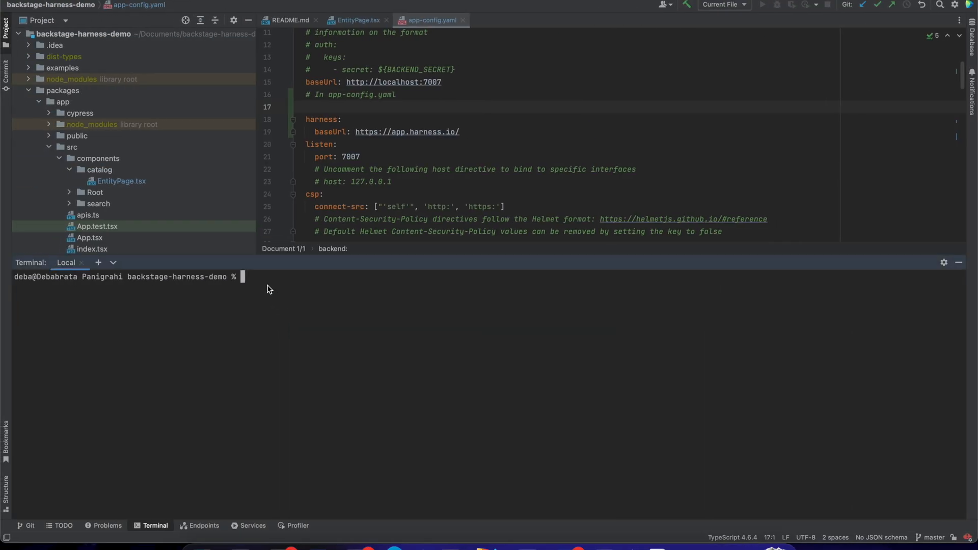
Run 'yarn dev' in the terminal to launch the local Backstage app.
type("yarn dev")
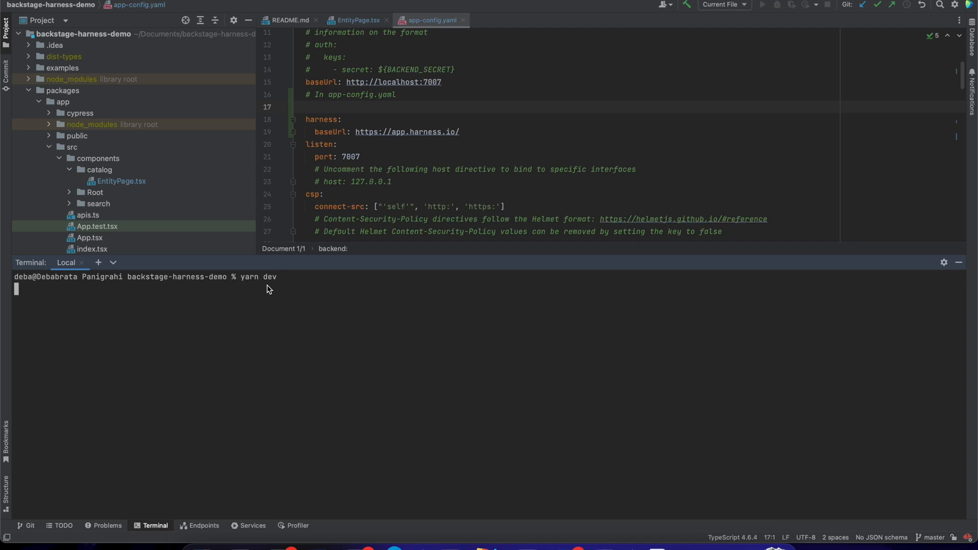
key("Return")
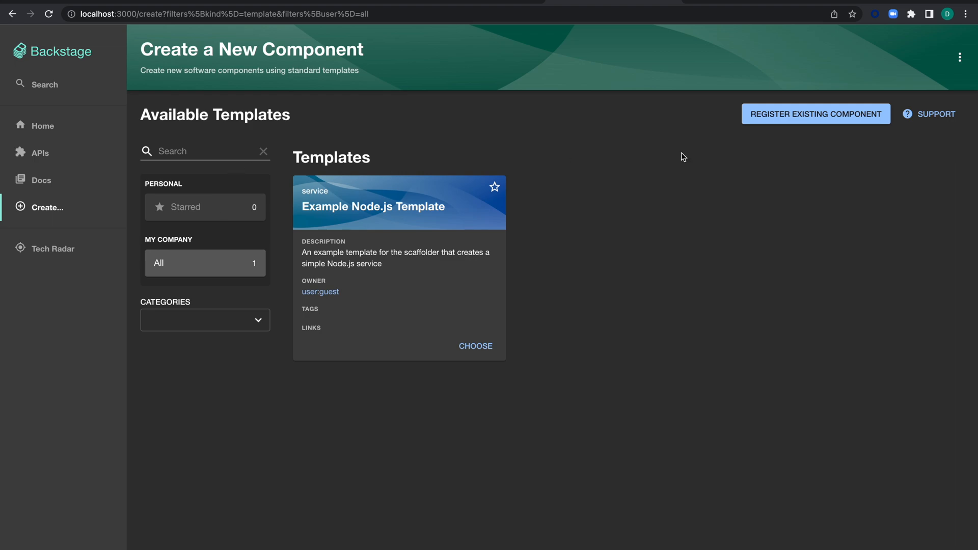
Register the backstage-test env.yaml URL as an existing component, analyze it and import canary-backend-service.
left_click(814, 113)
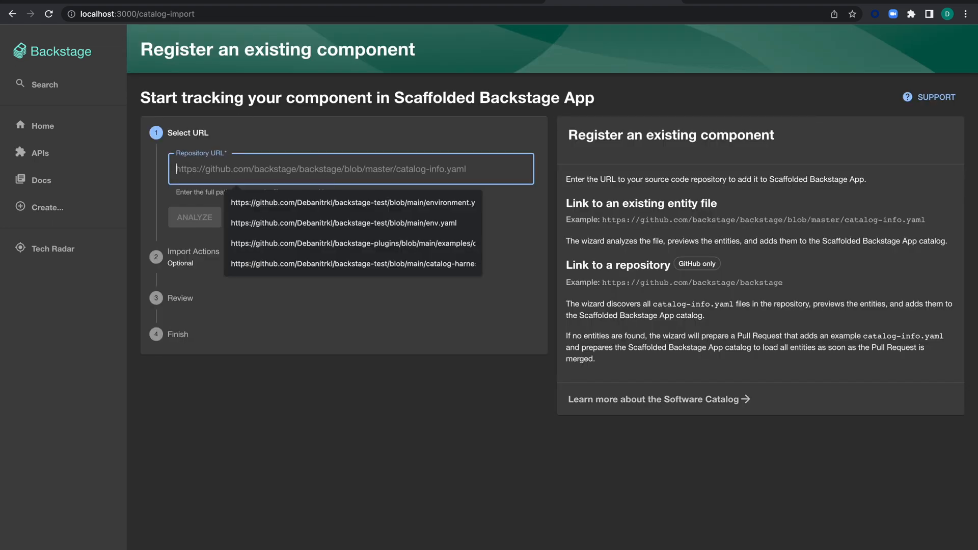
left_click(347, 222)
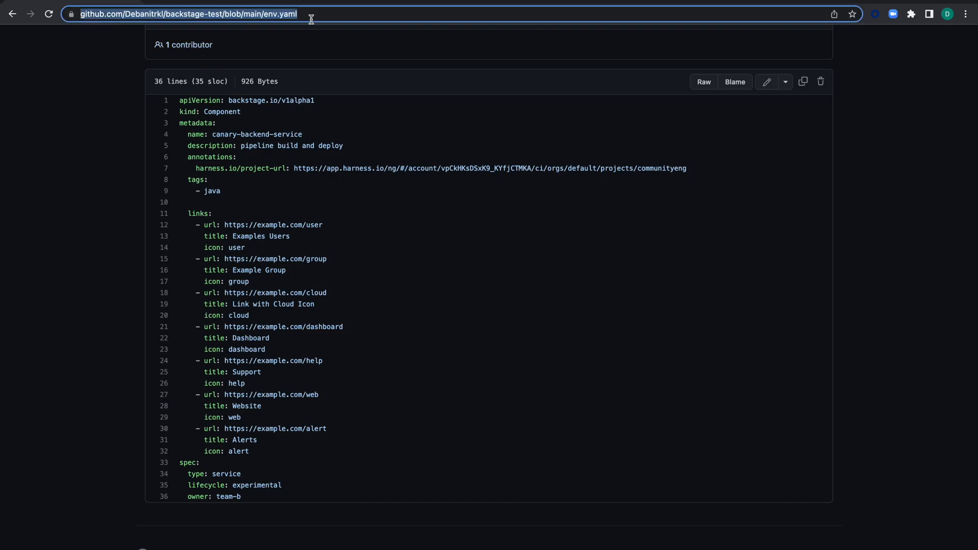
left_click(187, 13)
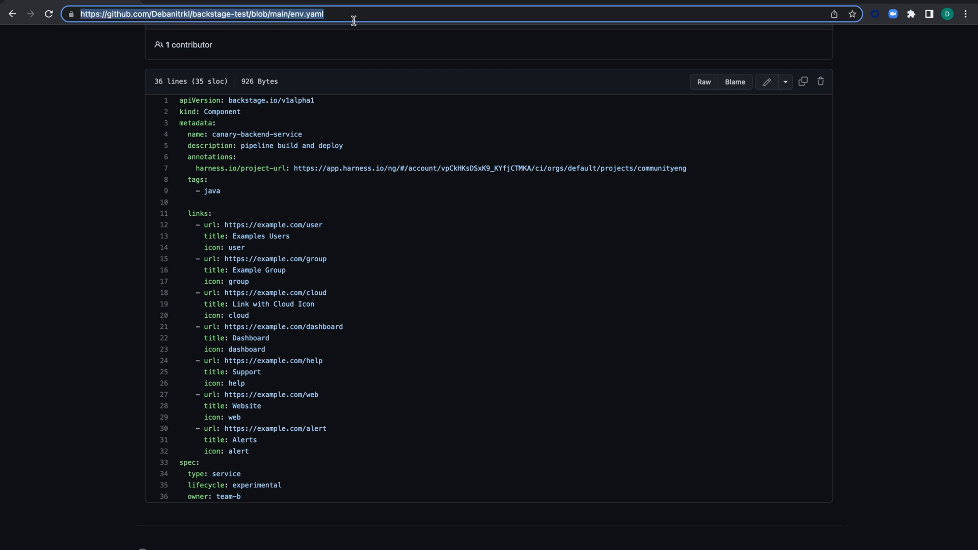
scroll("up", 3)
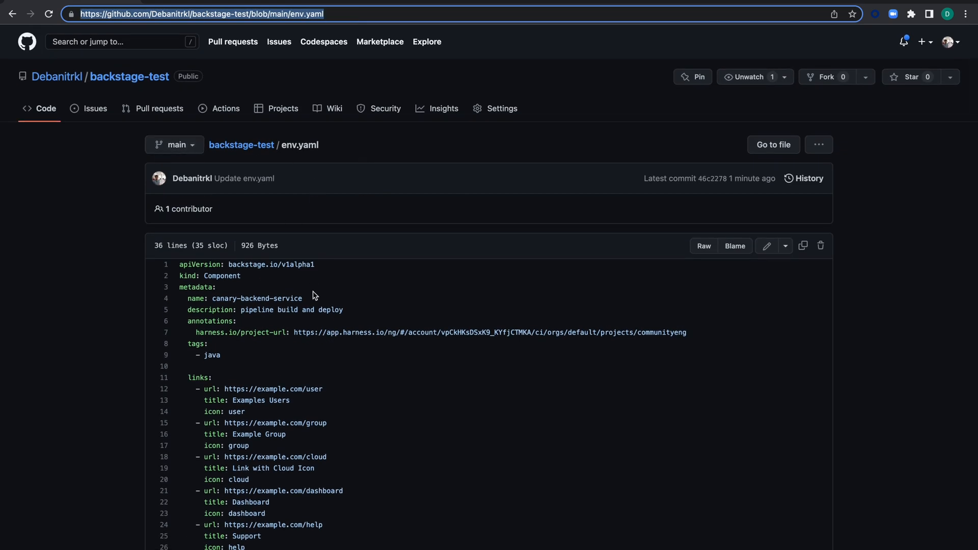
mouse_move(329, 344)
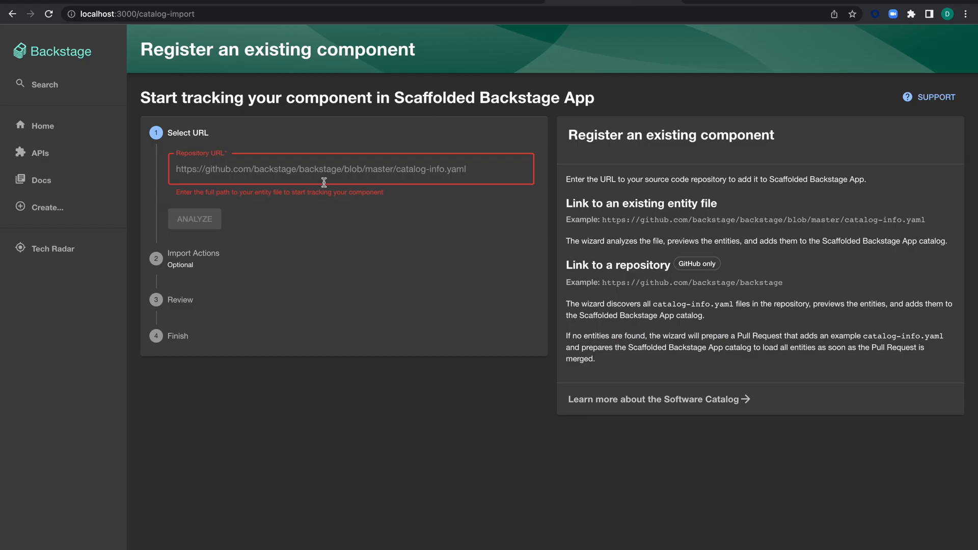
type("https://github.com/Debanitrkl/backstage-test/blob/main/env.yaml")
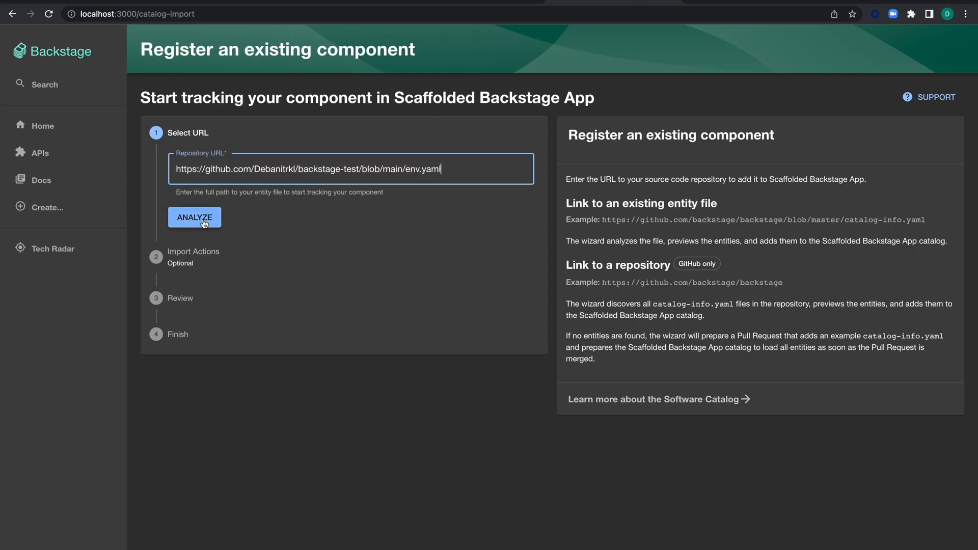
left_click(195, 217)
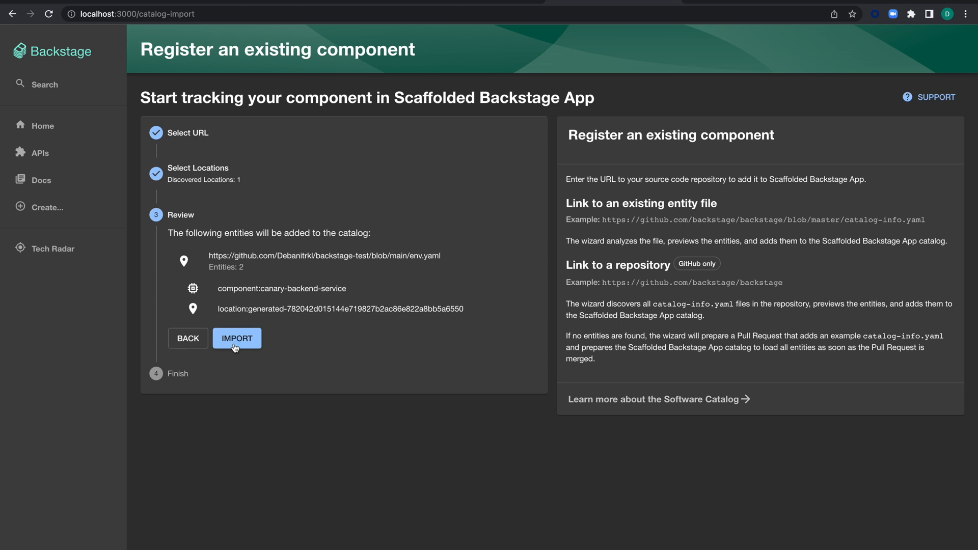
left_click(237, 338)
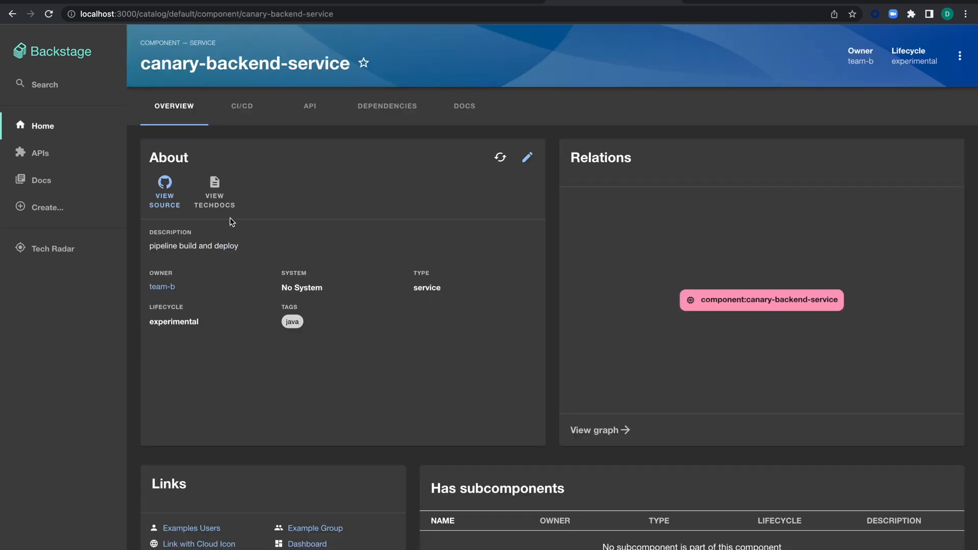
Browse canary-backend-service's CI/CD Execution History, including the Build go-pipeline-sample runs and test deployments.
left_click(241, 105)
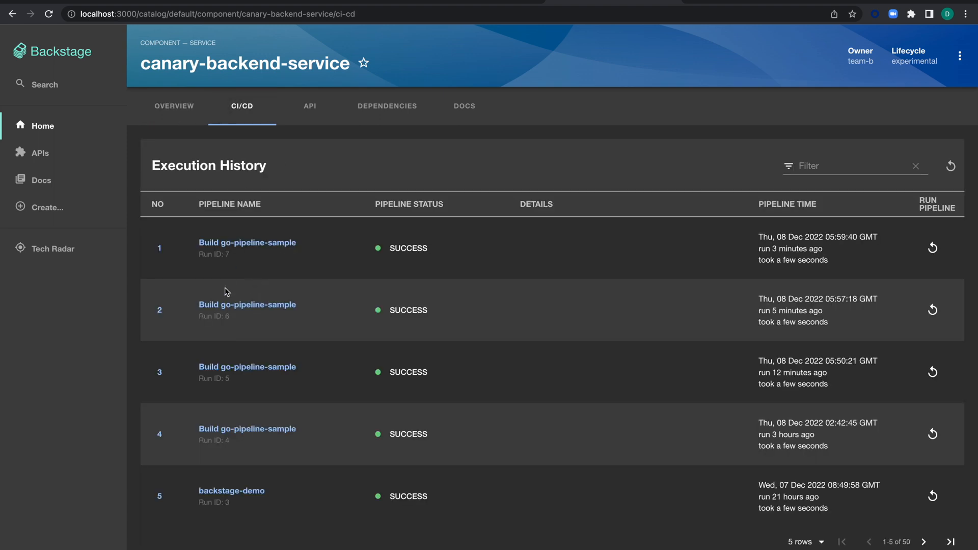
mouse_move(278, 253)
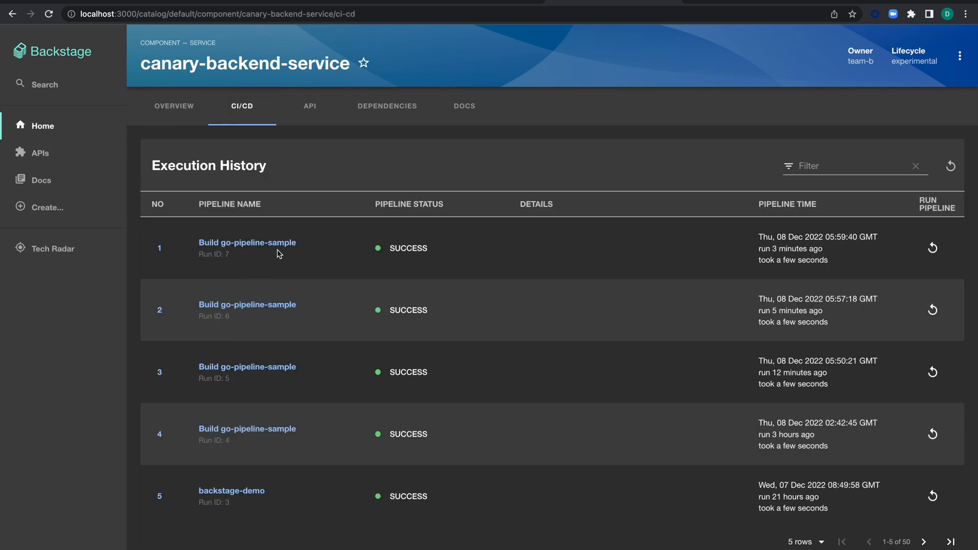
mouse_move(260, 253)
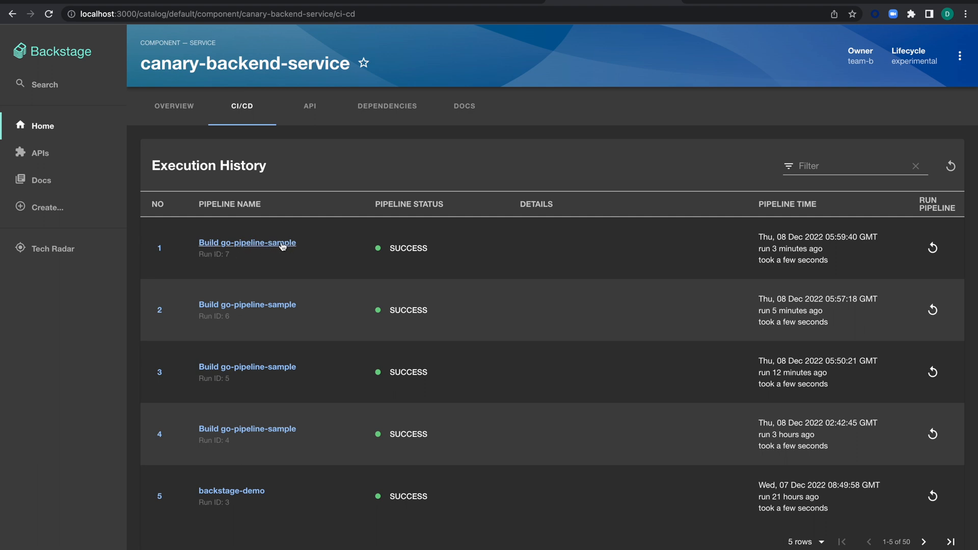
mouse_move(776, 249)
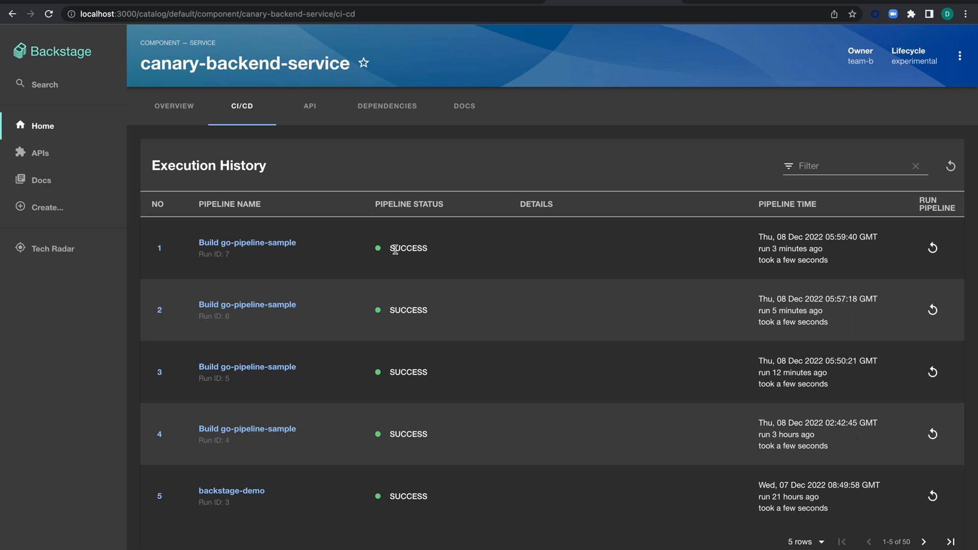
mouse_move(394, 248)
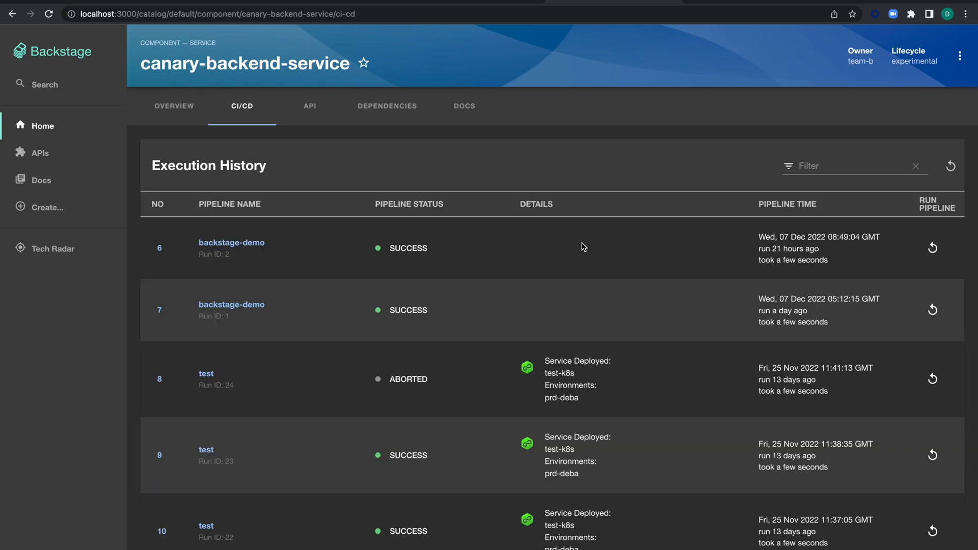
mouse_move(527, 387)
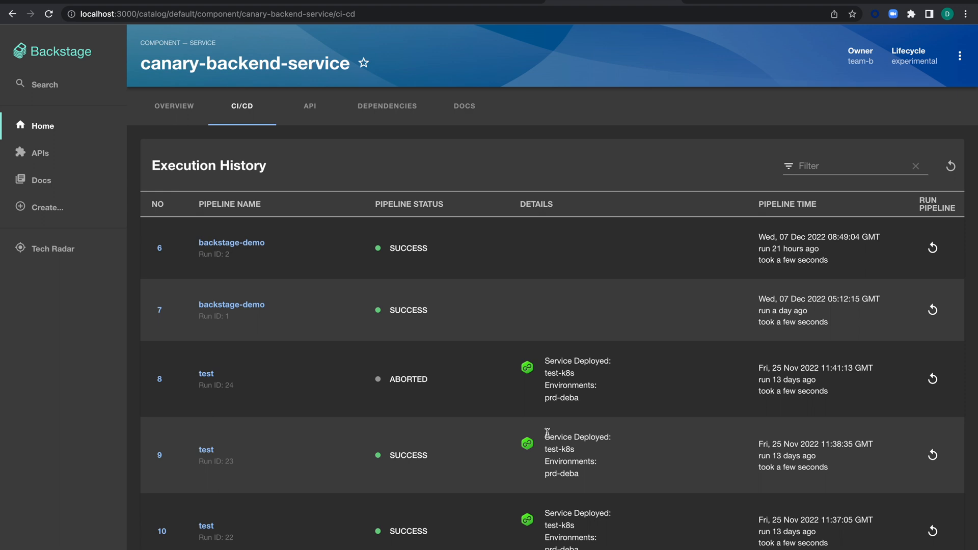
scroll("up", 3)
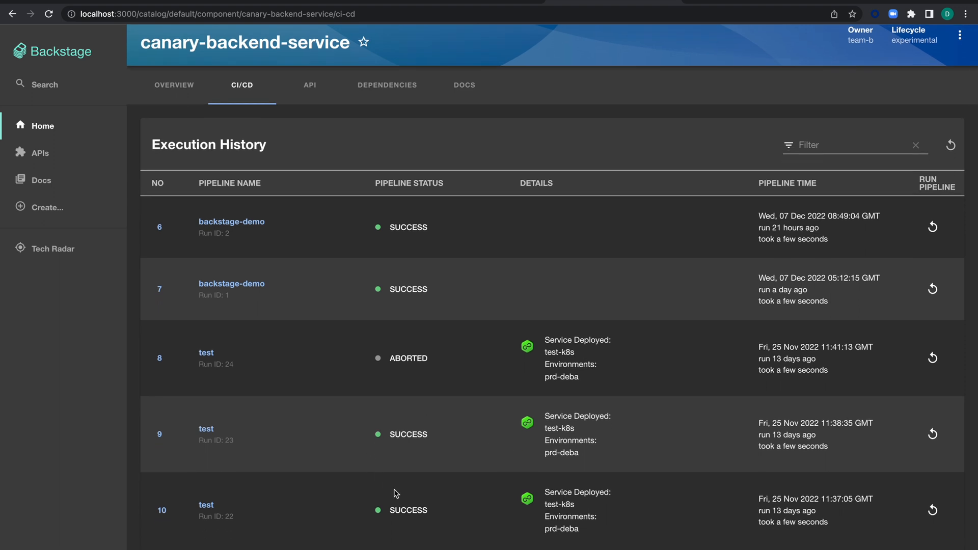
mouse_move(561, 333)
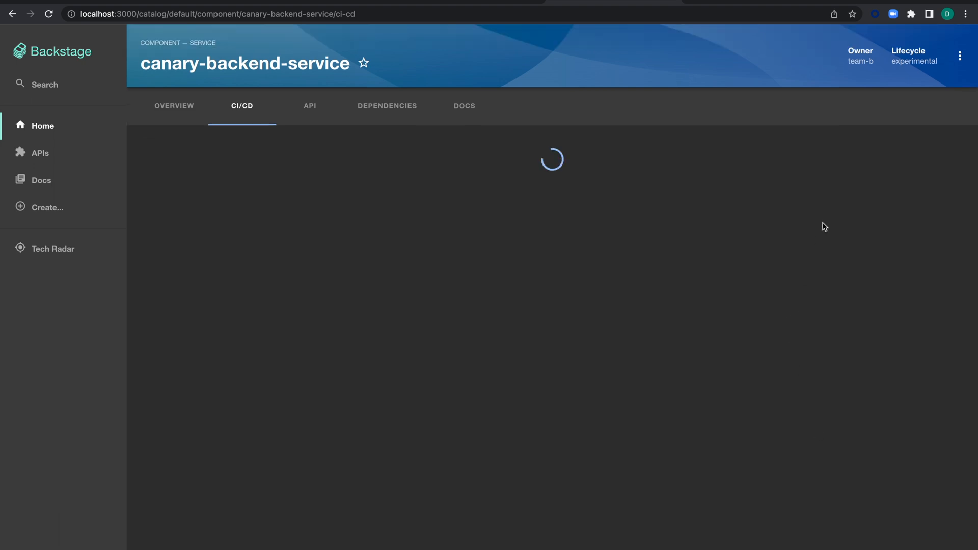
Refresh the Execution History table so running Build go-pipeline-sample Run ID 8 appears on top.
left_click(932, 248)
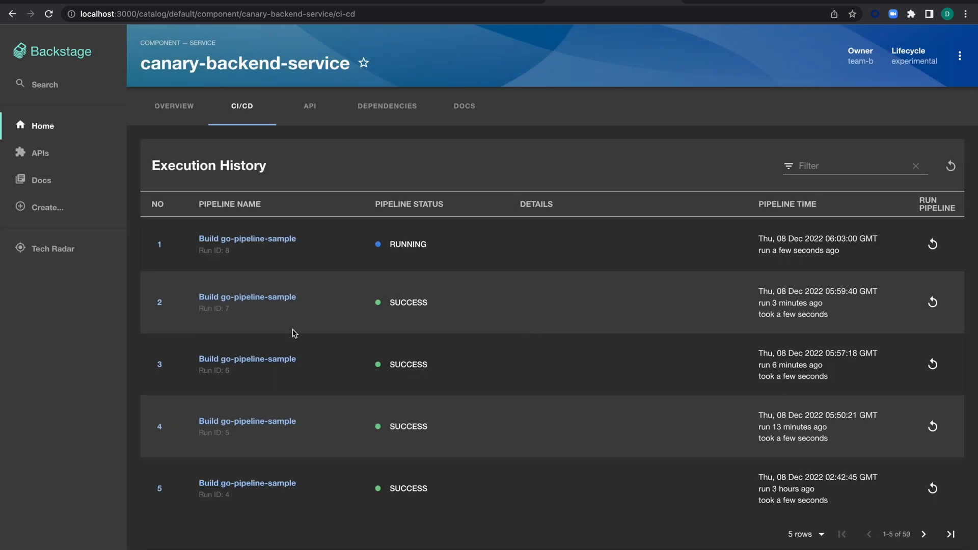
mouse_move(320, 285)
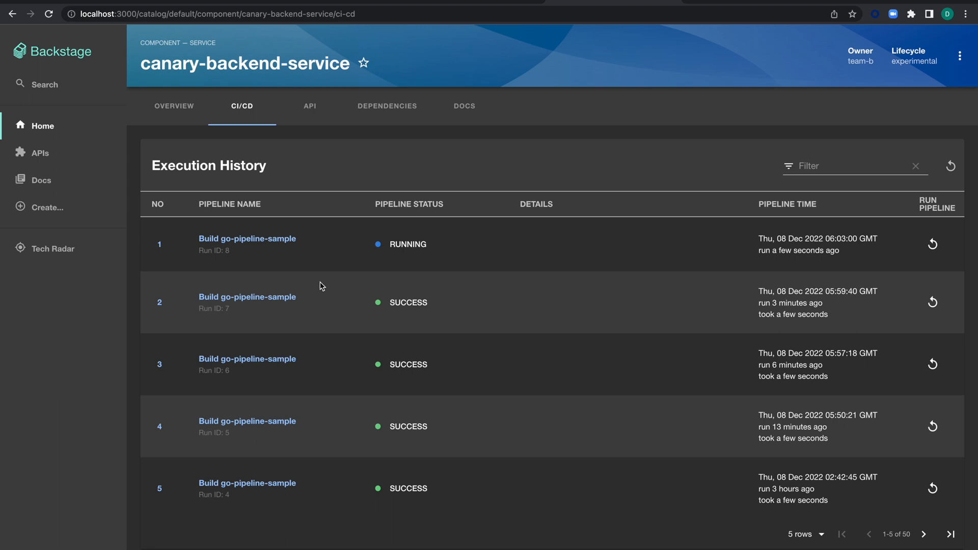
mouse_move(185, 172)
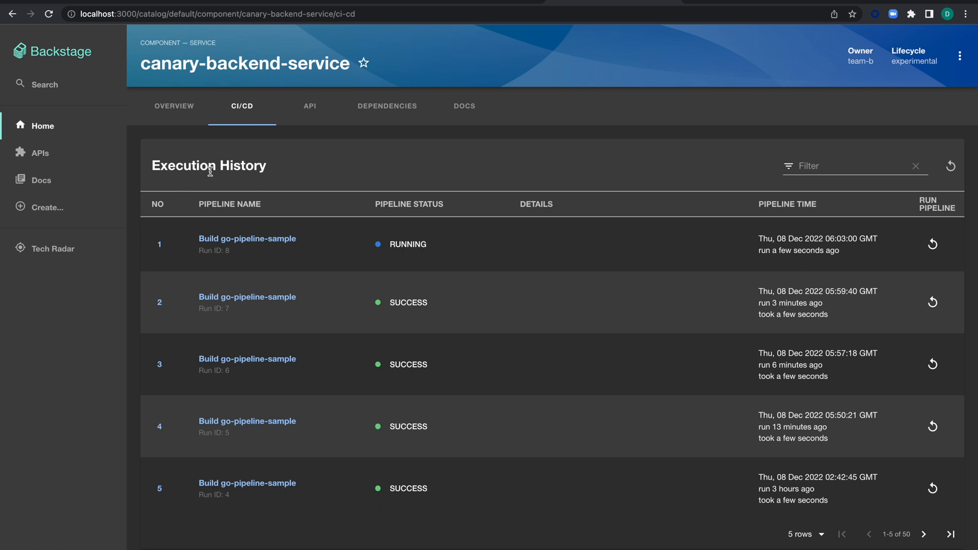
mouse_move(247, 154)
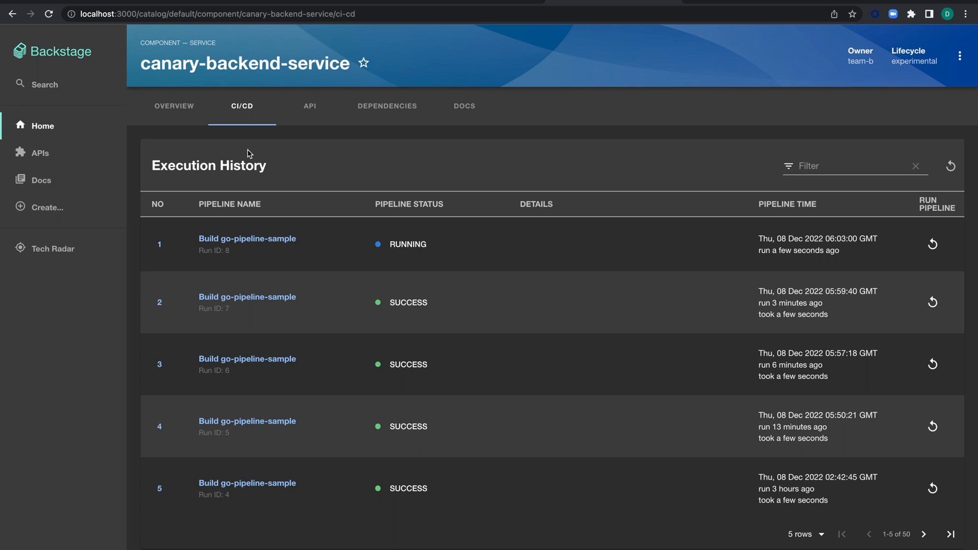
mouse_move(325, 6)
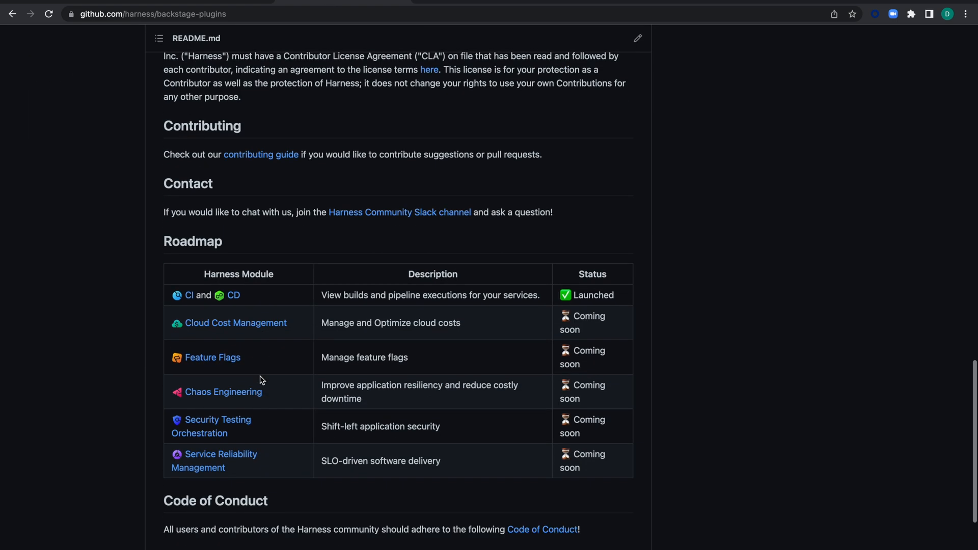
Scroll the harness/backstage-plugins README through its usage, contributing and roadmap sections.
scroll("up", 3)
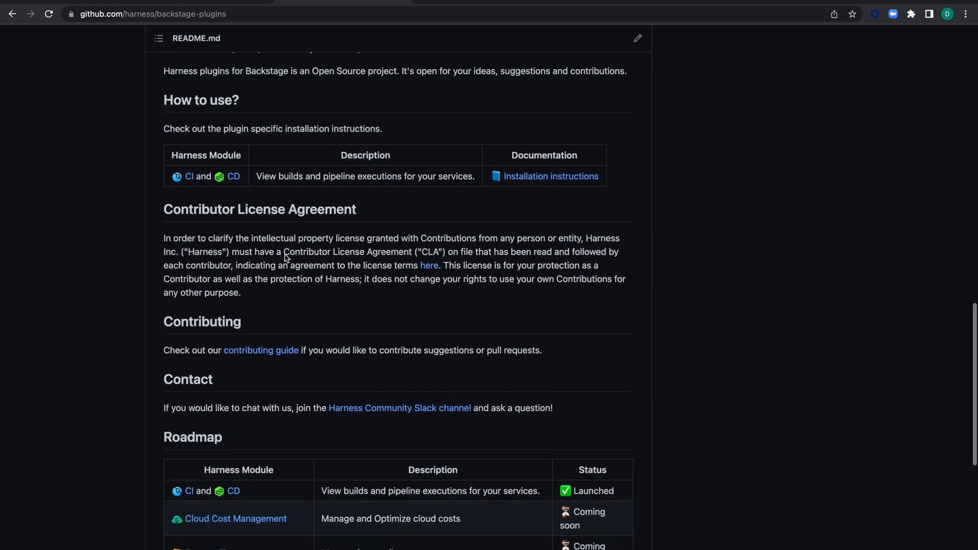
scroll("up", 3)
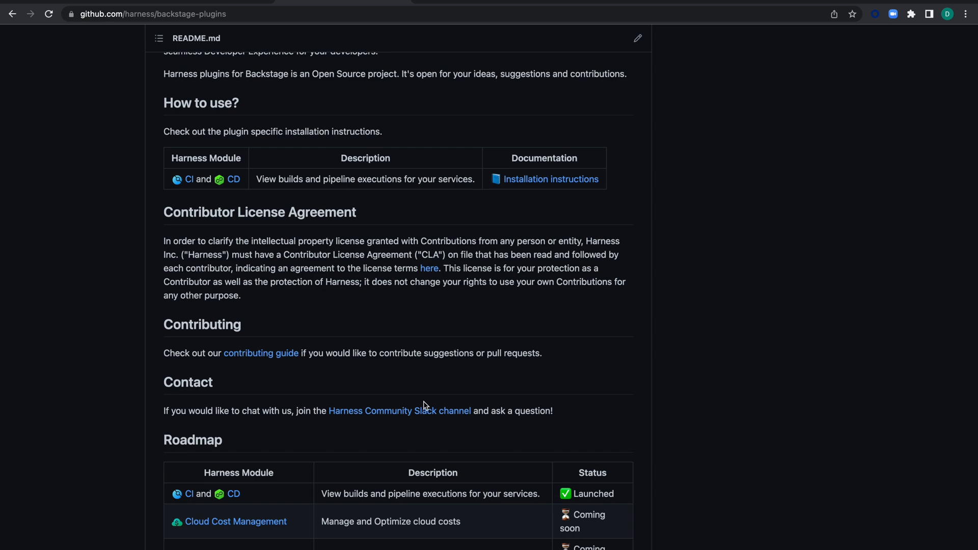
mouse_move(466, 375)
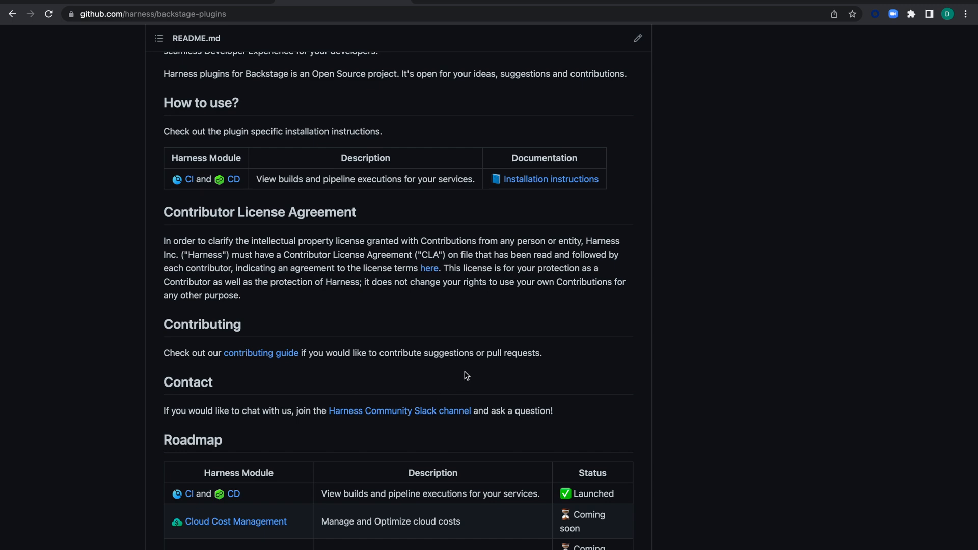